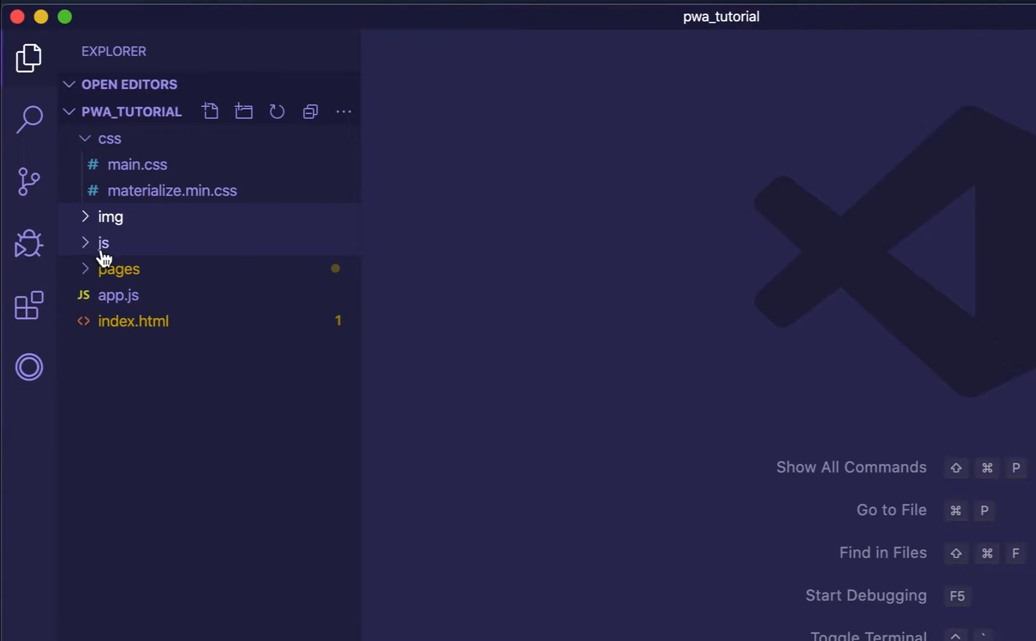
{"action": "mouse_move", "coordinate": [90, 285]}
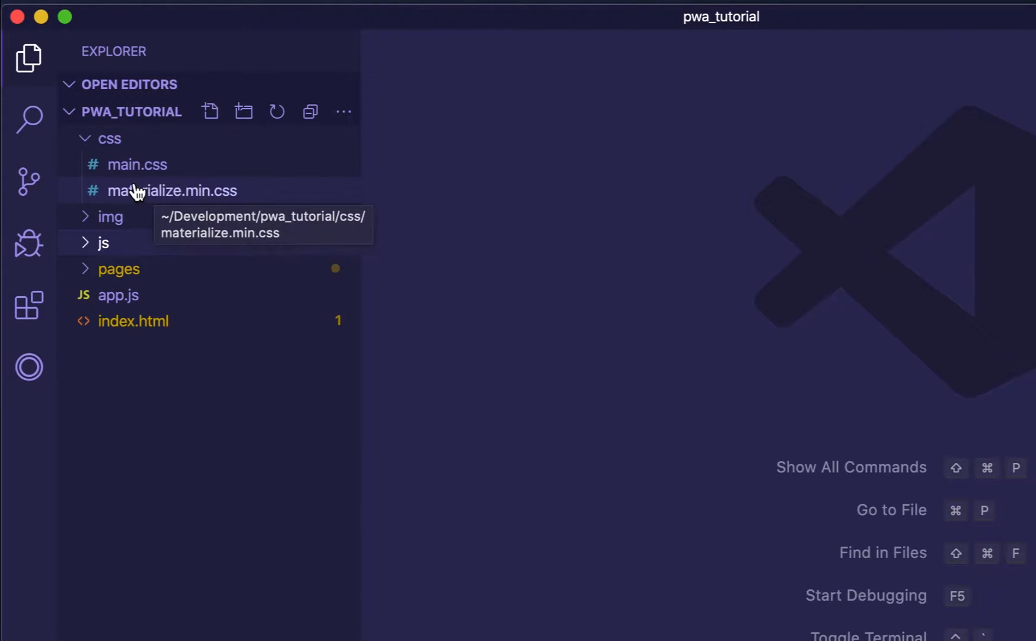
{"action": "mouse_move", "coordinate": [139, 164]}
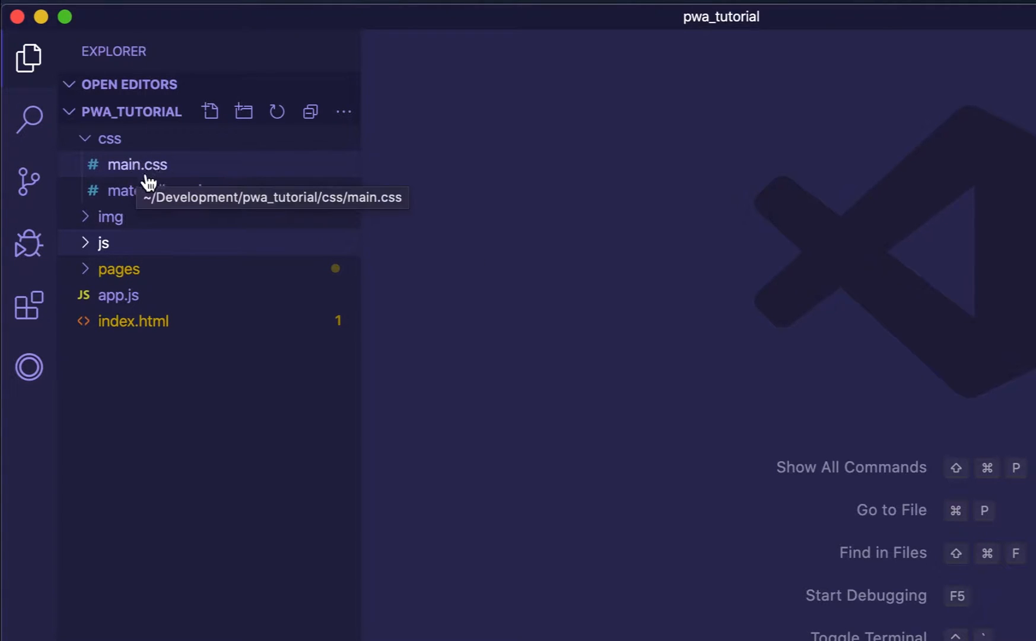
- Glance at the empty main.css, then switch to index.html for editing
{"action": "left_click", "coordinate": [137, 163]}
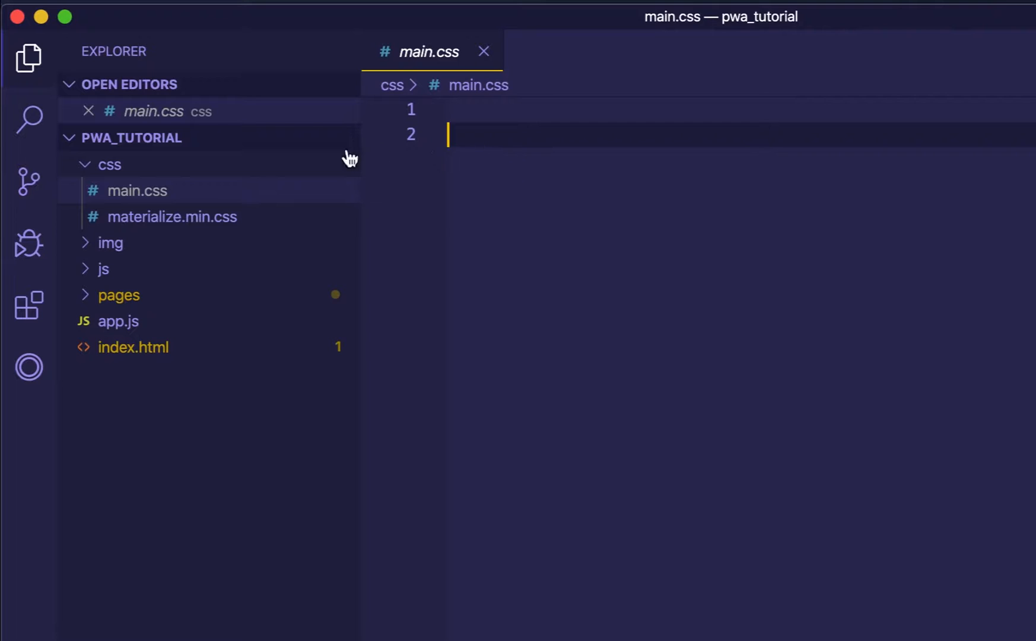
{"action": "left_click", "coordinate": [133, 347]}
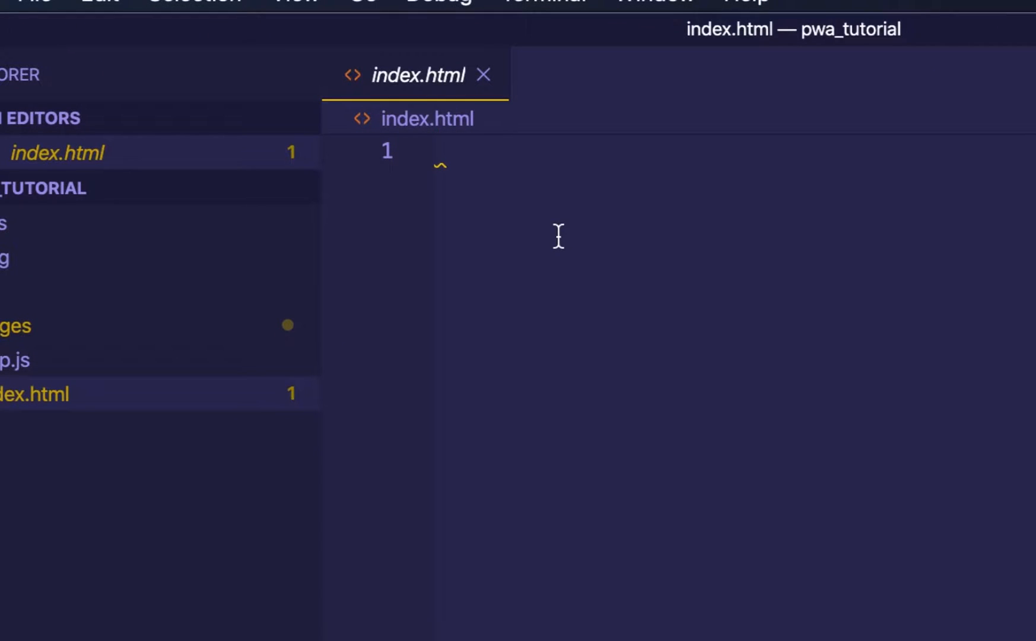
- Add the DOCTYPE declaration and an html element with lang="en"
{"action": "type", "text": "<"}
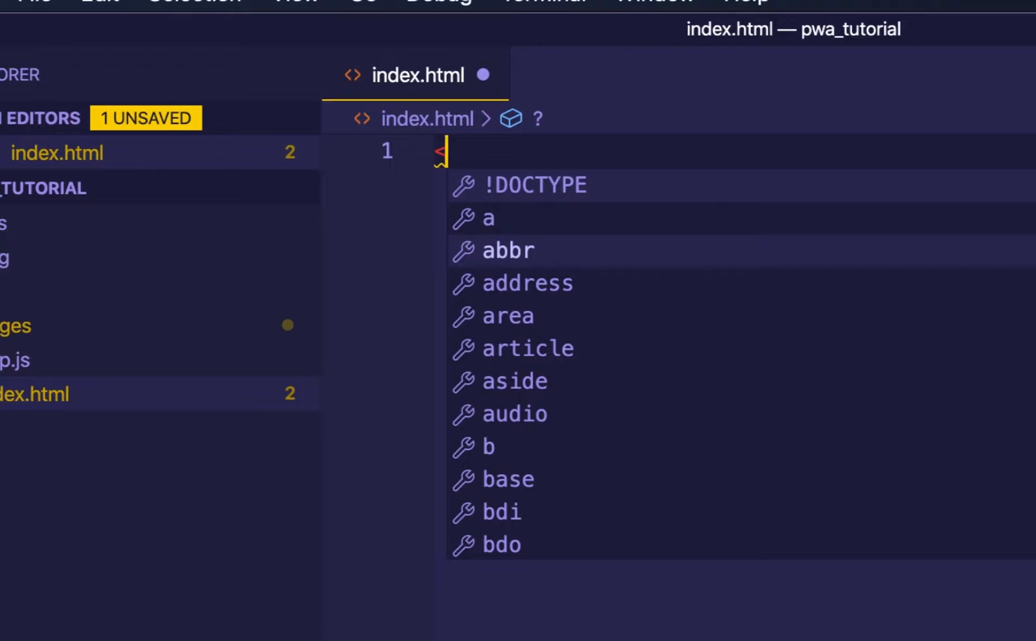
{"action": "left_click", "coordinate": [535, 185]}
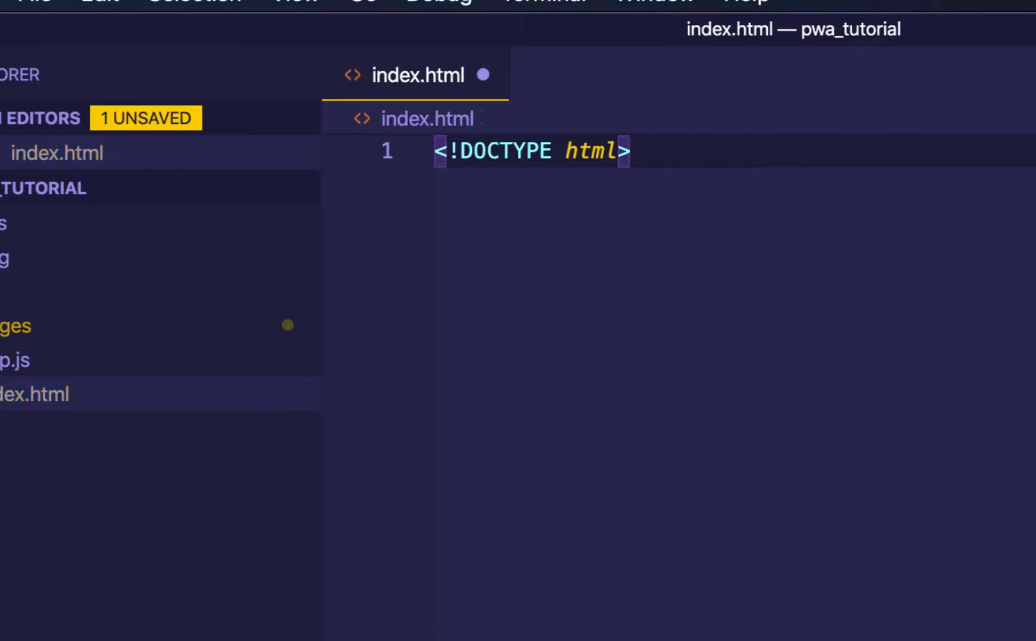
{"action": "type", "text": "<html >"}
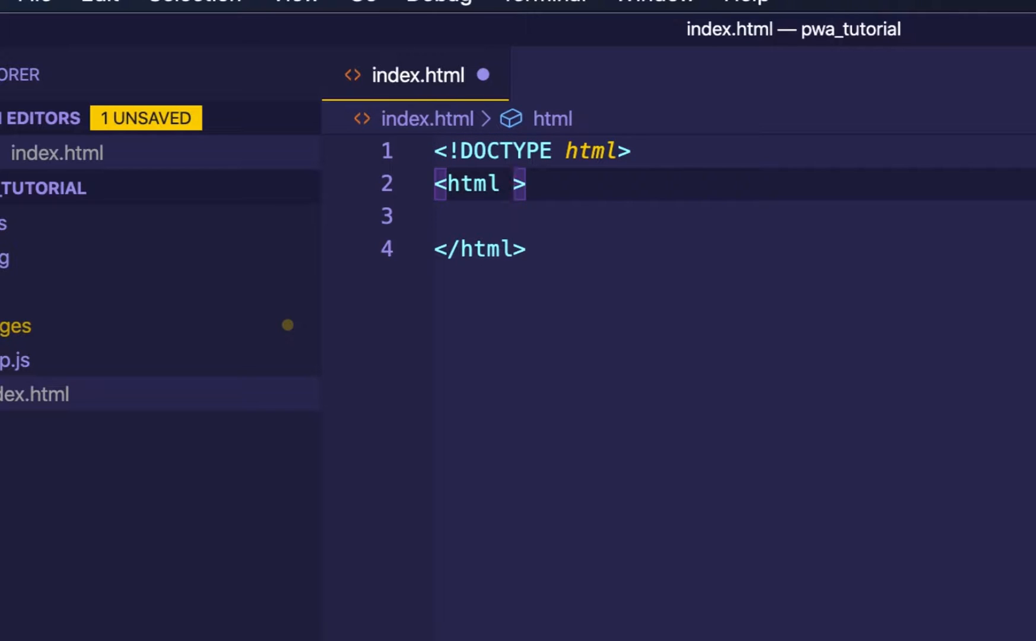
{"action": "type", "text": "lang=\"\""}
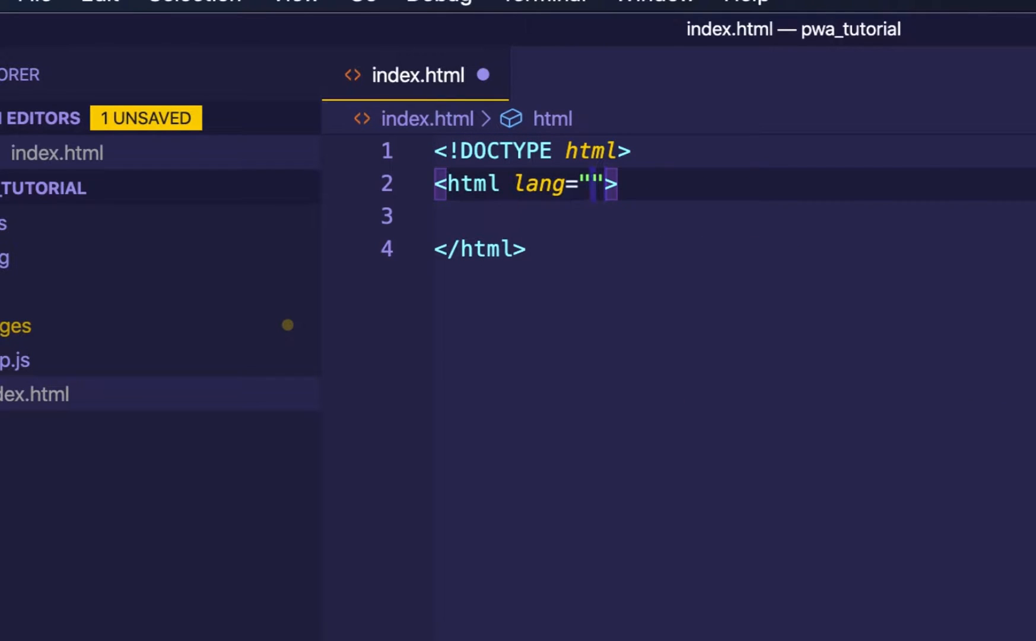
{"action": "type", "text": "en"}
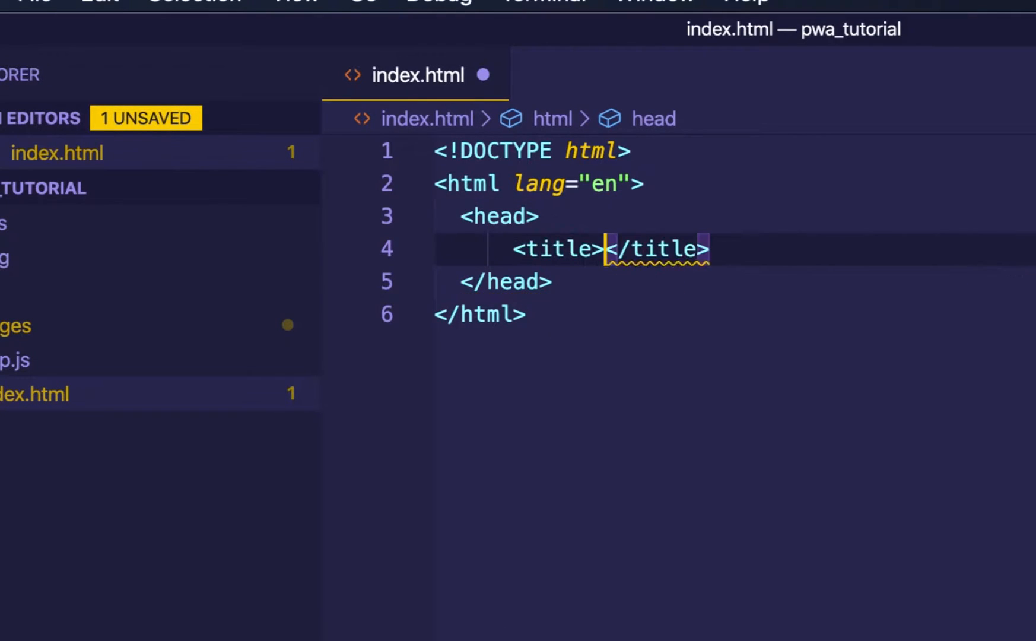
- Add a head with the title 'our first pwa tutorials'
{"action": "key", "text": "Enter"}
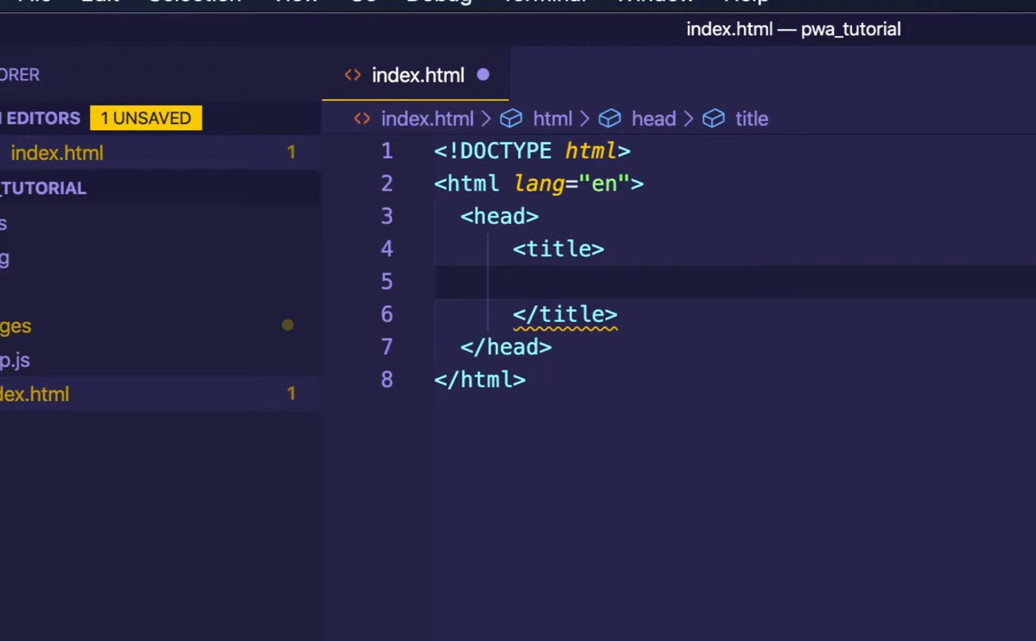
{"action": "type", "text": "our first pwa tutorials"}
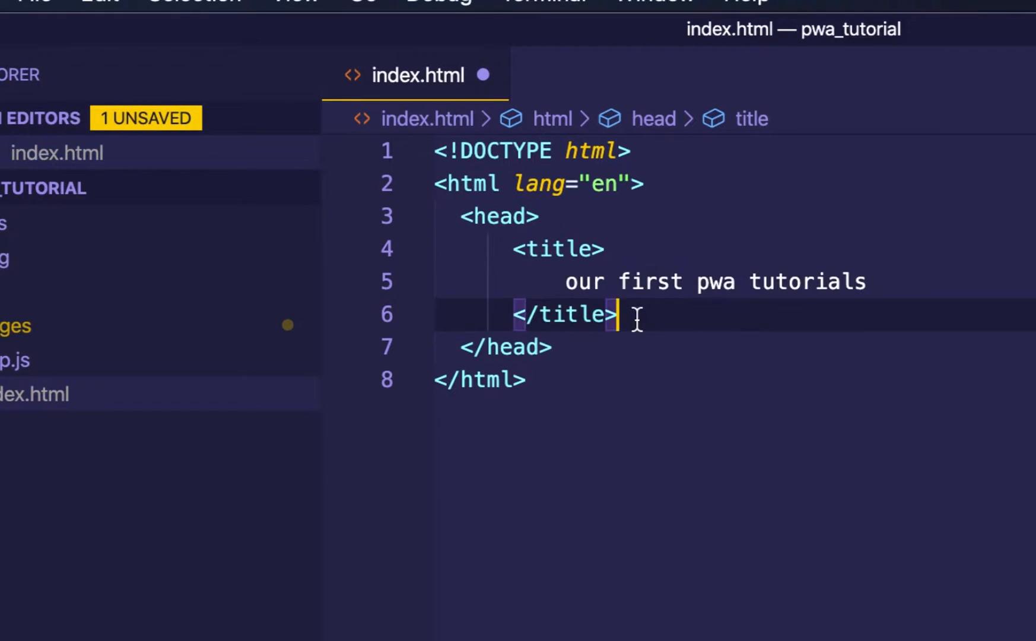
{"action": "key", "text": "Enter"}
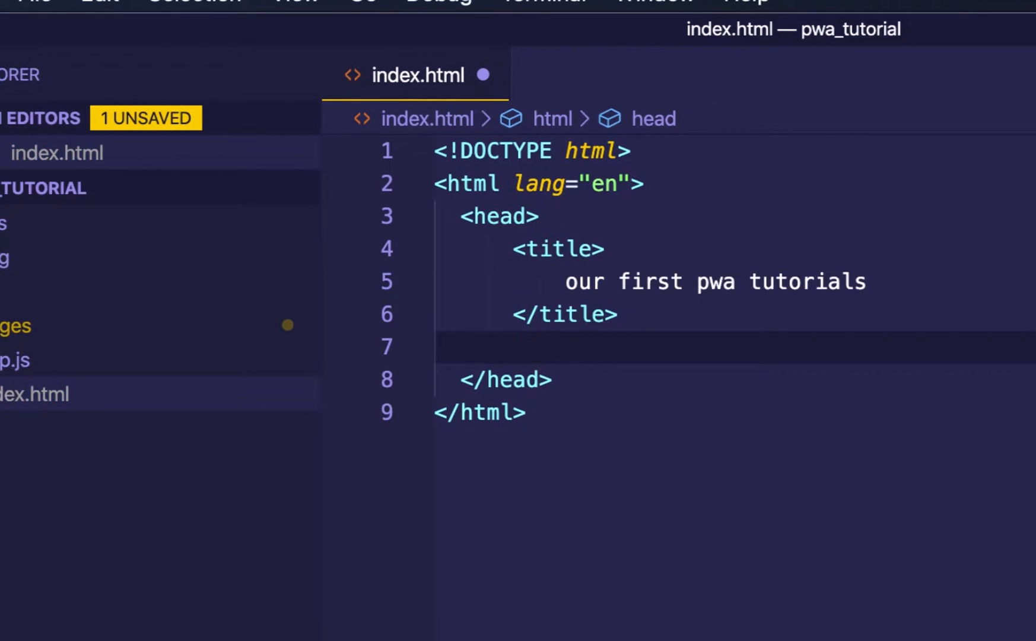
- Add a meta tag with charset UTF-8 below the title
{"action": "left_click", "coordinate": [514, 347]}
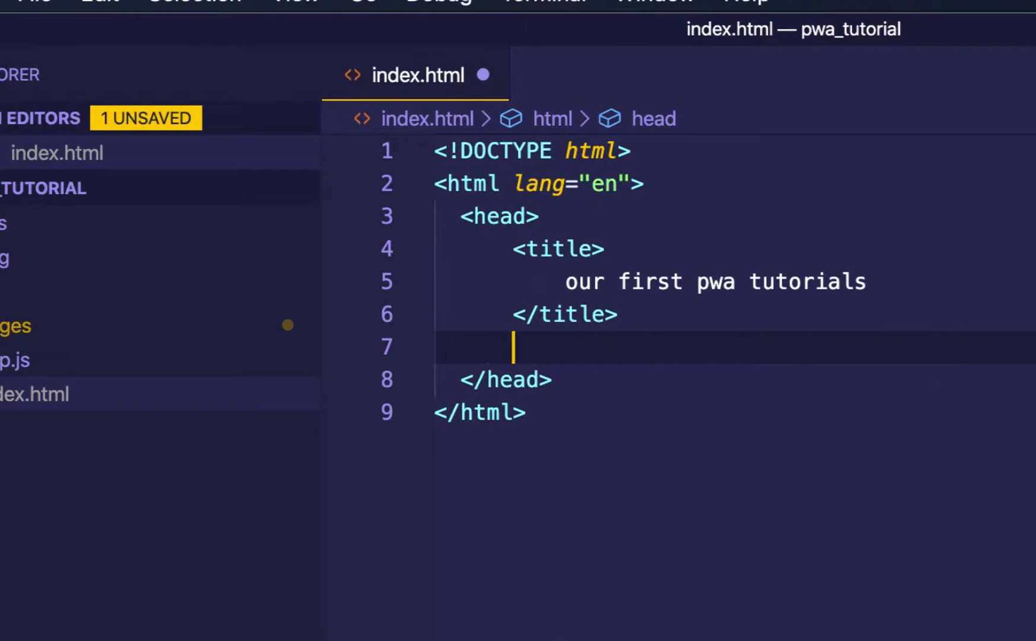
{"action": "type", "text": "<meta"}
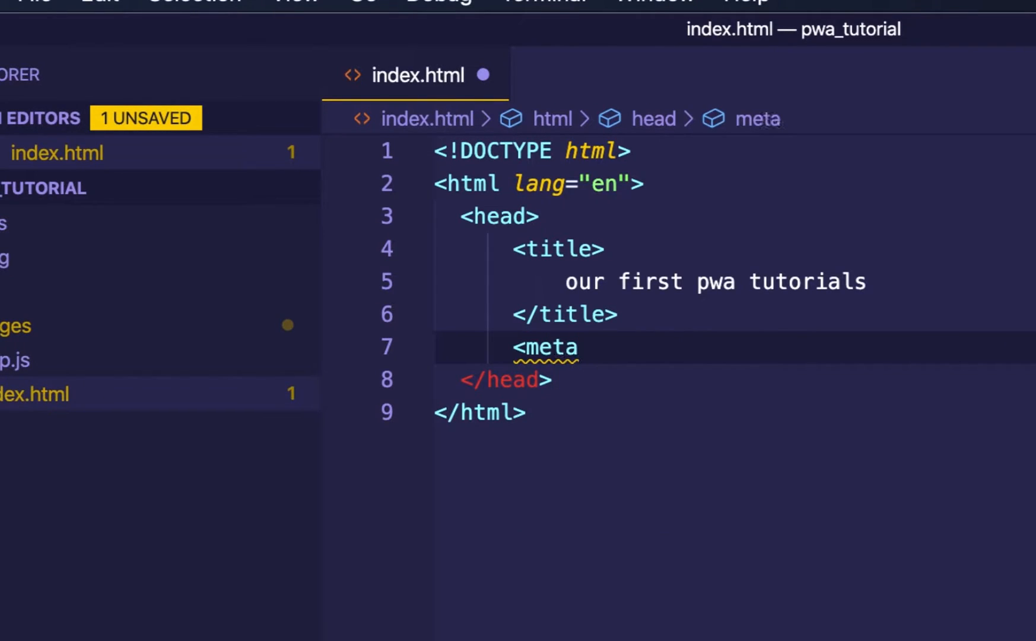
{"action": "type", "text": "charset=\"\""}
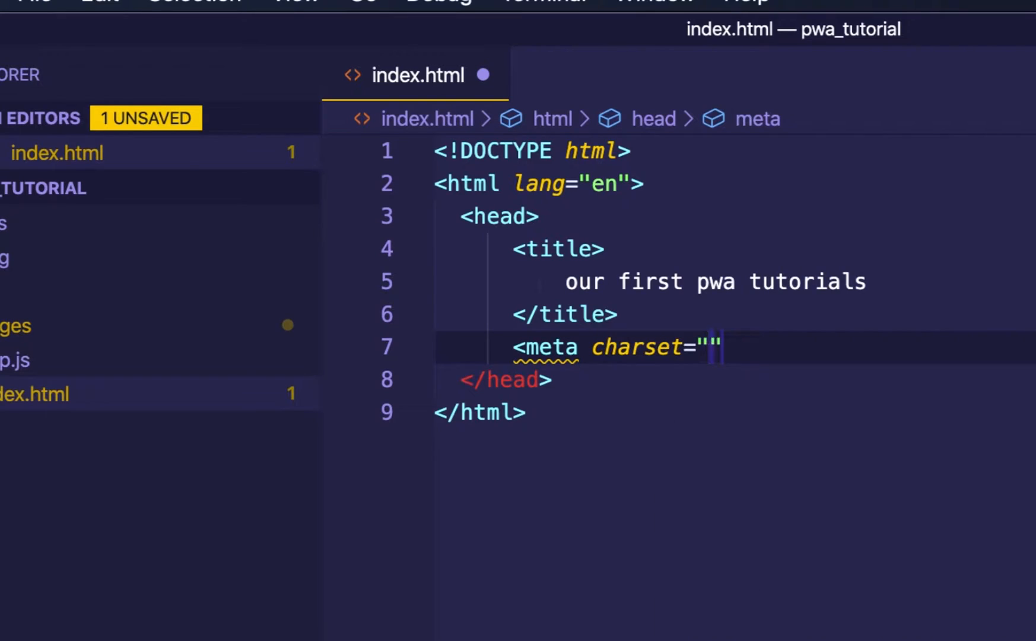
{"action": "type", "text": "UTF"}
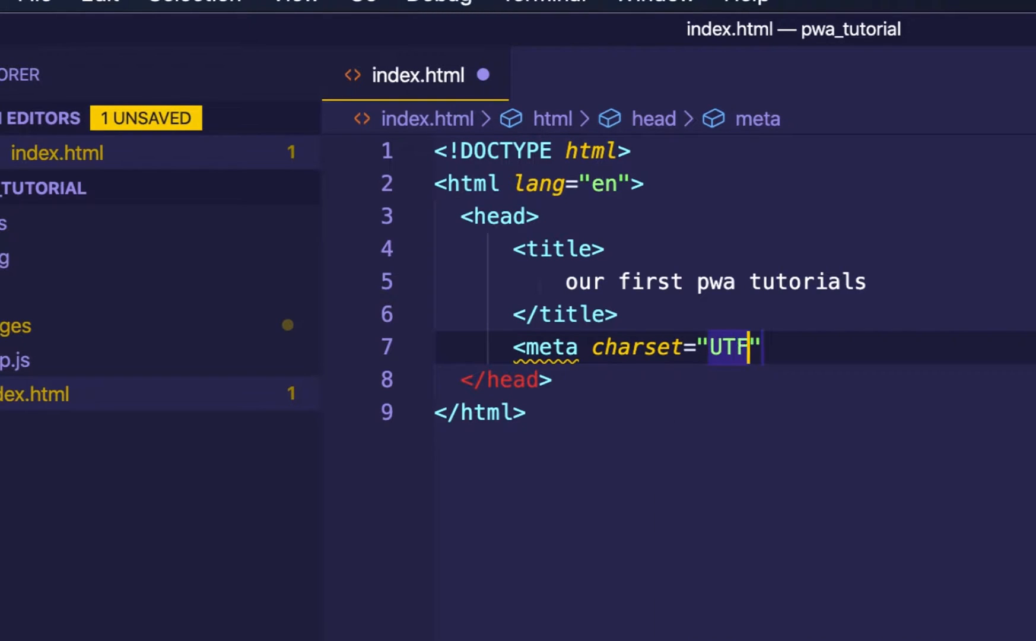
{"action": "type", "text": "-8"}
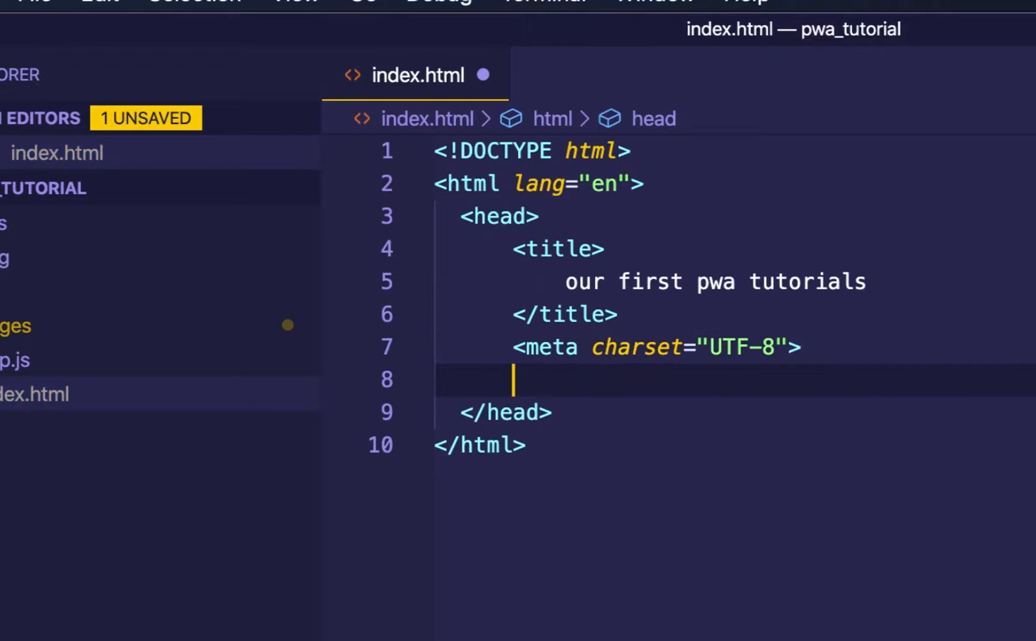
- Add a meta tag with content "with=device-width, initial-scale=1.0"
{"action": "type", "text": "<meta>"}
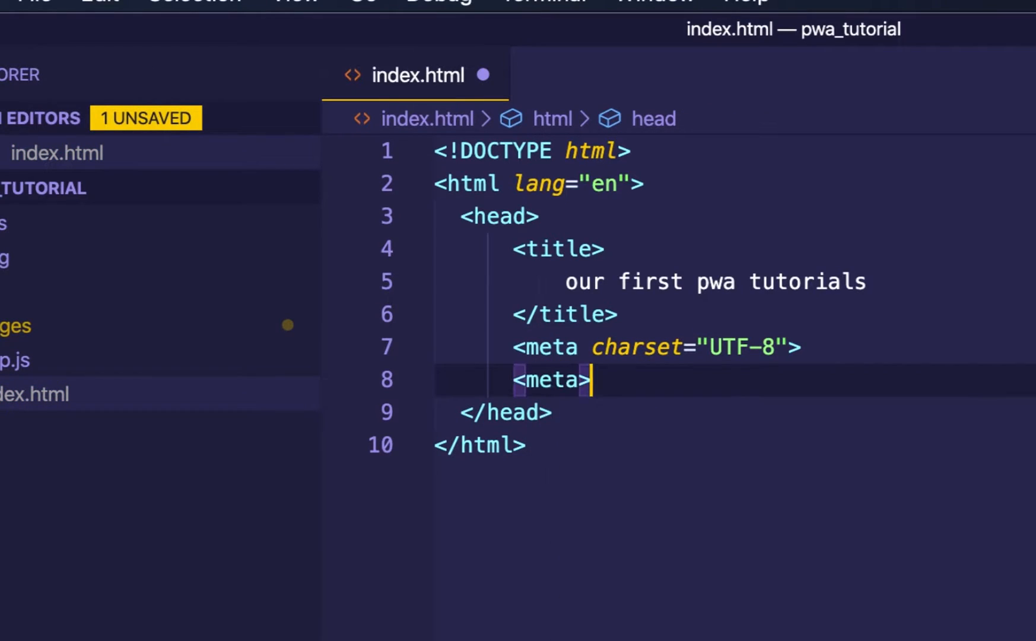
{"action": "key", "text": "Backspace"}
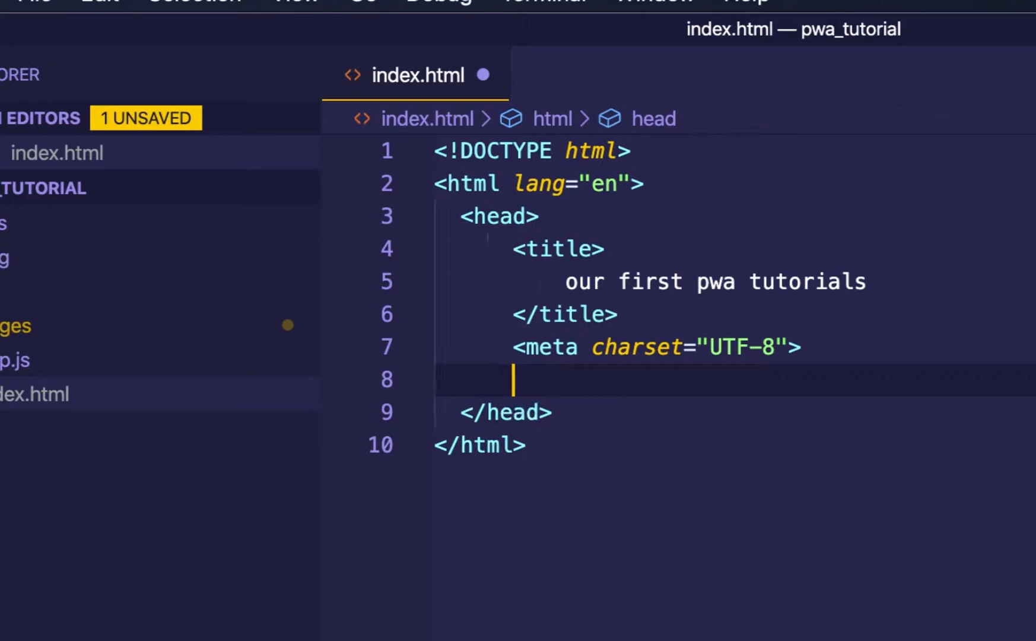
{"action": "type", "text": "me"}
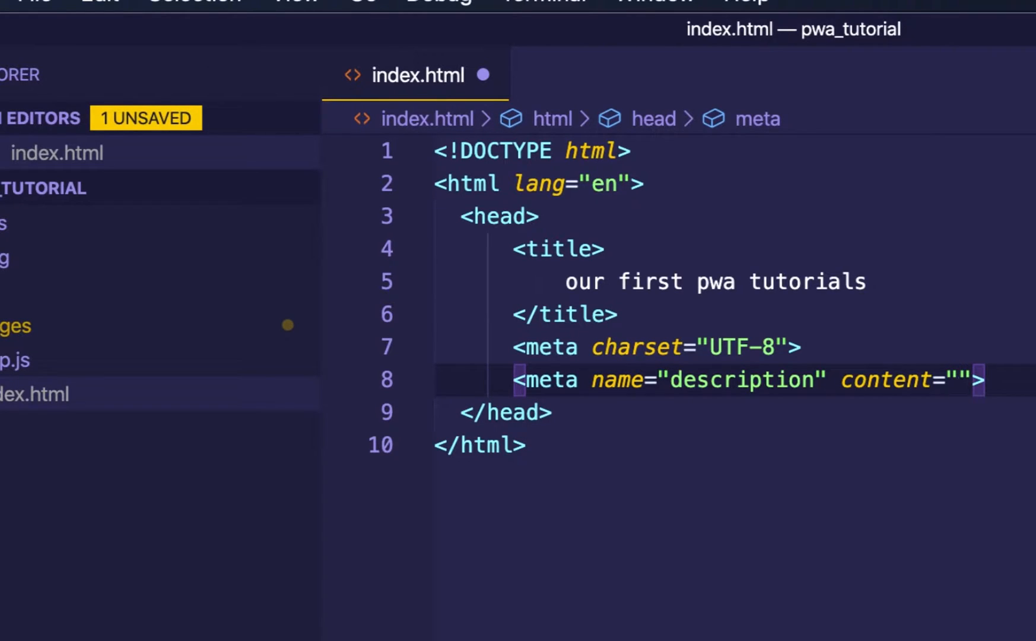
{"action": "type", "text": "with=device-width, ini"}
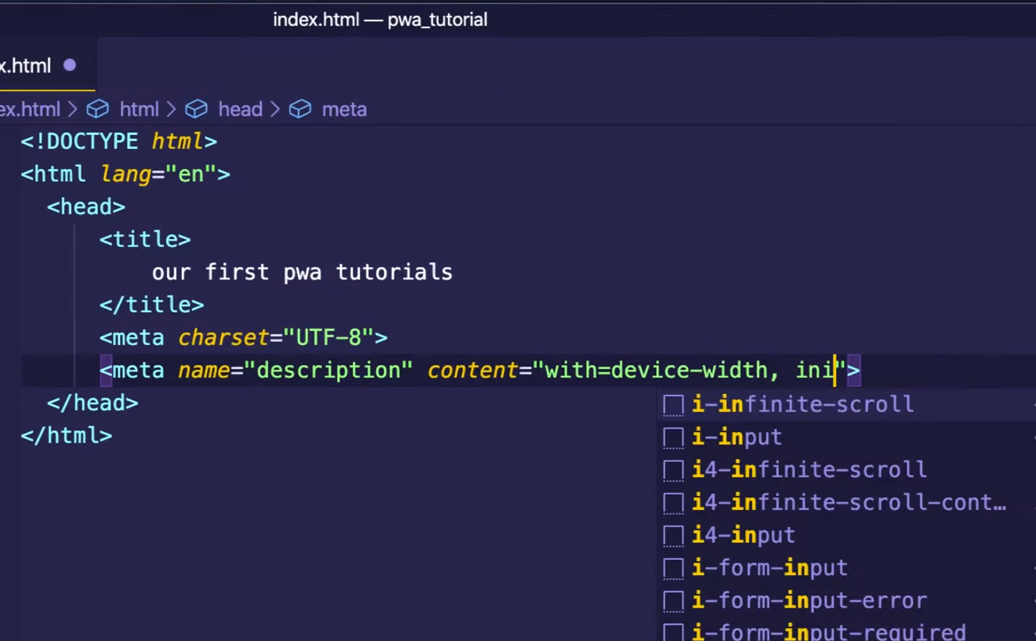
{"action": "type", "text": "tial"}
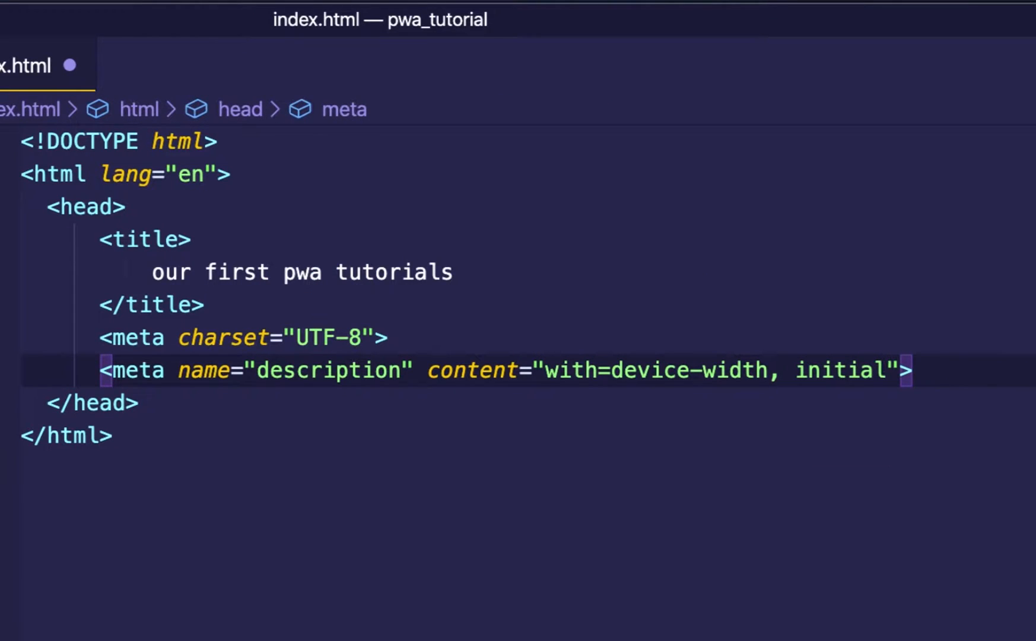
{"action": "type", "text": "-scale"}
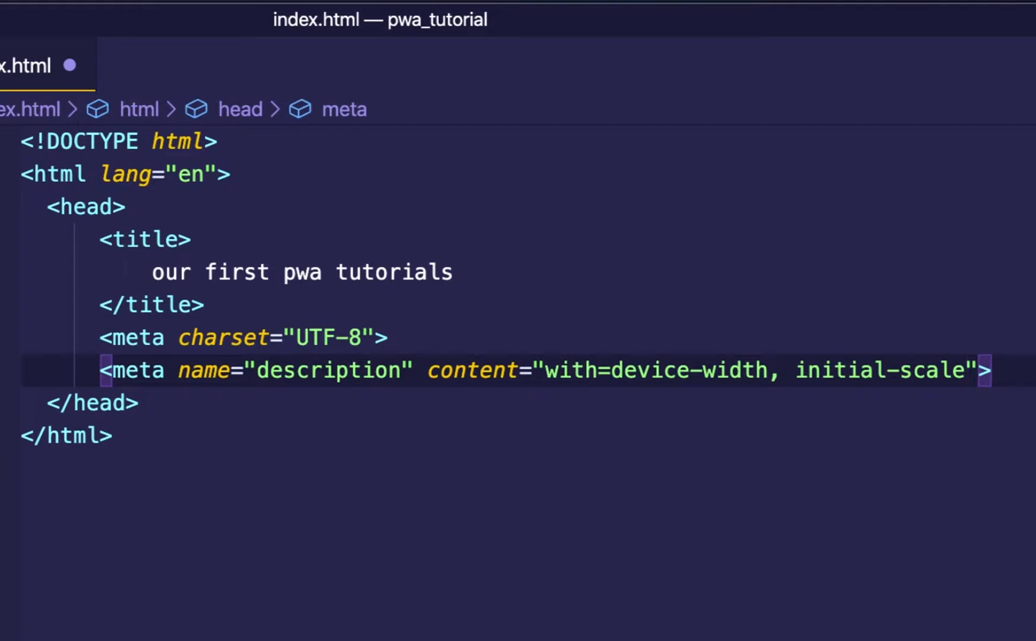
{"action": "type", "text": "=1.0"}
{"action": "type", "text": "<link rel=\"stylesheet\" href=\"\">"}
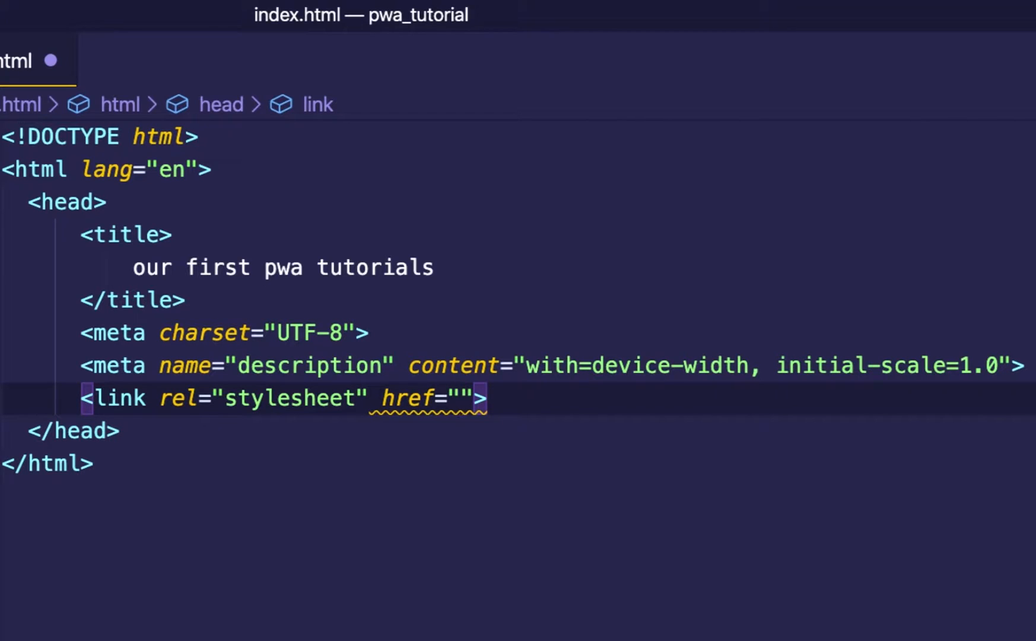
- Link ./css/materialize-min.css and the Google Material Icons font in the head and save
{"action": "type", "text": "./css/main.css"}
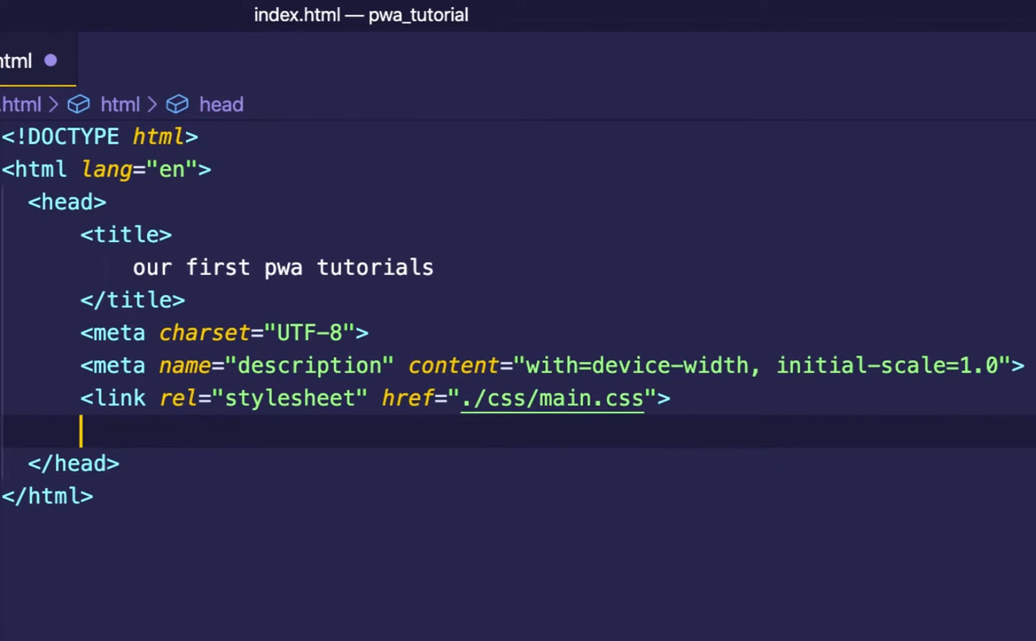
{"action": "type", "text": "lin"}
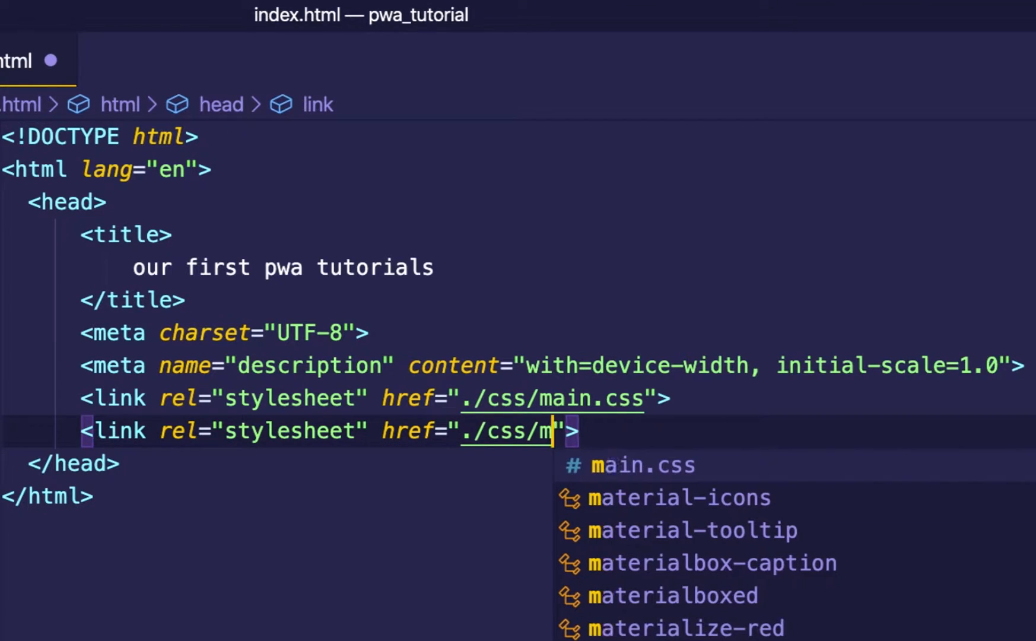
{"action": "type", "text": "aterialize-"}
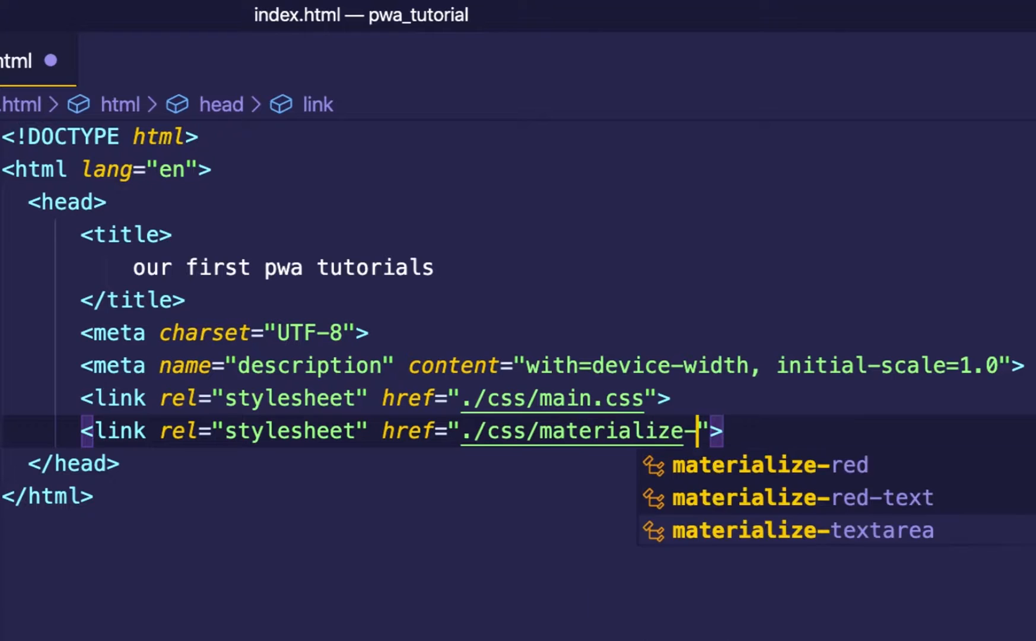
{"action": "type", "text": "-min.css"}
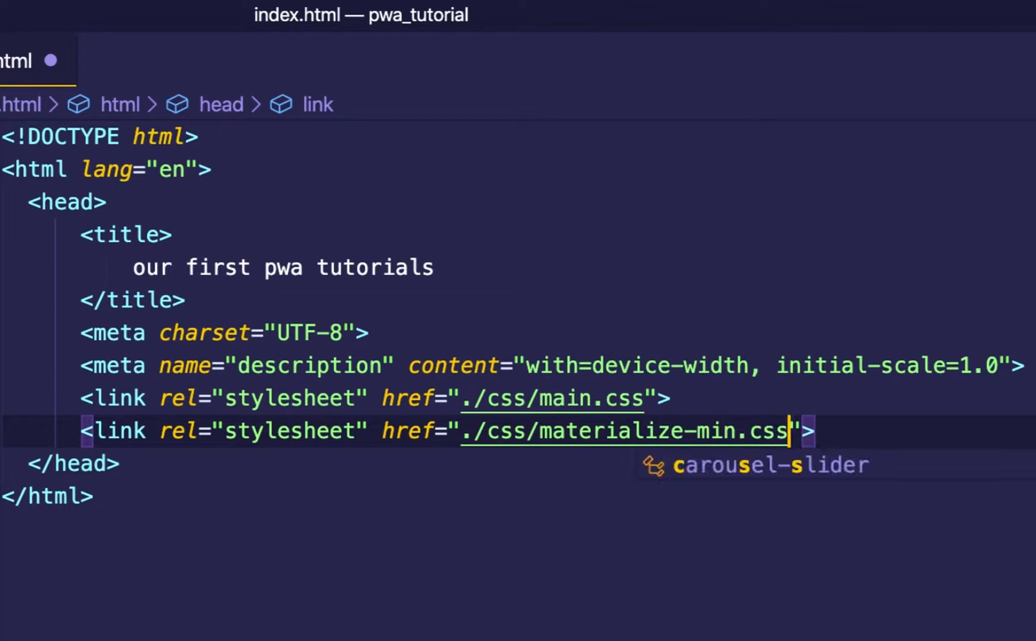
{"action": "key", "text": "Enter"}
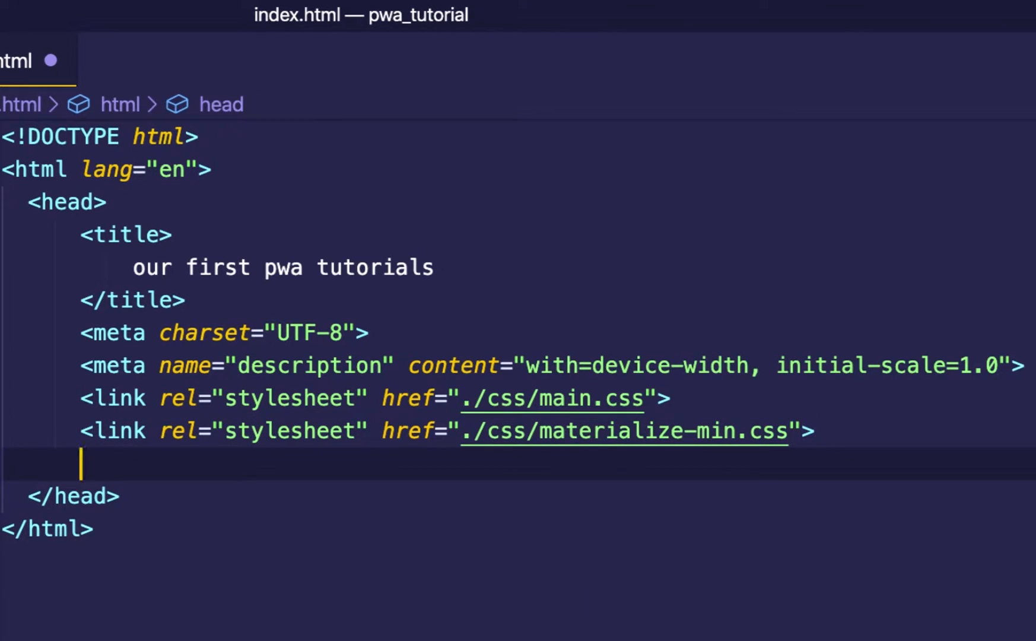
{"action": "key", "text": "ctrl+s"}
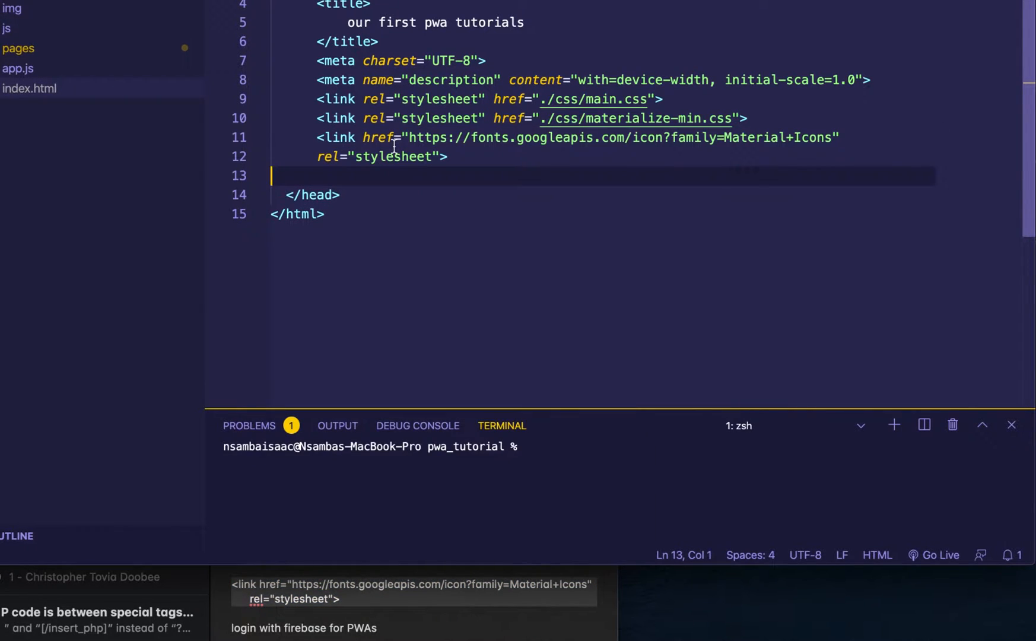
{"action": "left_click", "coordinate": [447, 157]}
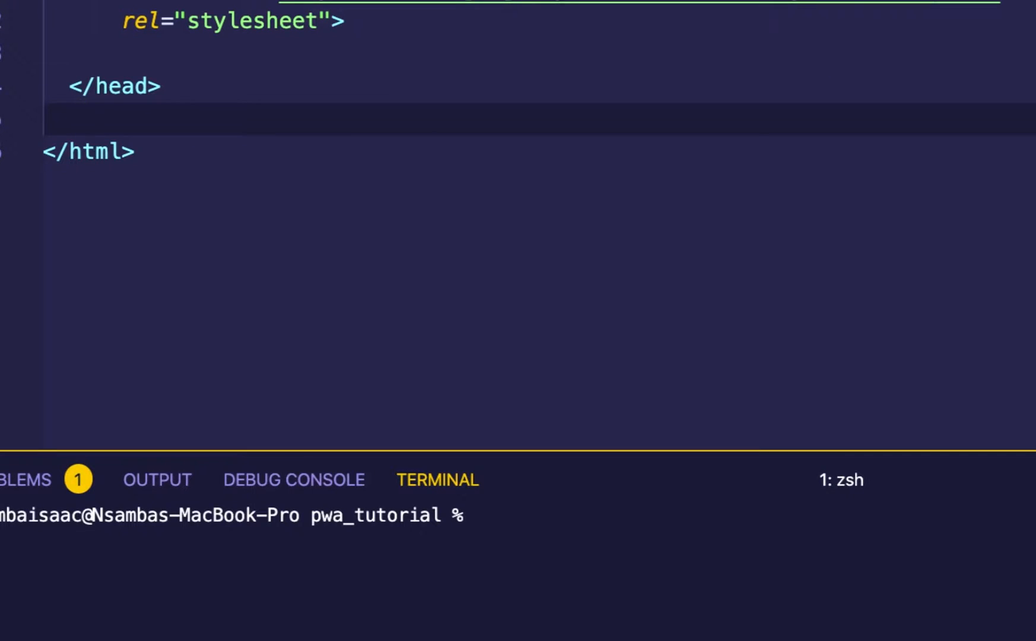
- Add a body with nested outerlayer, innerlayer and container (id content) divs
{"action": "type", "text": "body>"}
{"action": "type", "text": "<div>"}
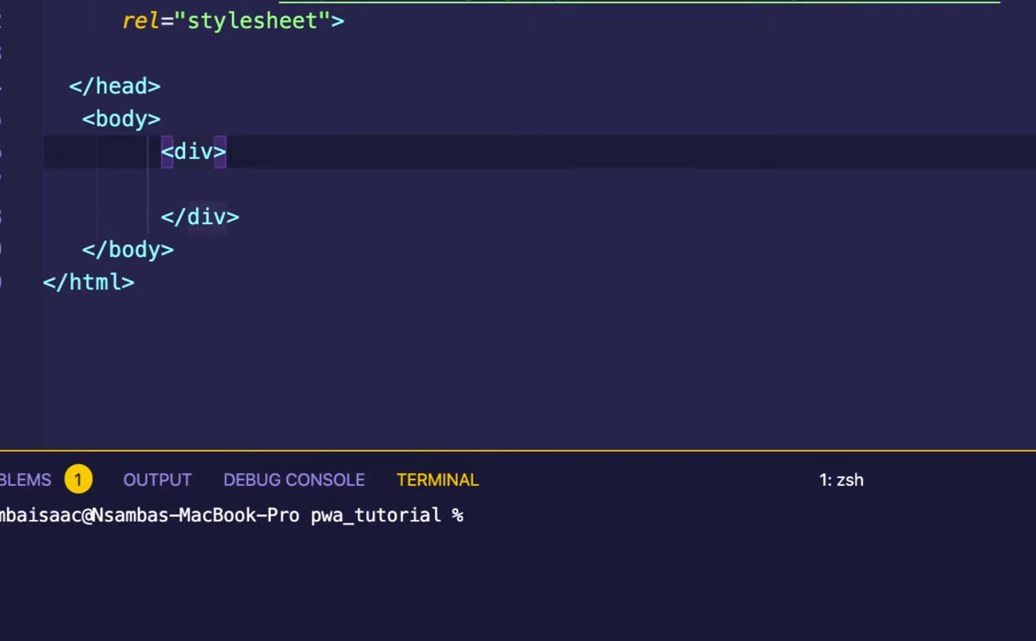
{"action": "type", "text": "class=\"\""}
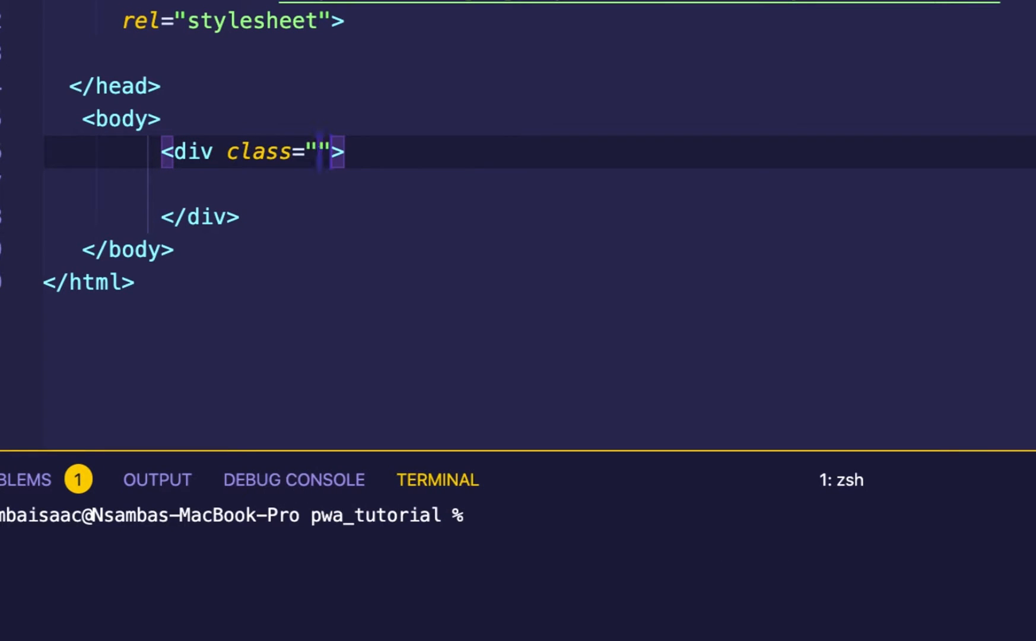
{"action": "type", "text": "outerlayer"}
{"action": "left_click", "coordinate": [540, 183]}
{"action": "type", "text": "<div></div>"}
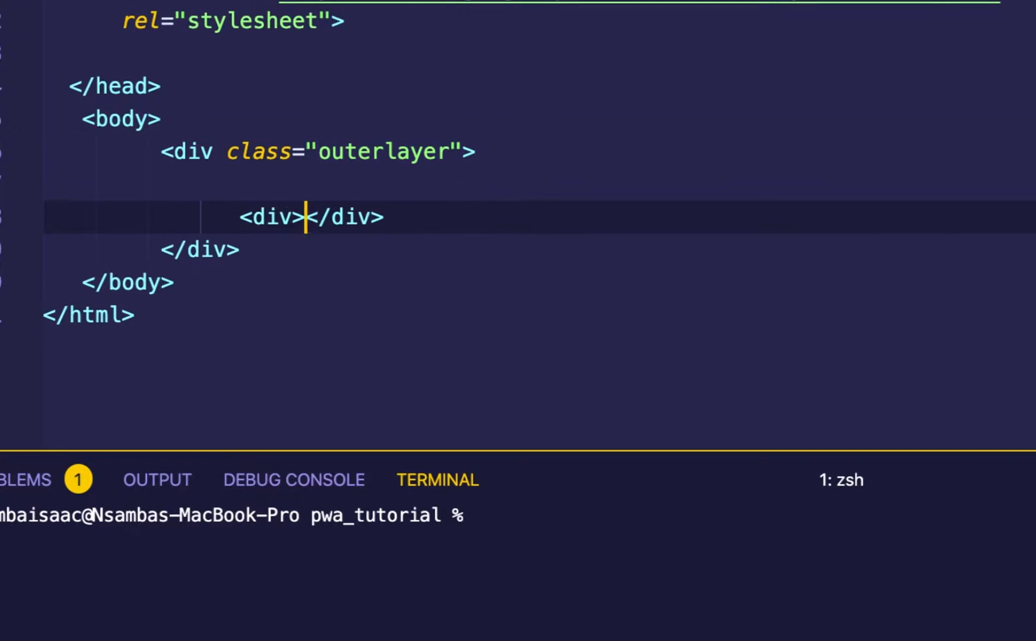
{"action": "type", "text": "class=\"innerlay\""}
{"action": "type", "text": "<div></div>"}
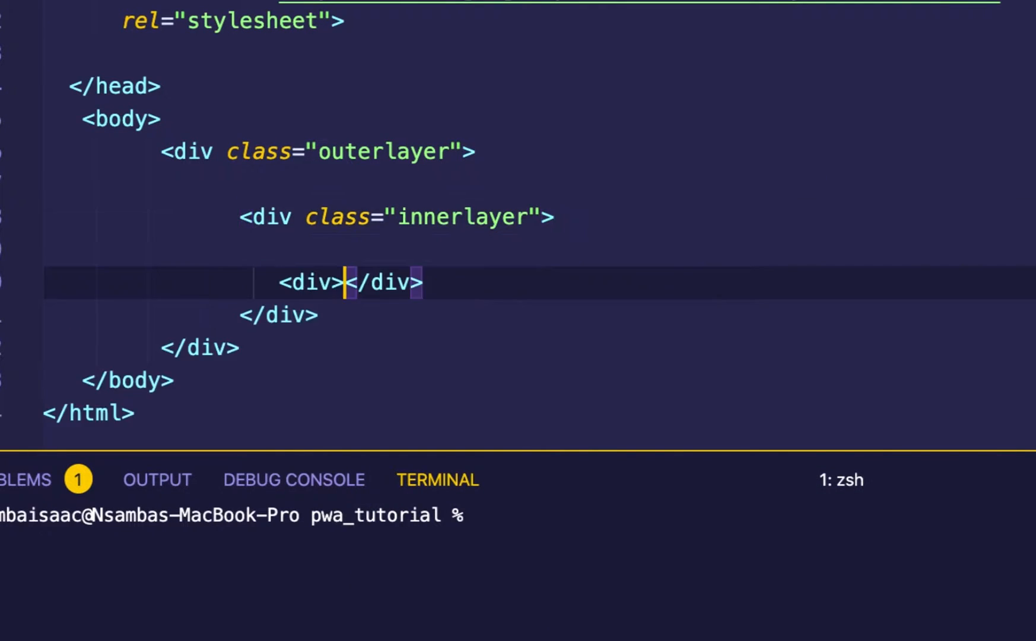
{"action": "key", "text": "Enter"}
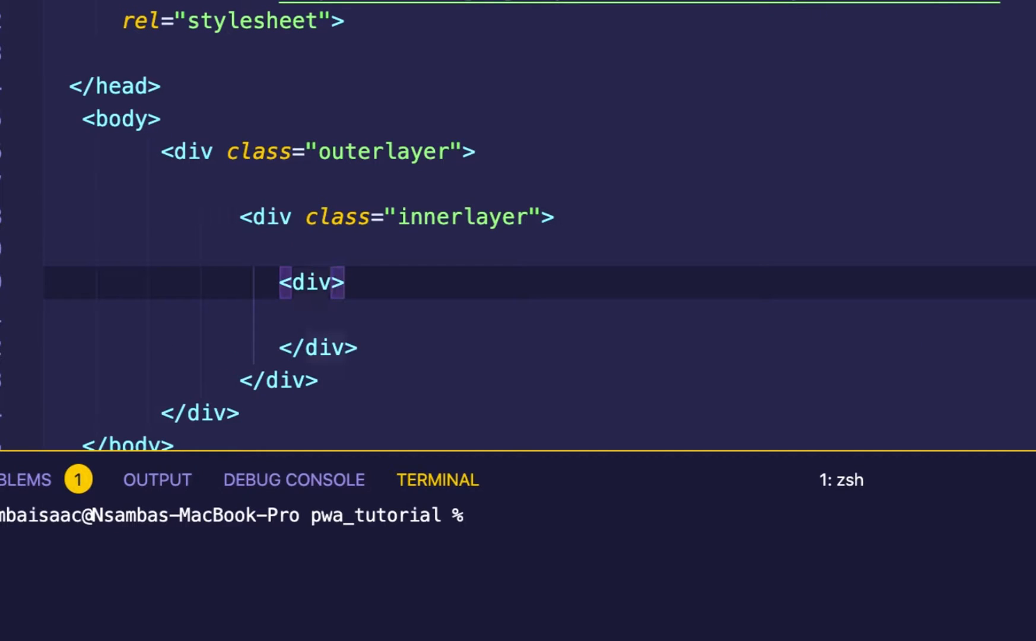
{"action": "type", "text": "class=\"contai"}
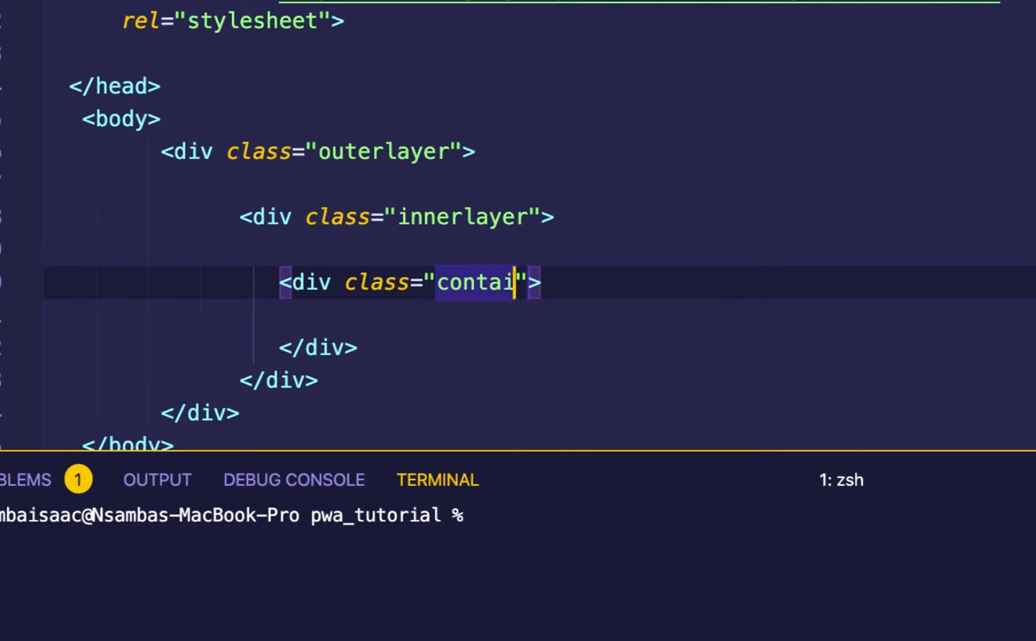
{"action": "type", "text": "ner"}
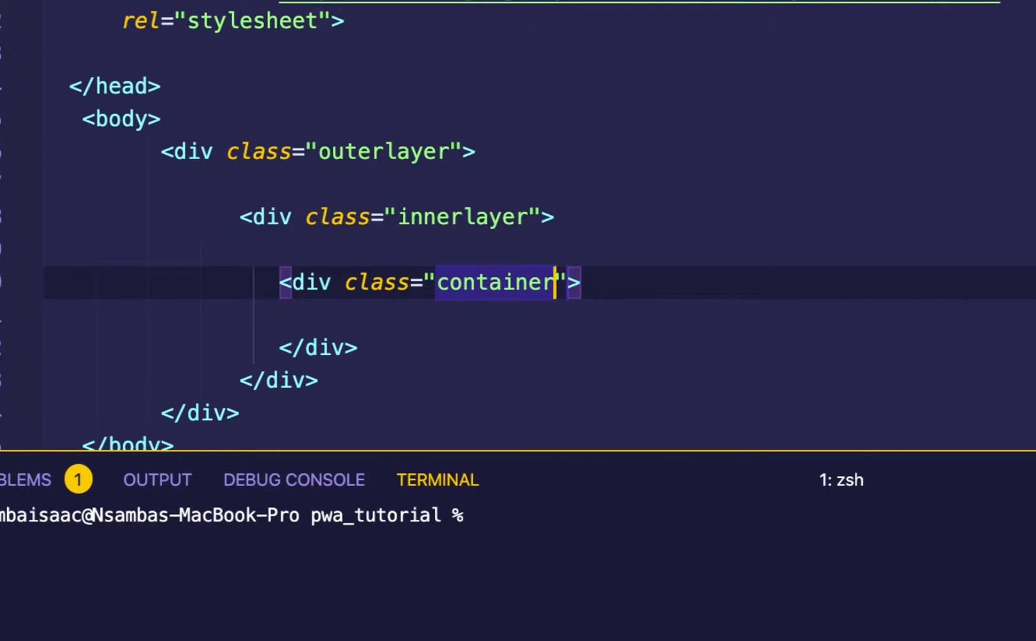
{"action": "type", "text": "id=\"c\""}
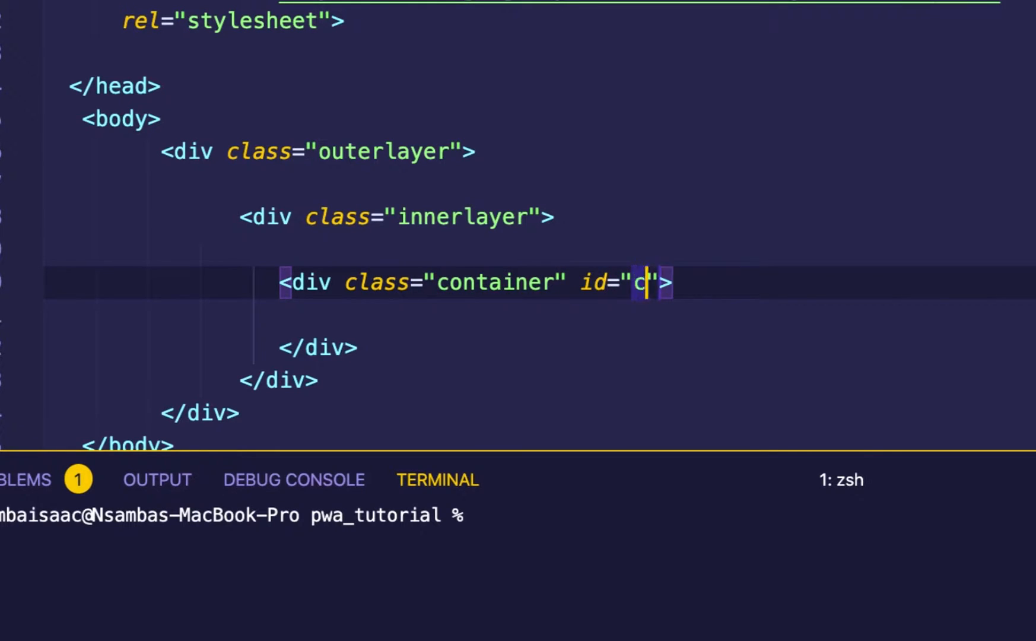
{"action": "type", "text": "ontent"}
{"action": "type", "text": "<div >"}
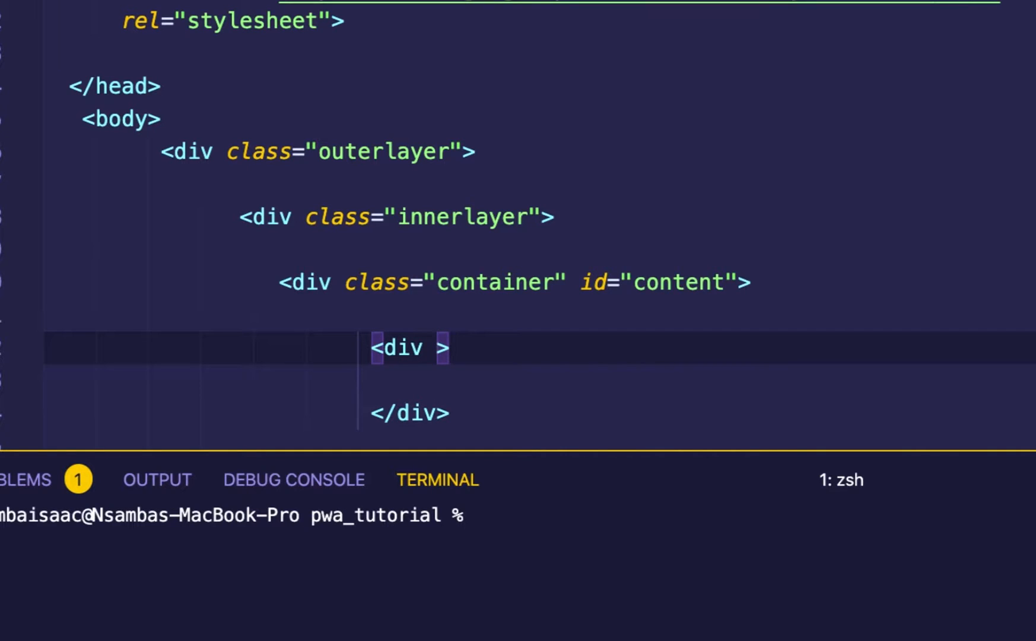
- Add a row div holding a first column div with class col l3 m3 s12
{"action": "type", "text": "class=\"\""}
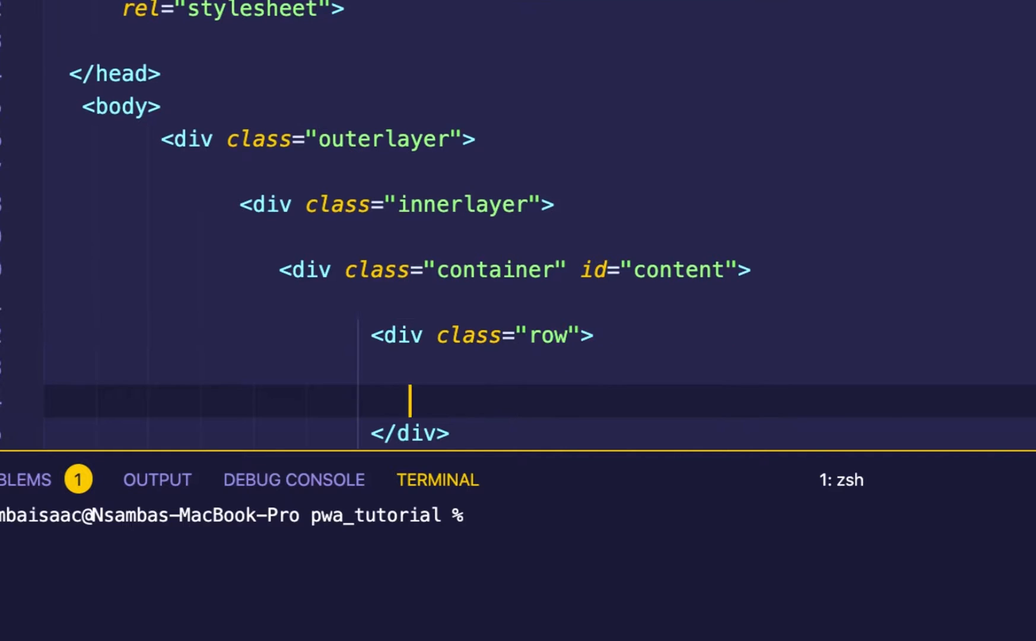
{"action": "type", "text": "div class=\"\">"}
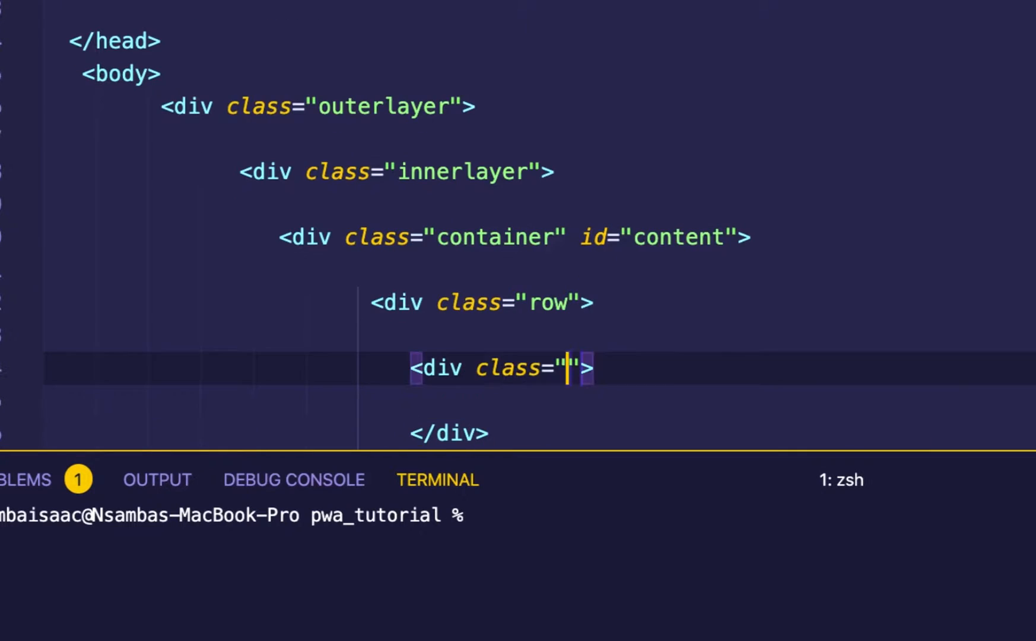
{"action": "type", "text": "col"}
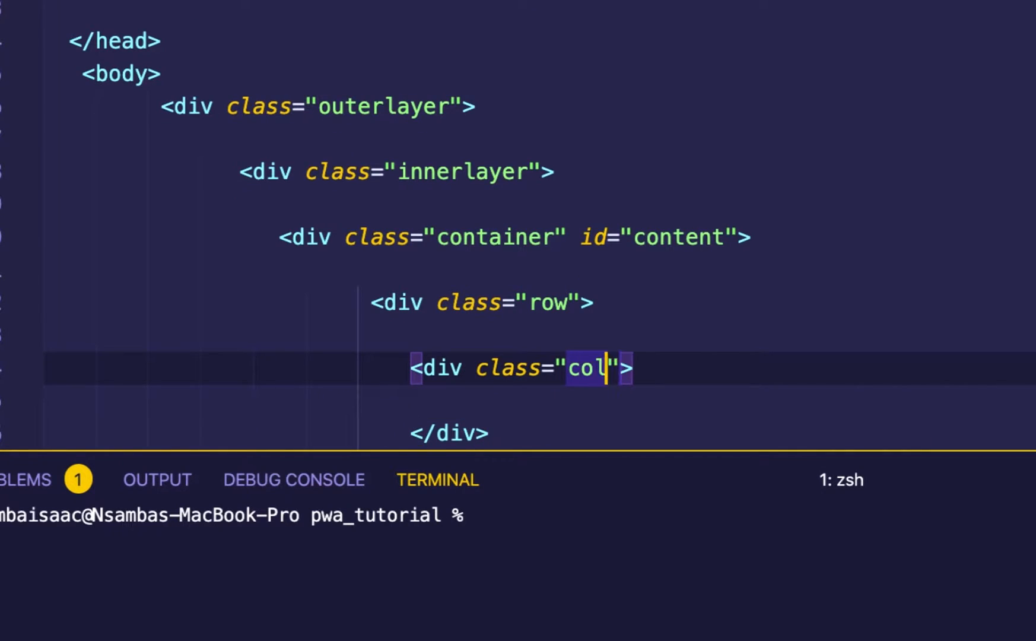
{"action": "type", "text": "l"}
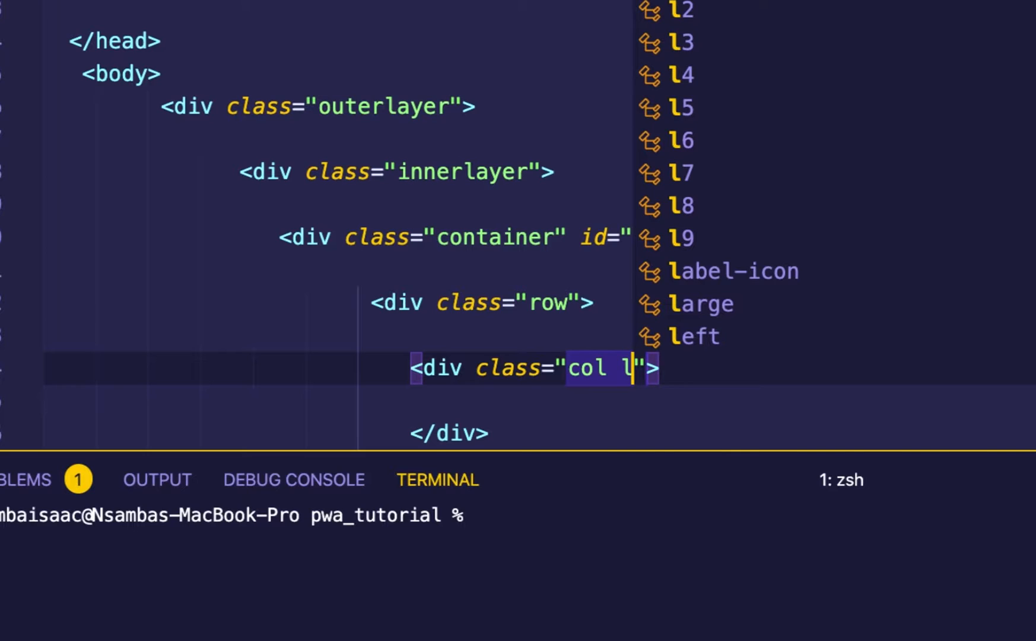
{"action": "type", "text": "3"}
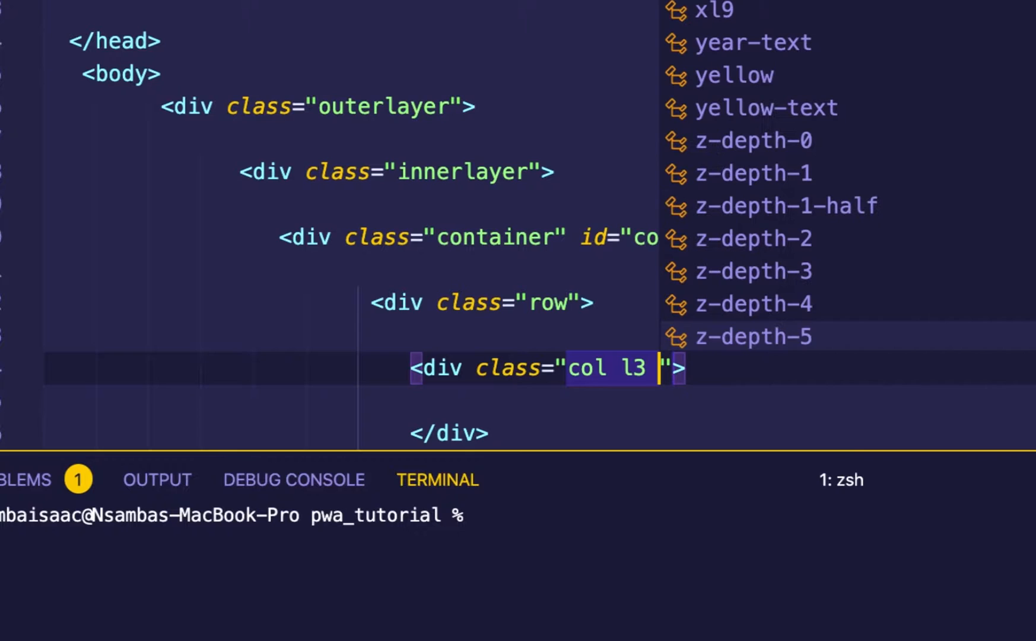
{"action": "type", "text": "m"}
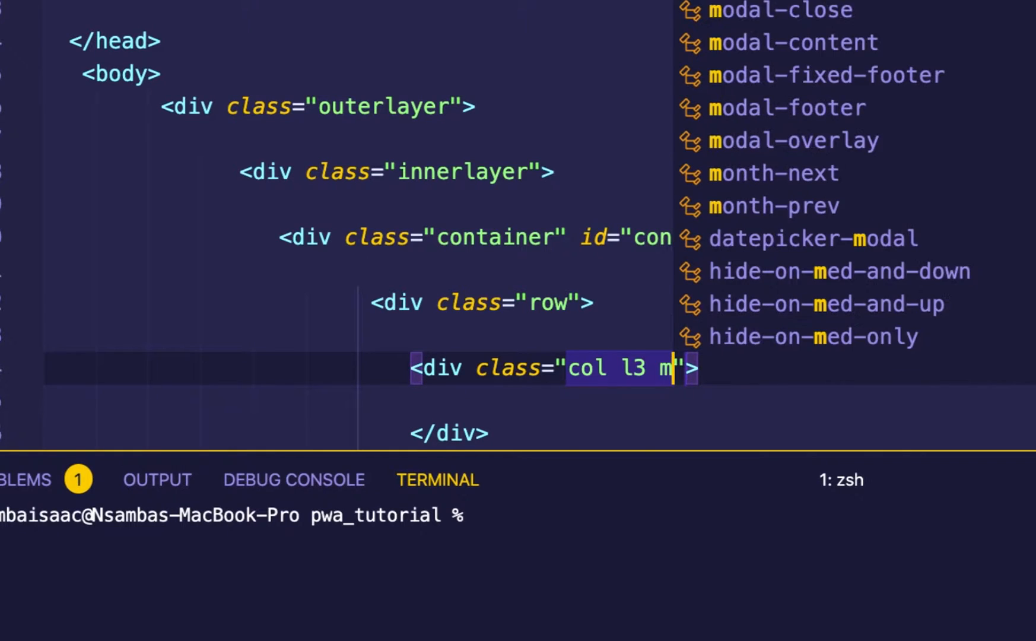
{"action": "type", "text": "3"}
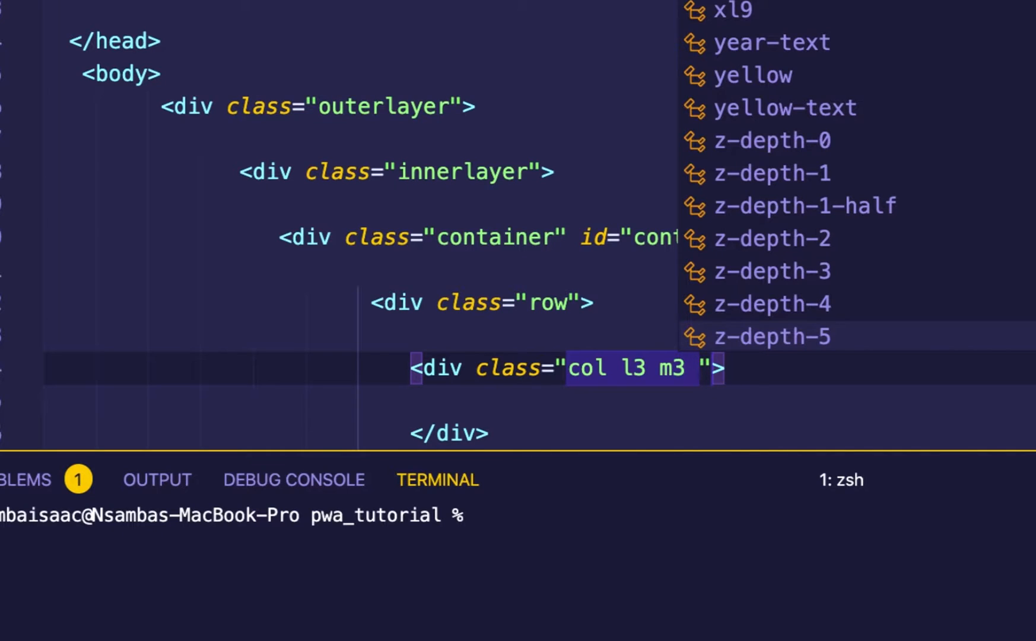
{"action": "type", "text": "s12"}
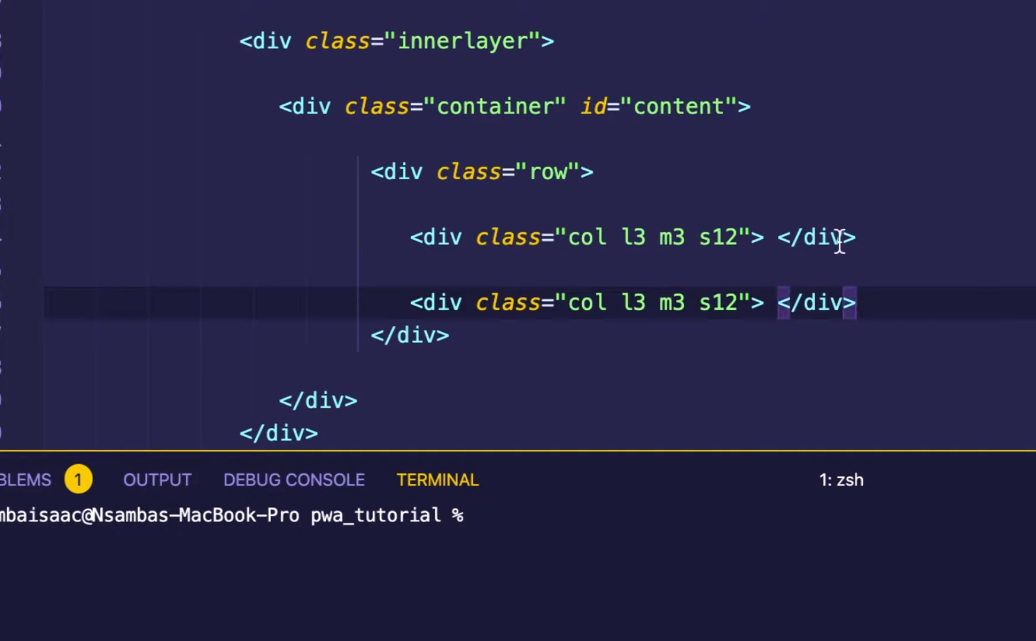
- Add the middle column div with class col l6 m6 s12
{"action": "type", "text": "<div></div>"}
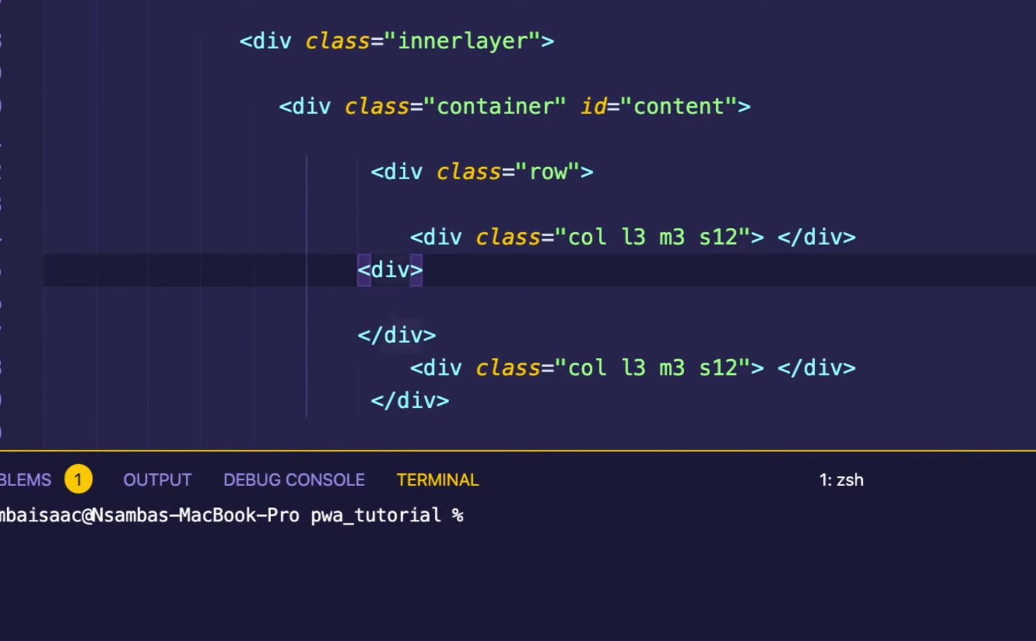
{"action": "type", "text": "class=\" c"}
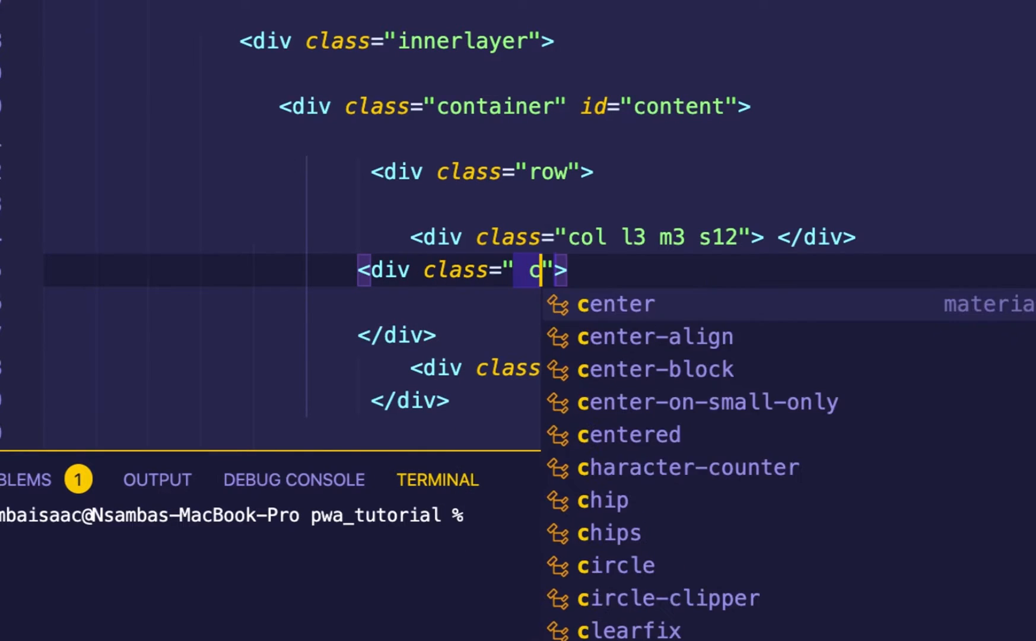
{"action": "type", "text": "ol l6"}
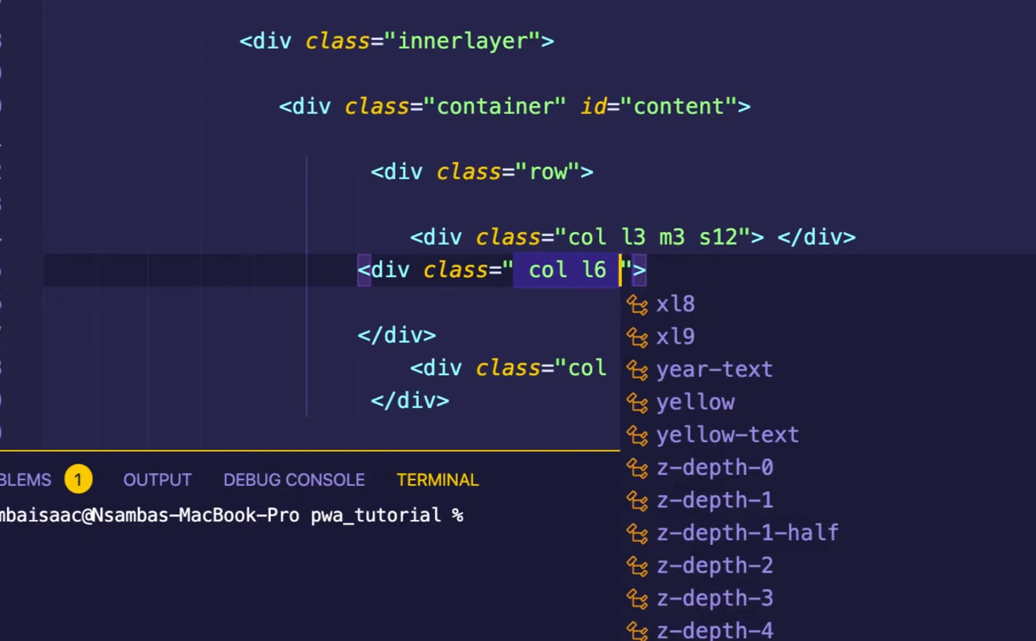
{"action": "type", "text": "m5"}
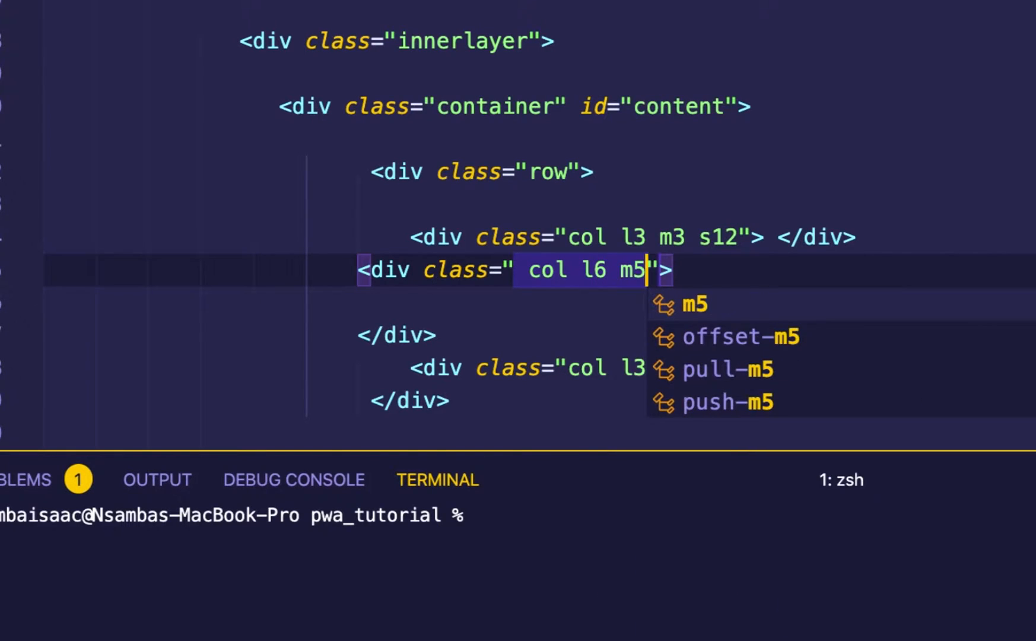
{"action": "type", "text": "6"}
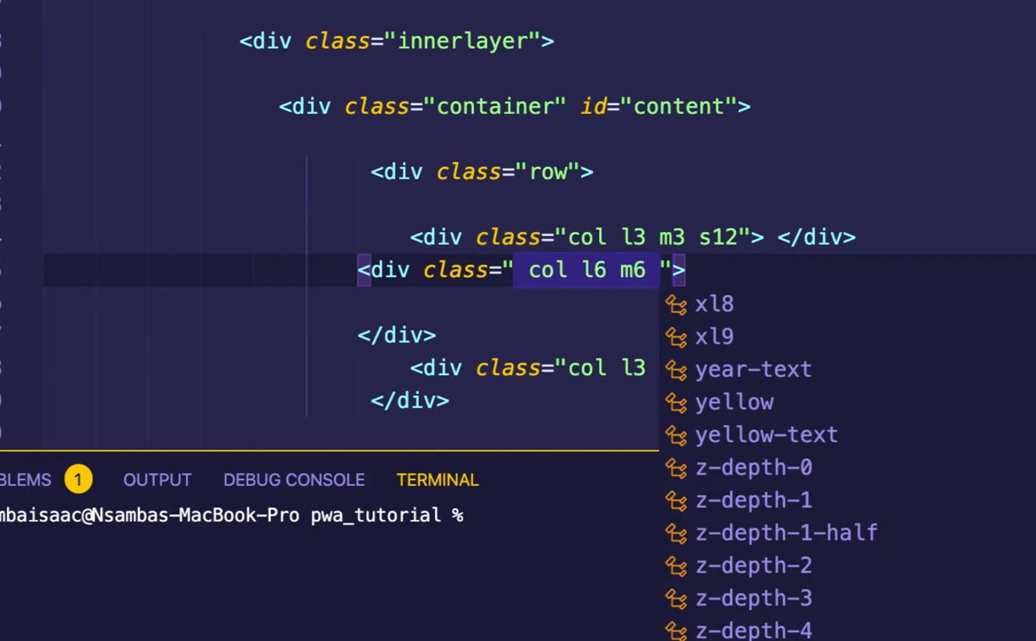
{"action": "type", "text": "s12"}
{"action": "left_click", "coordinate": [696, 303]}
{"action": "type", "text": "<form action=\"\"></form>"}
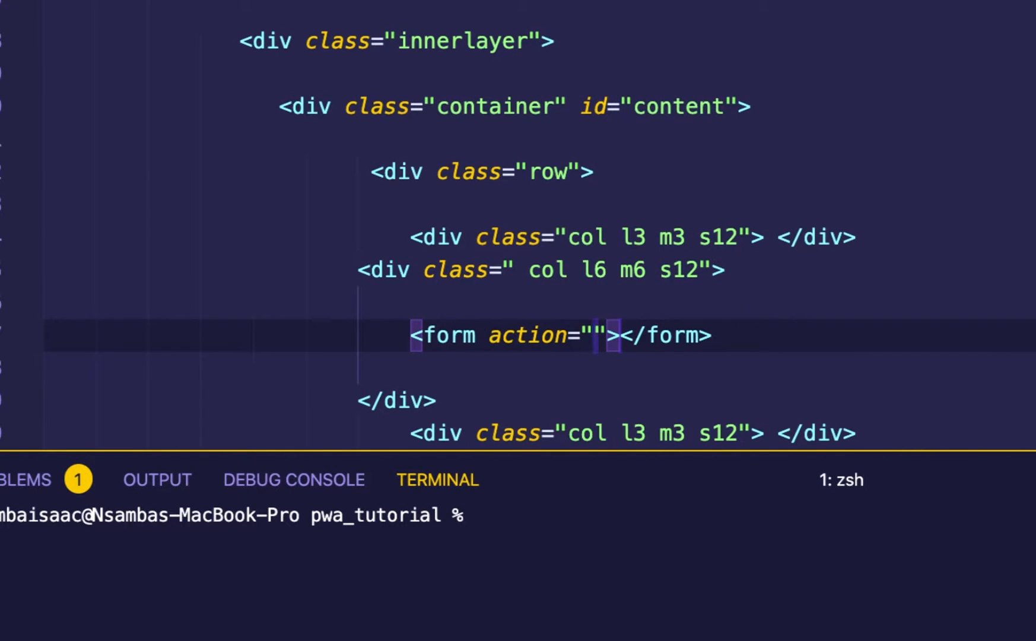
- Set the form's method to POST and add a card-panel z-depth-5 div inside it
{"action": "type", "text": "method=\"\""}
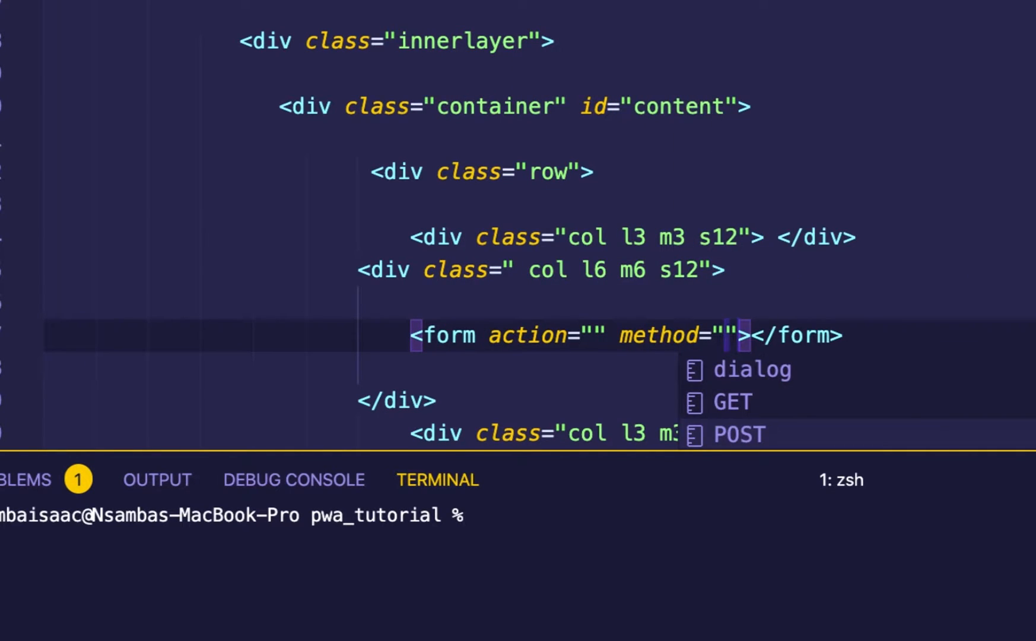
{"action": "left_click", "coordinate": [738, 434]}
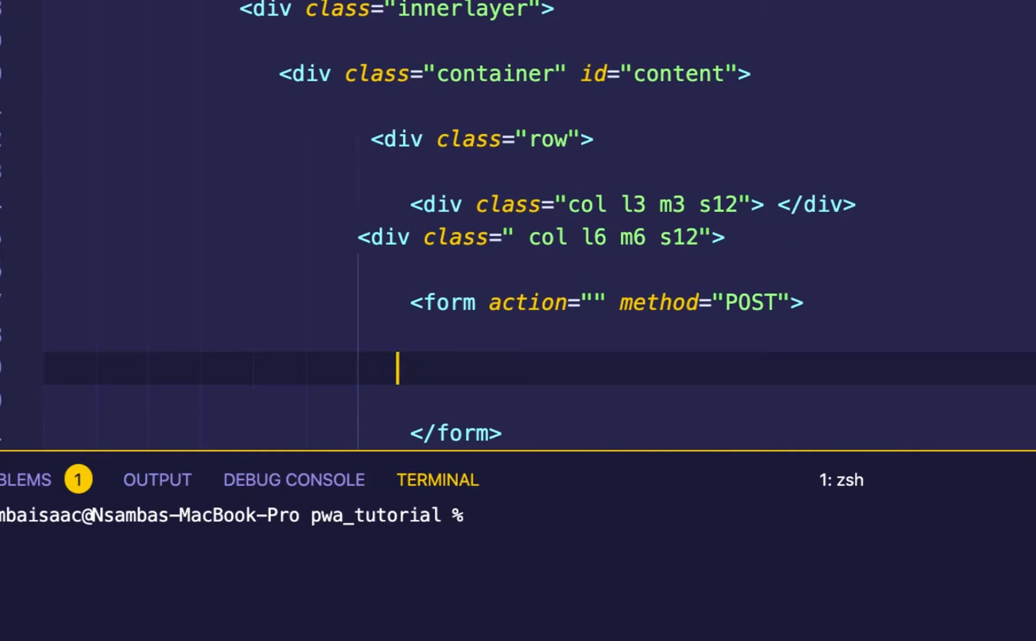
{"action": "type", "text": "c"}
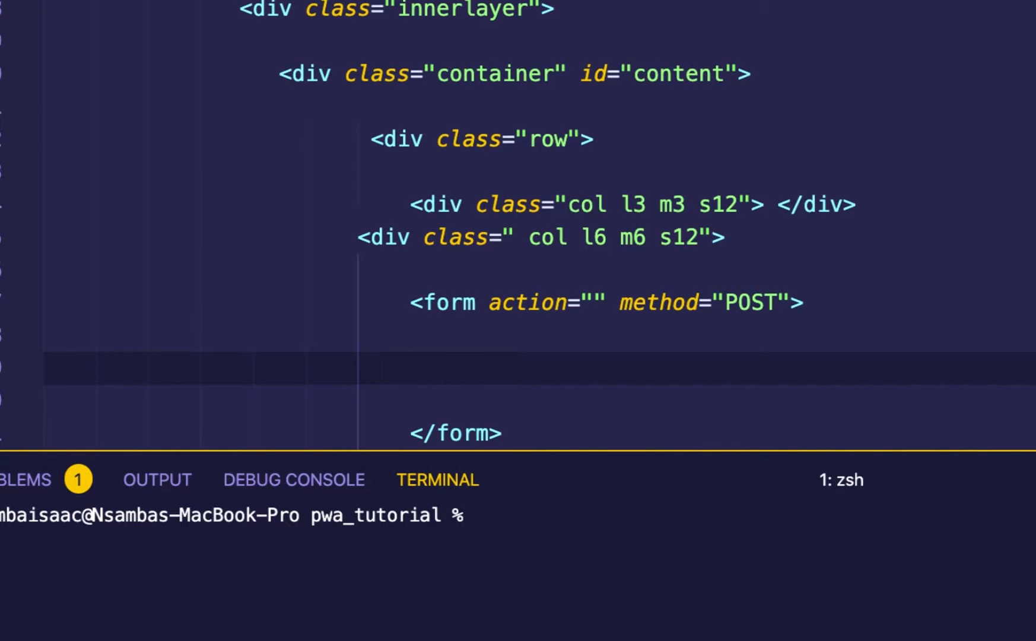
{"action": "type", "text": "div>"}
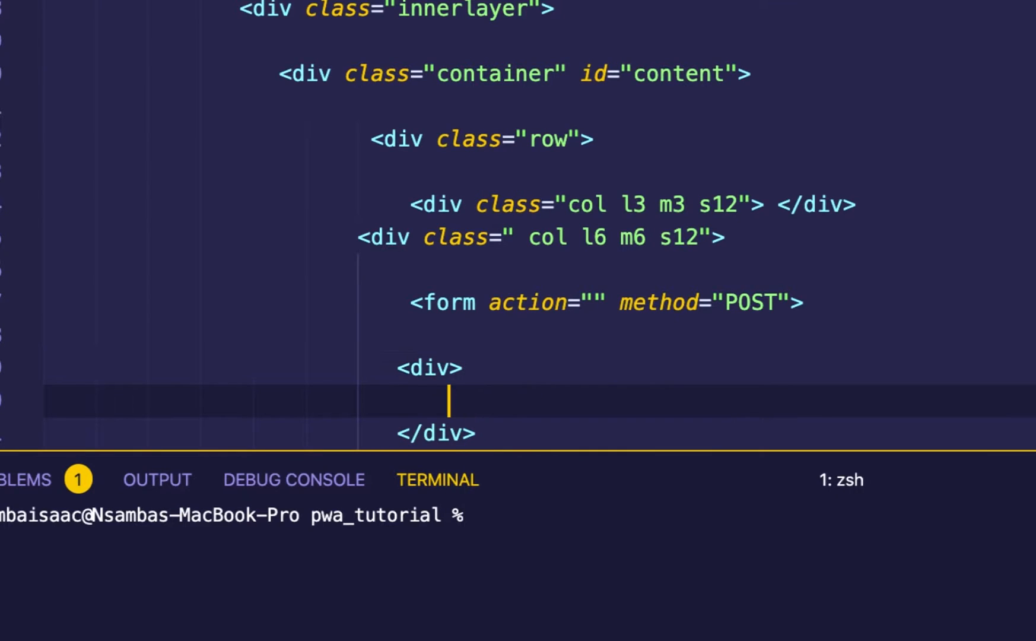
{"action": "type", "text": "class=\"cardpa\""}
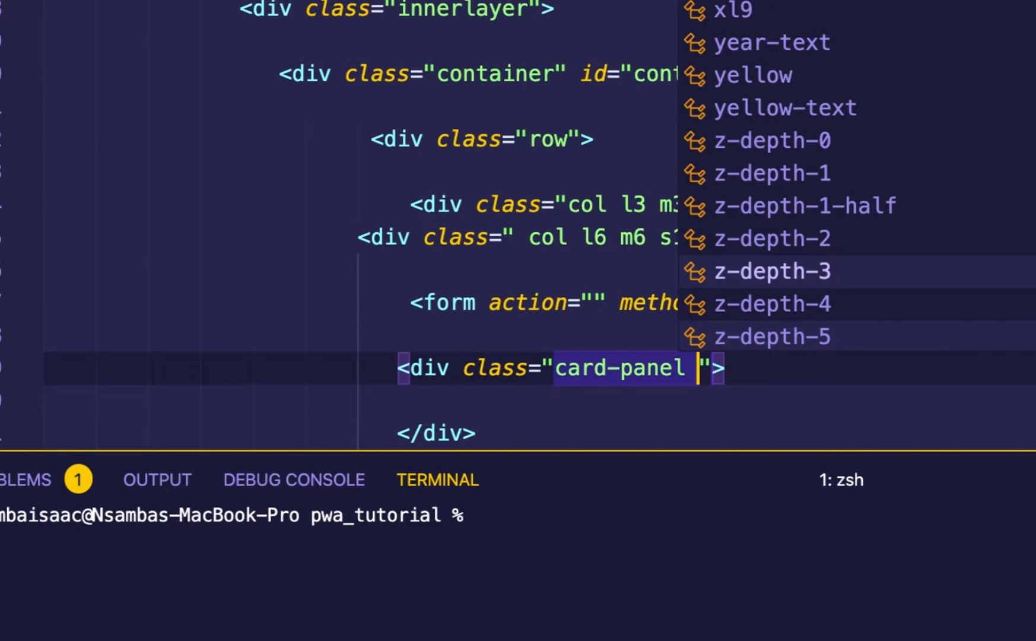
{"action": "type", "text": "z-depth-5\\"}
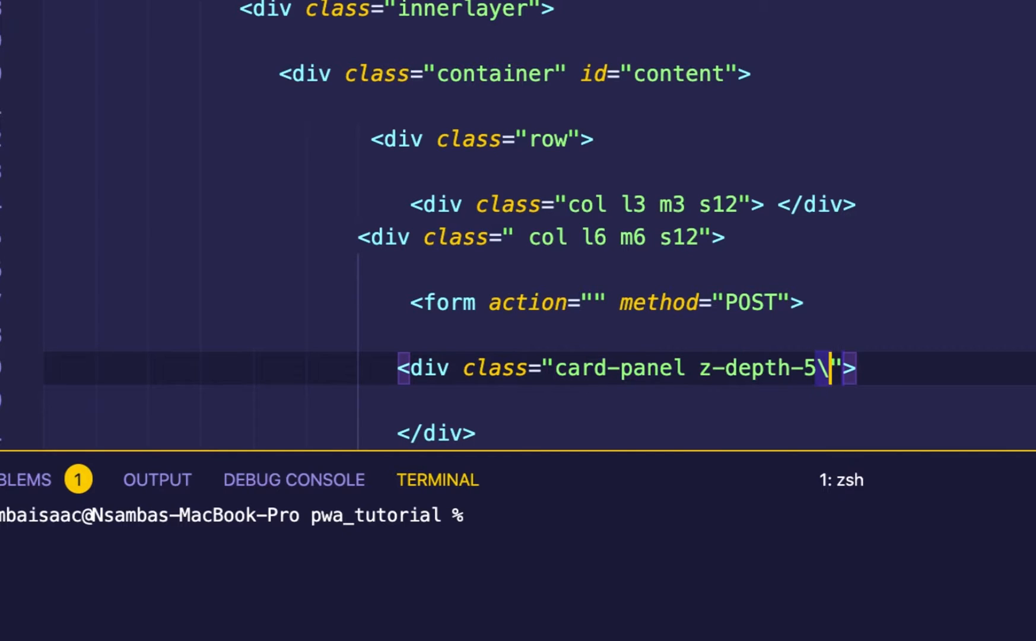
{"action": "key", "text": "Backspace"}
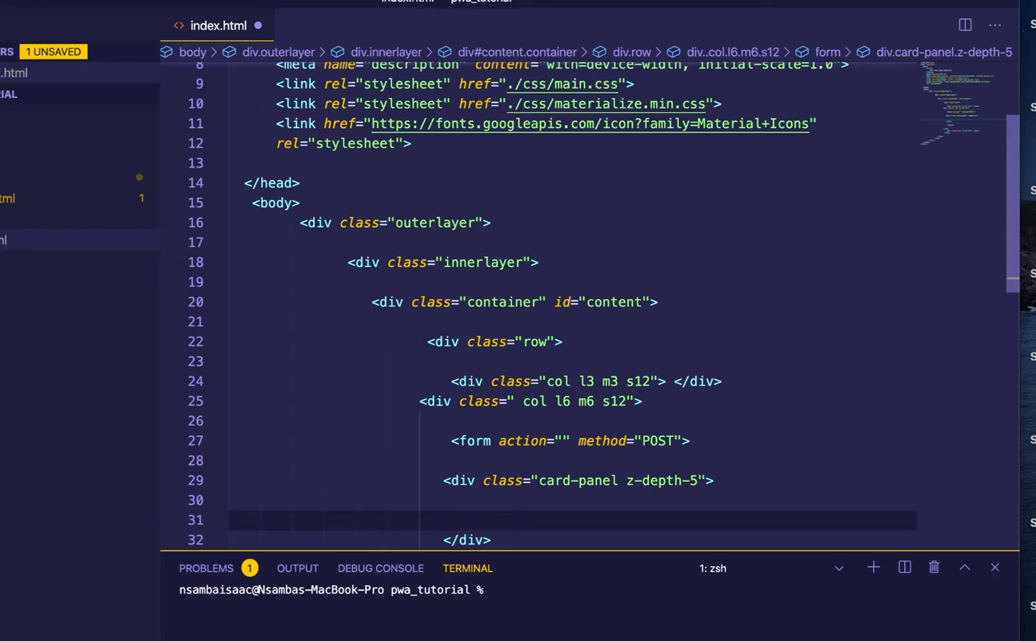
- Add a centred h5 heading reading PWA LOGIN FORM inside the card panel
{"action": "type", "text": "h5 ></h5>"}
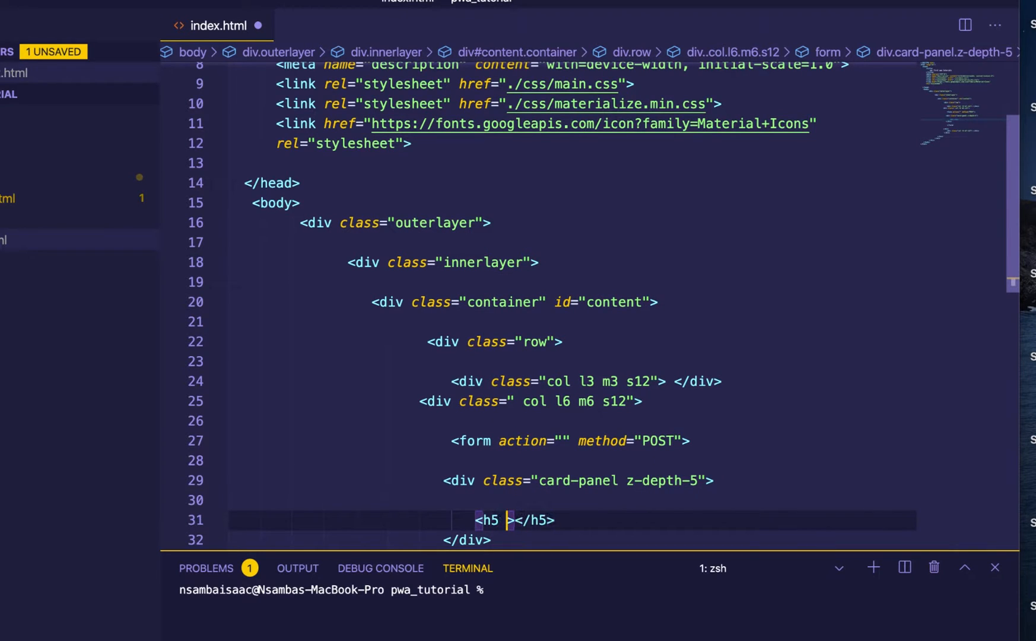
{"action": "type", "text": "class=\"\""}
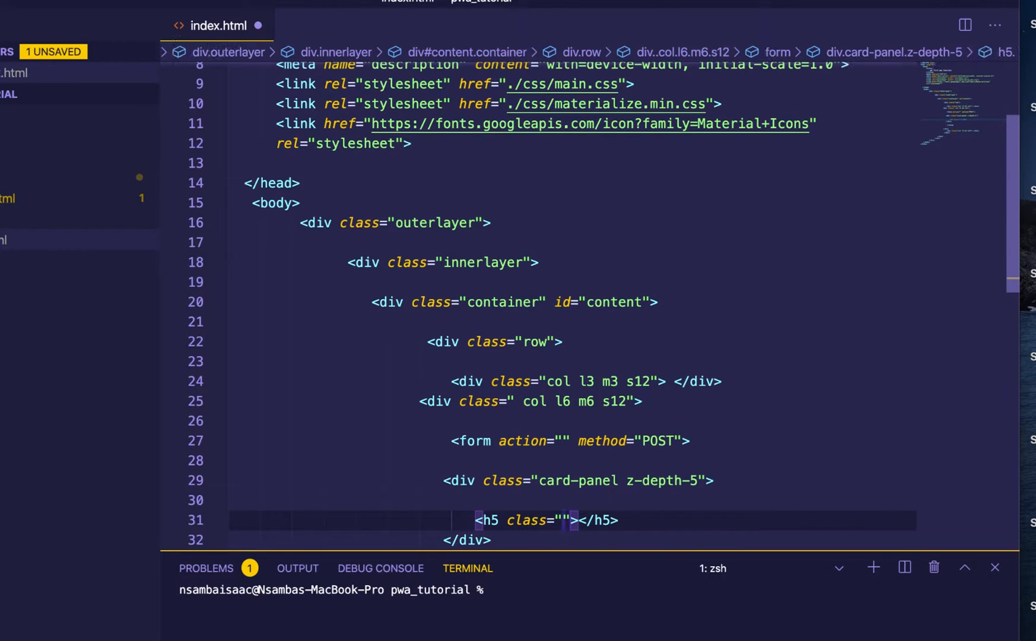
{"action": "type", "text": "center"}
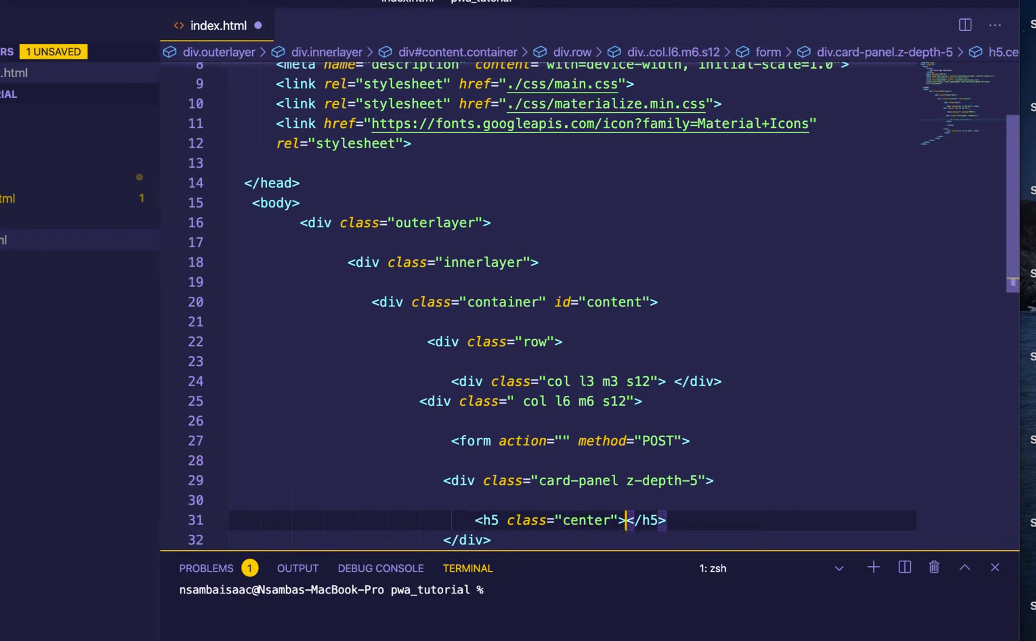
{"action": "type", "text": "LOGIN FORM"}
{"action": "type", "text": "<p></p>"}
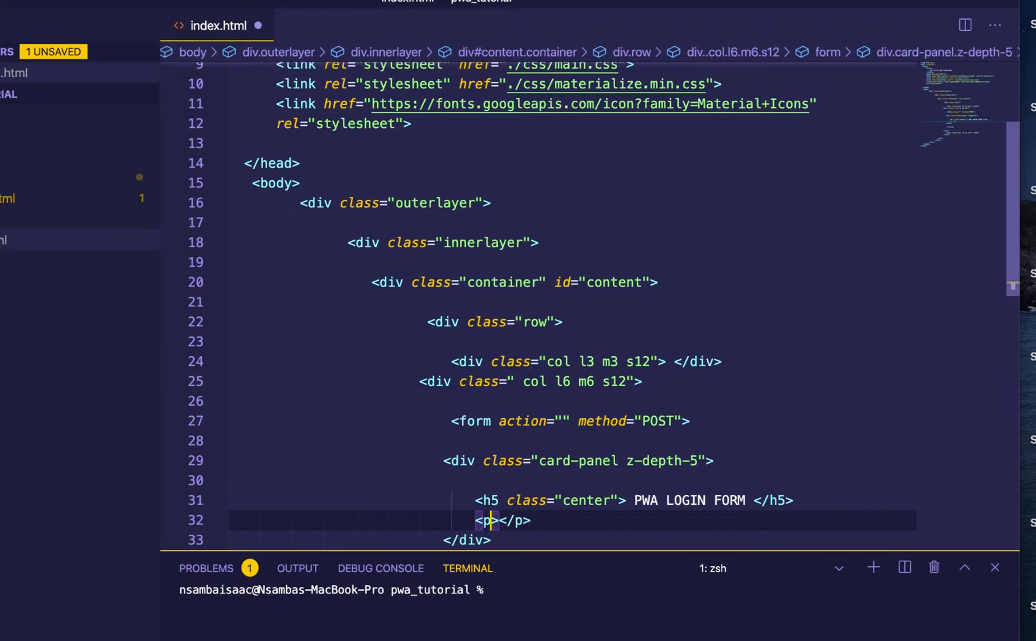
- Add a centred paragraph reading 'Join us today here' and save
{"action": "type", "text": "class=\"\""}
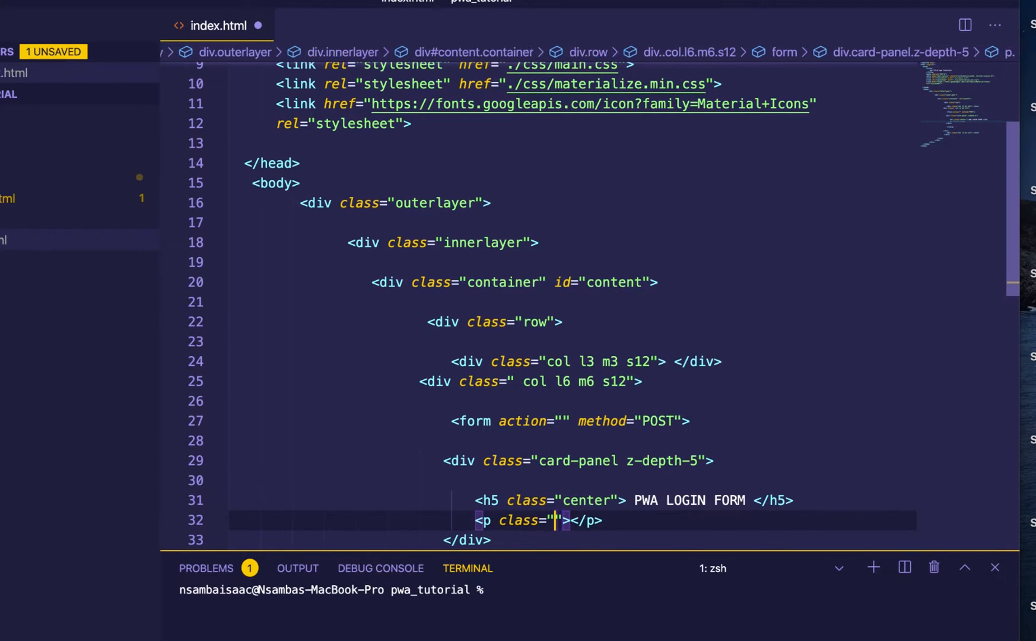
{"action": "type", "text": "center"}
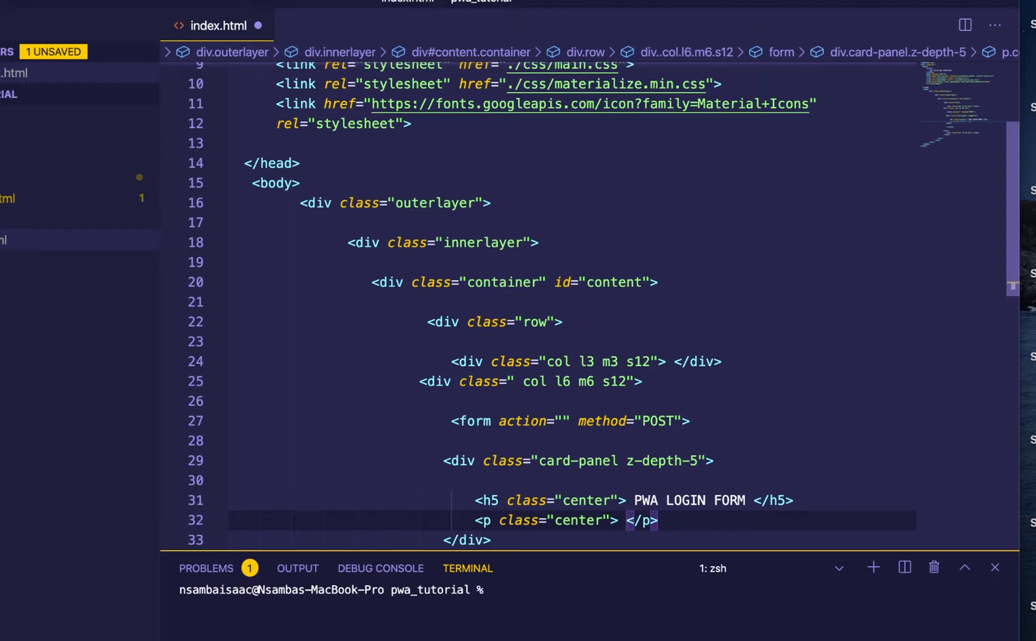
{"action": "type", "text": "joing"}
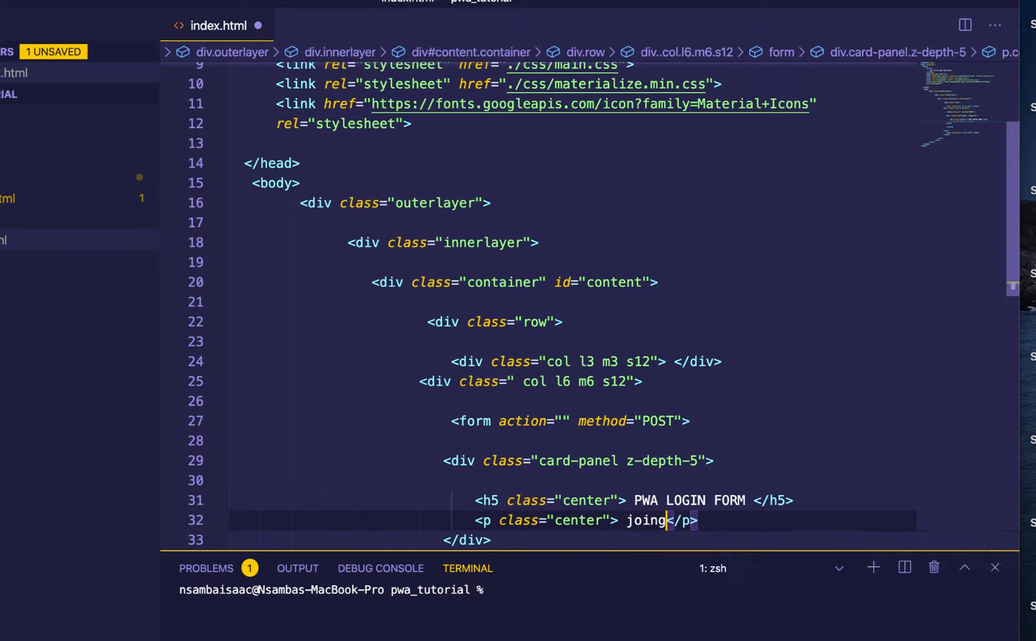
{"action": "type", "text": "Join us today here"}
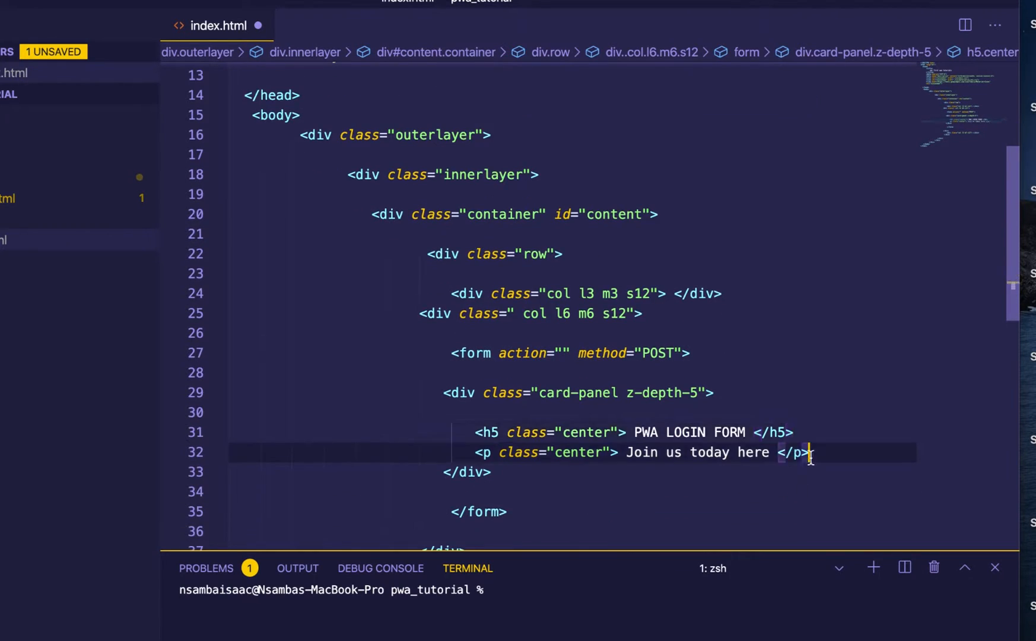
{"action": "key", "text": "enter"}
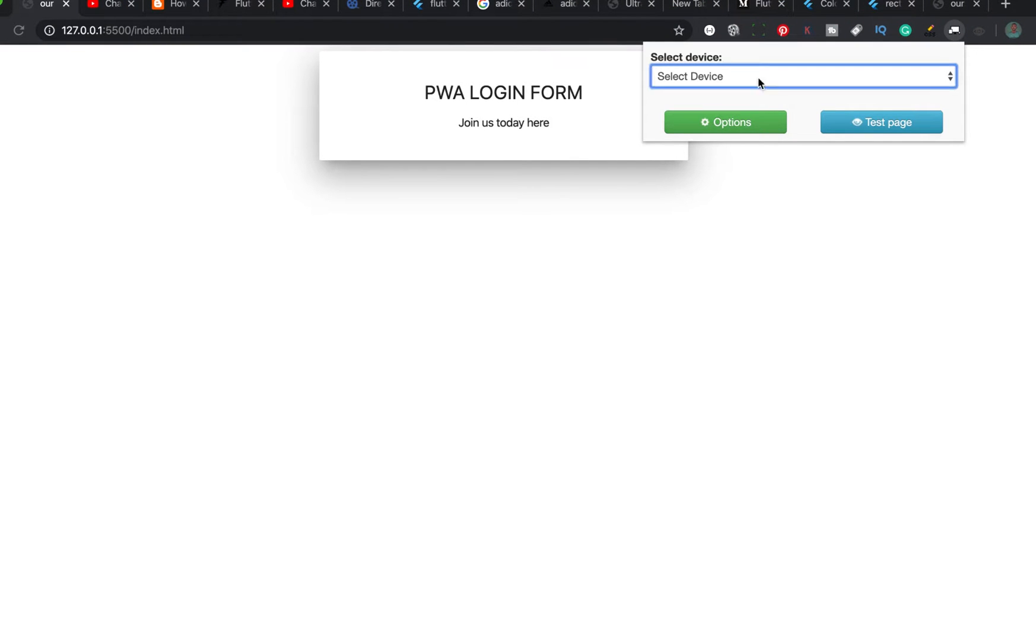
- Emulate the iPad Mini - Portrait device in Chrome to preview the login card
{"action": "left_click", "coordinate": [802, 76]}
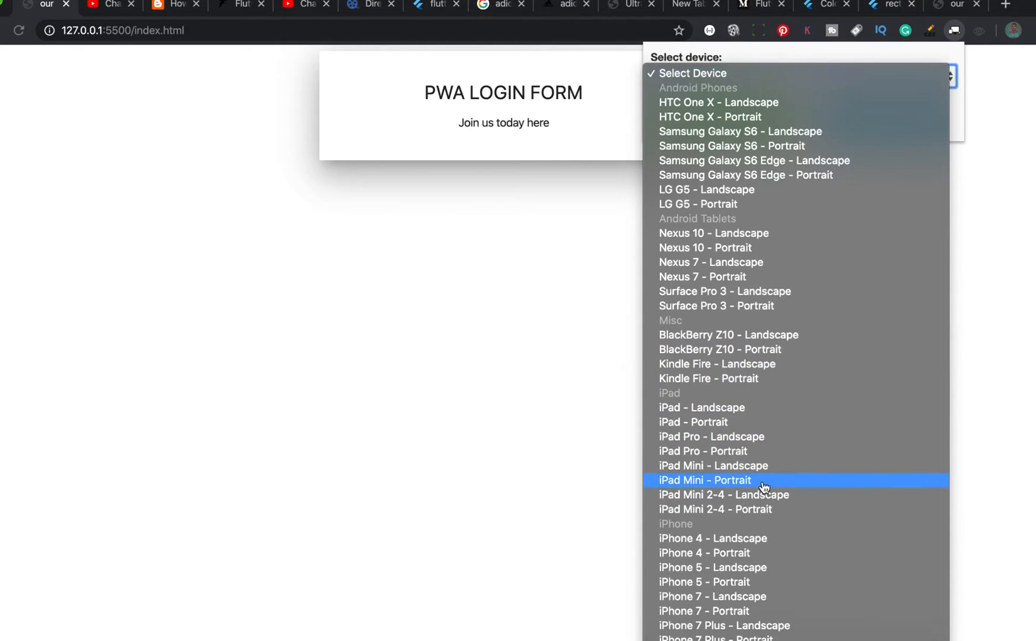
{"action": "left_click", "coordinate": [705, 480]}
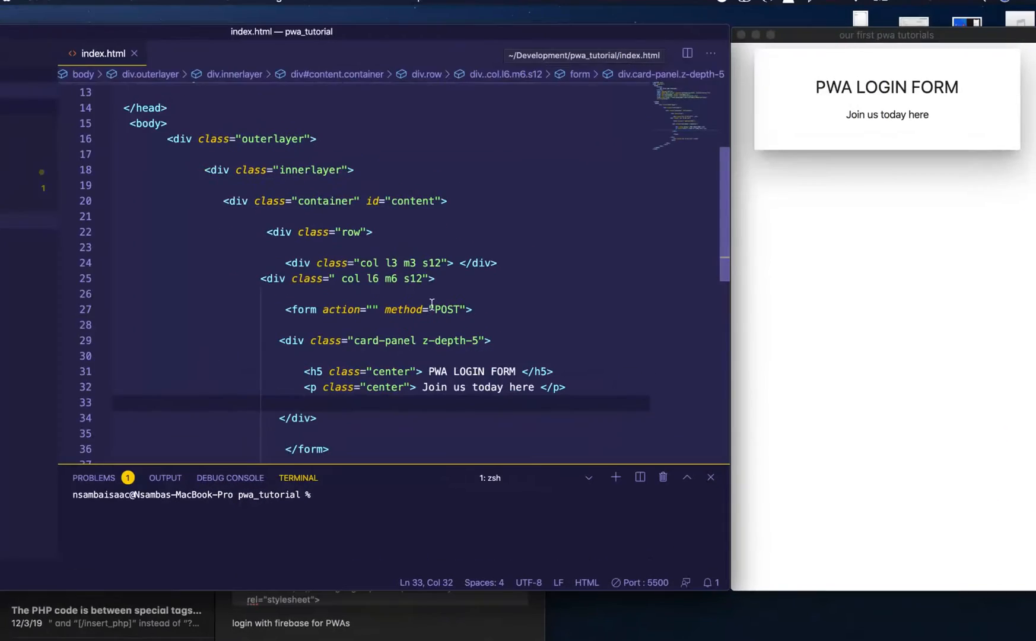
- Add an input-field div holding a material-icons account_circle icon
{"action": "scroll", "scroll_direction": "down", "scroll_amount": 3}
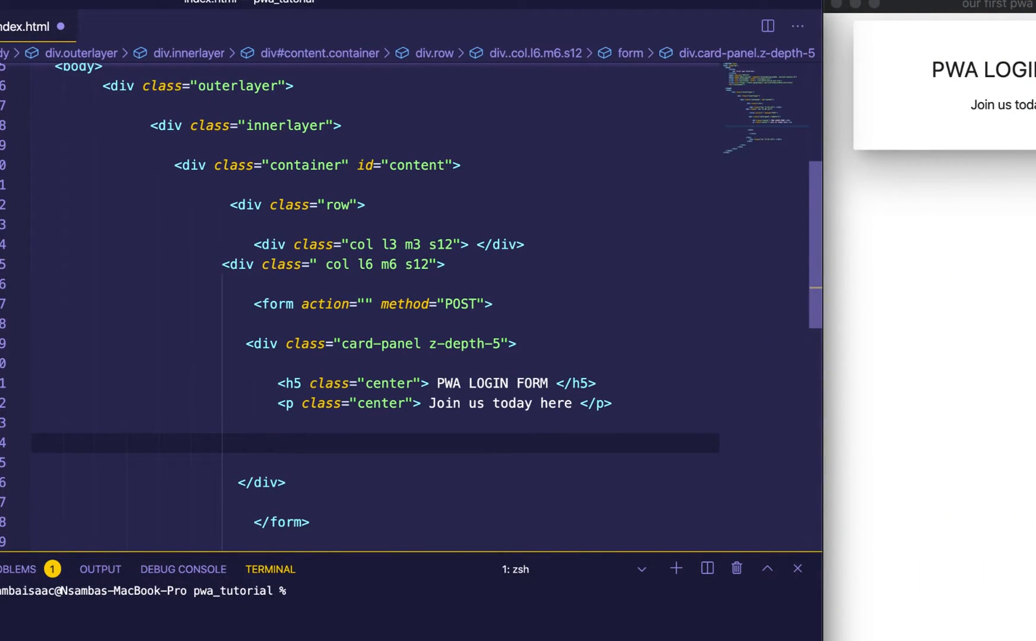
{"action": "type", "text": "<div></div>"}
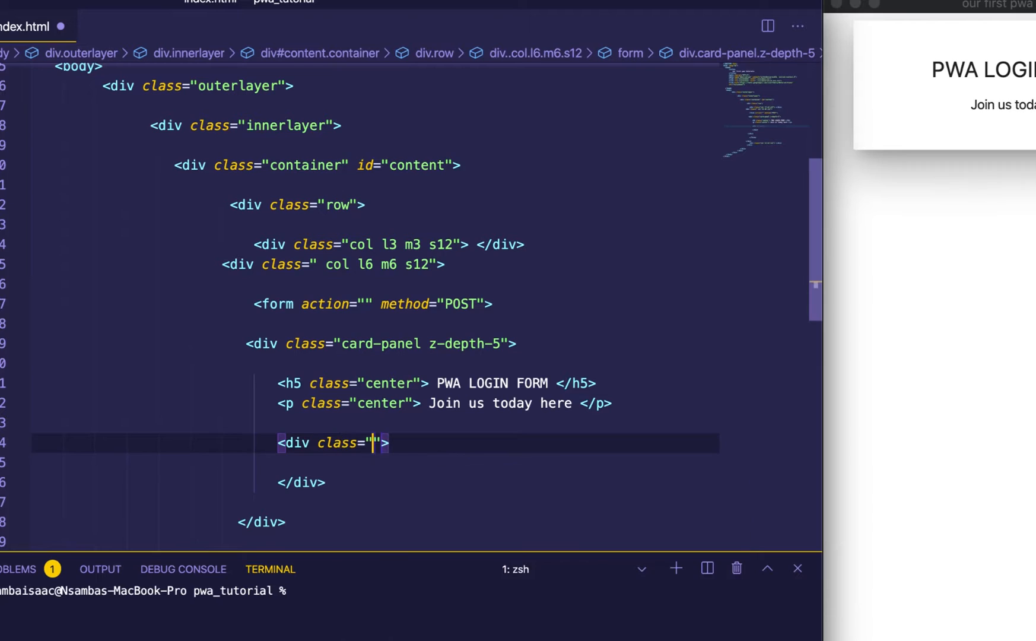
{"action": "type", "text": "in"}
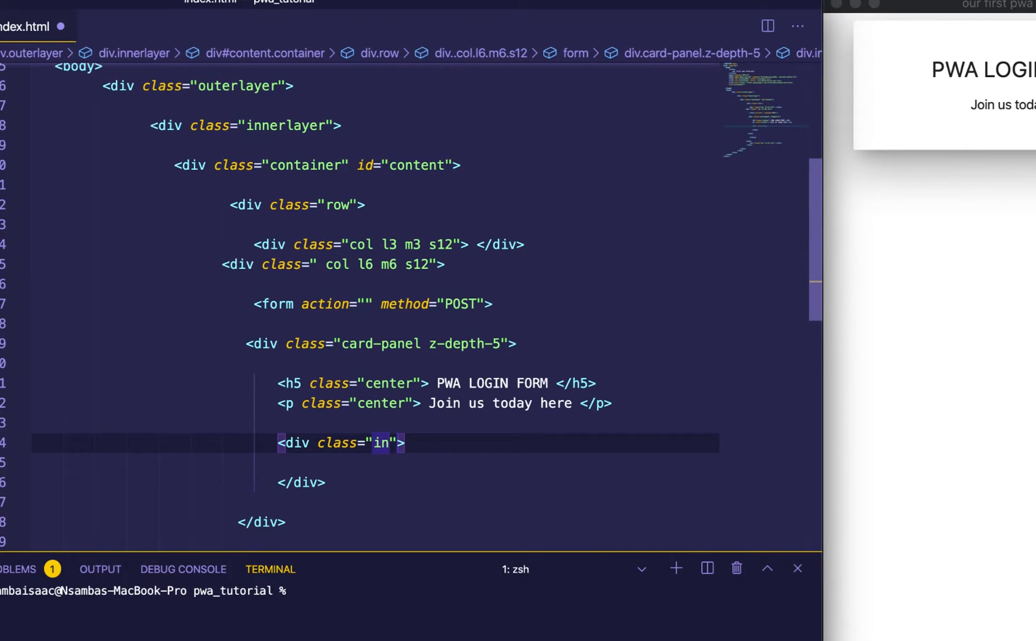
{"action": "type", "text": "put-field"}
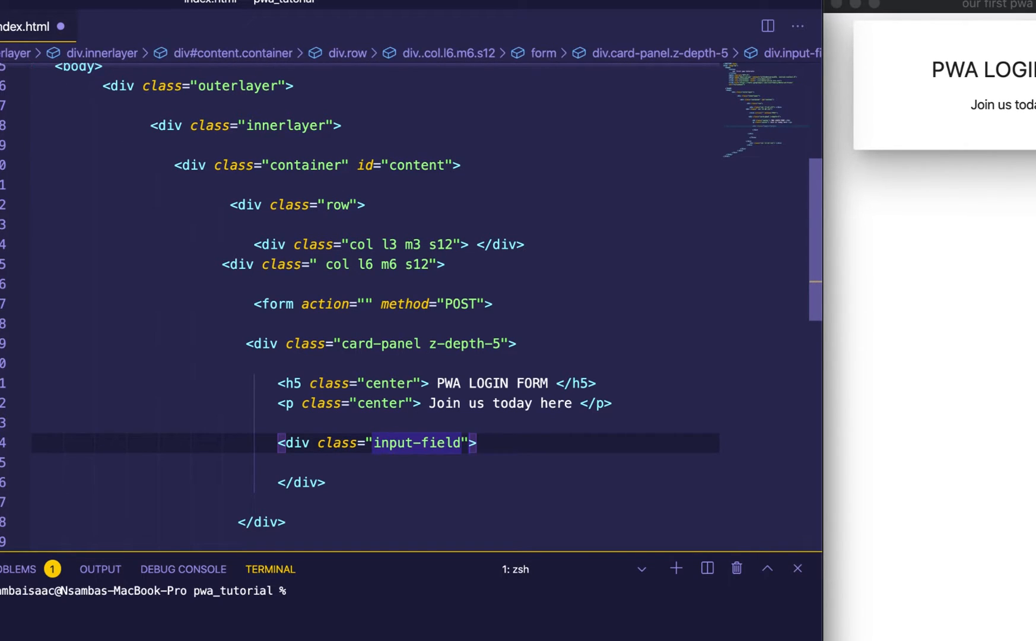
{"action": "type", "text": "<i"}
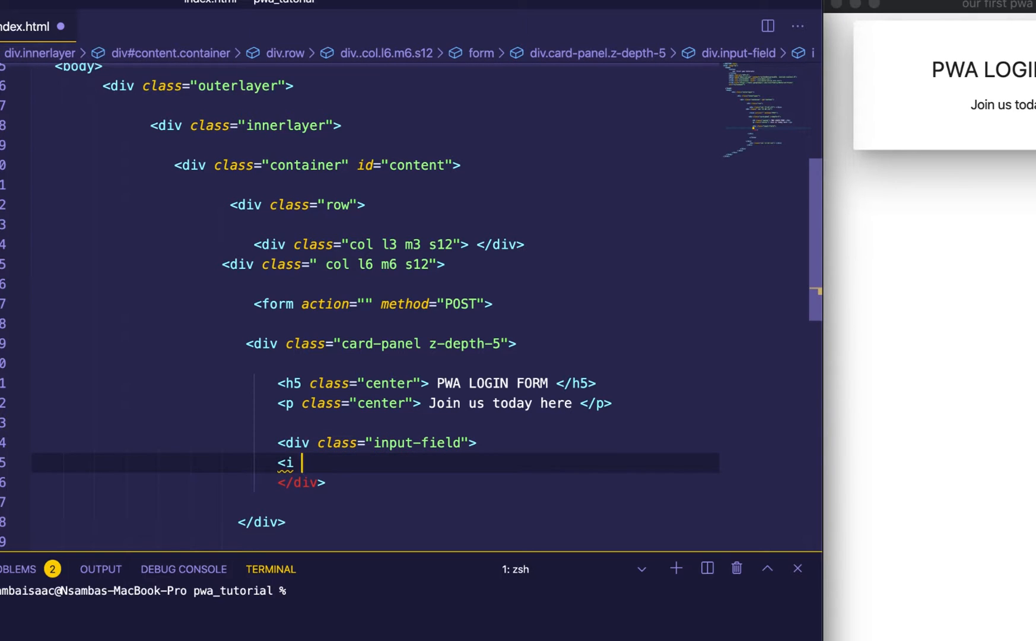
{"action": "type", "text": "class=\"\""}
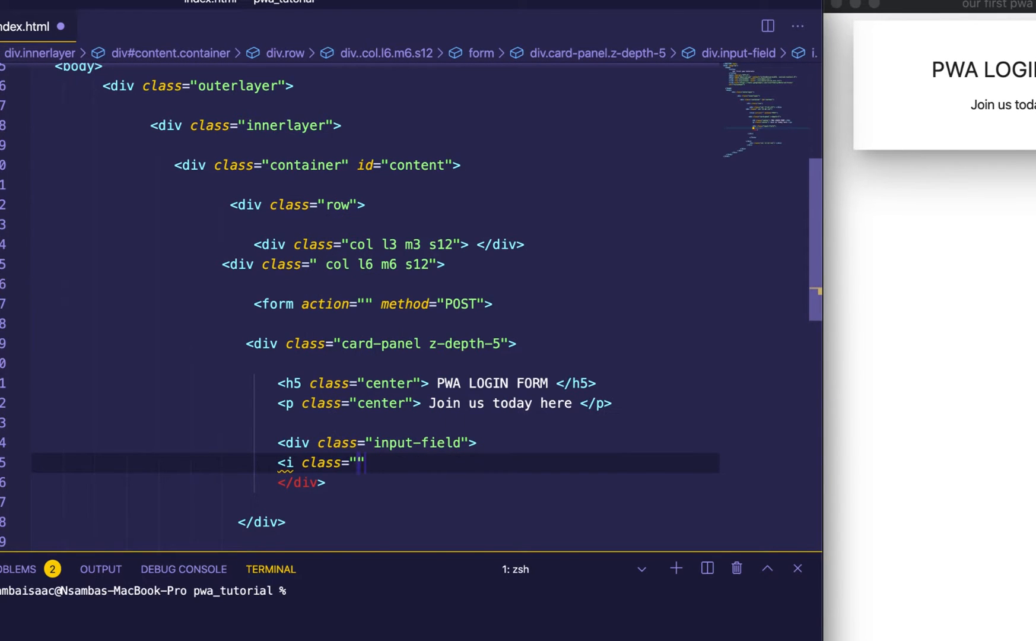
{"action": "type", "text": "material-ico"}
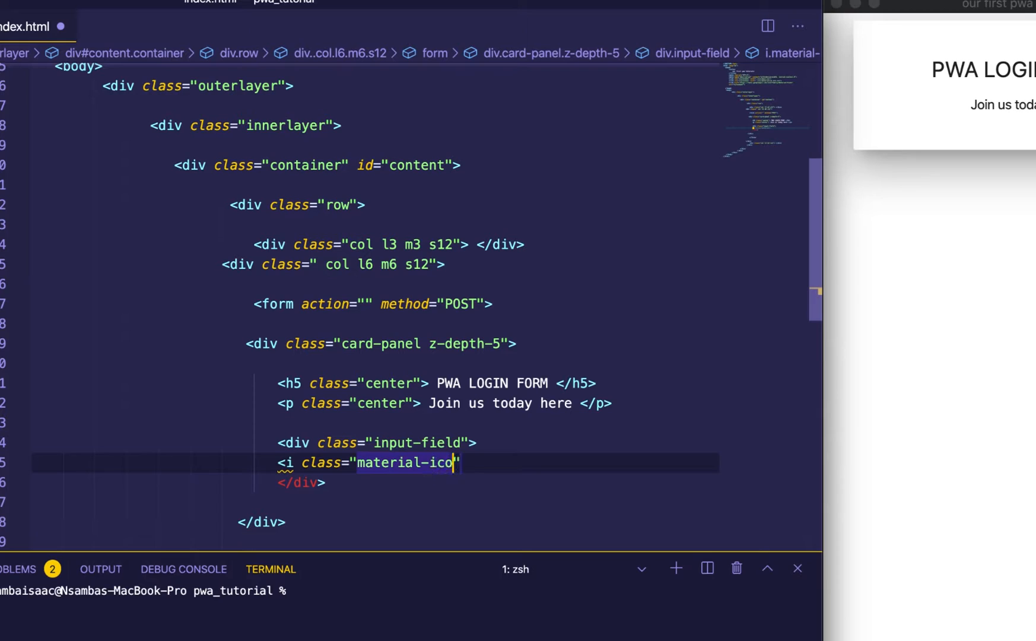
{"action": "type", "text": "ns"}
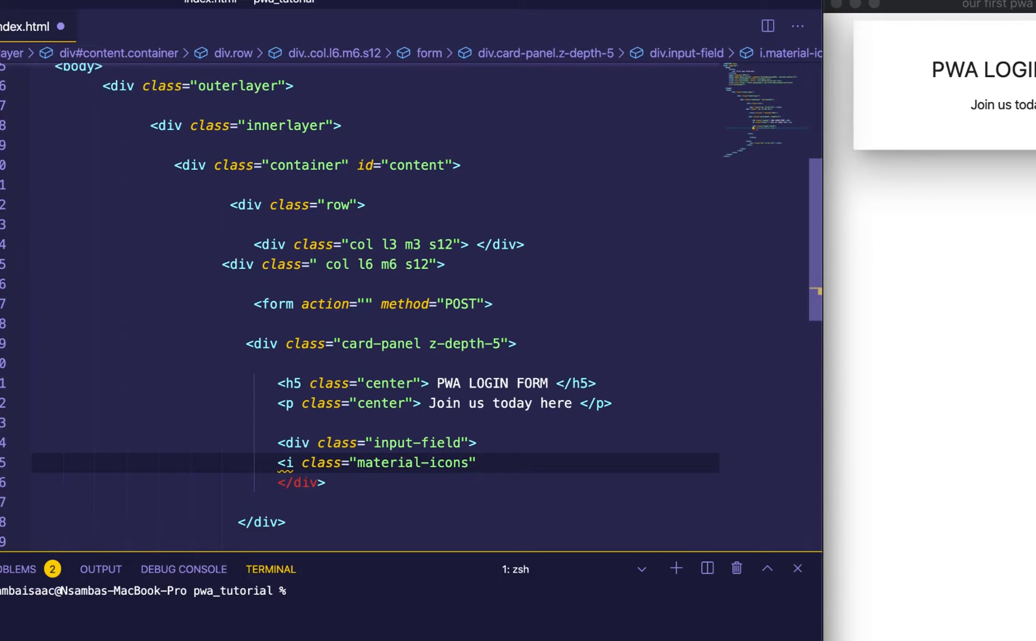
{"action": "type", "text": "></i>"}
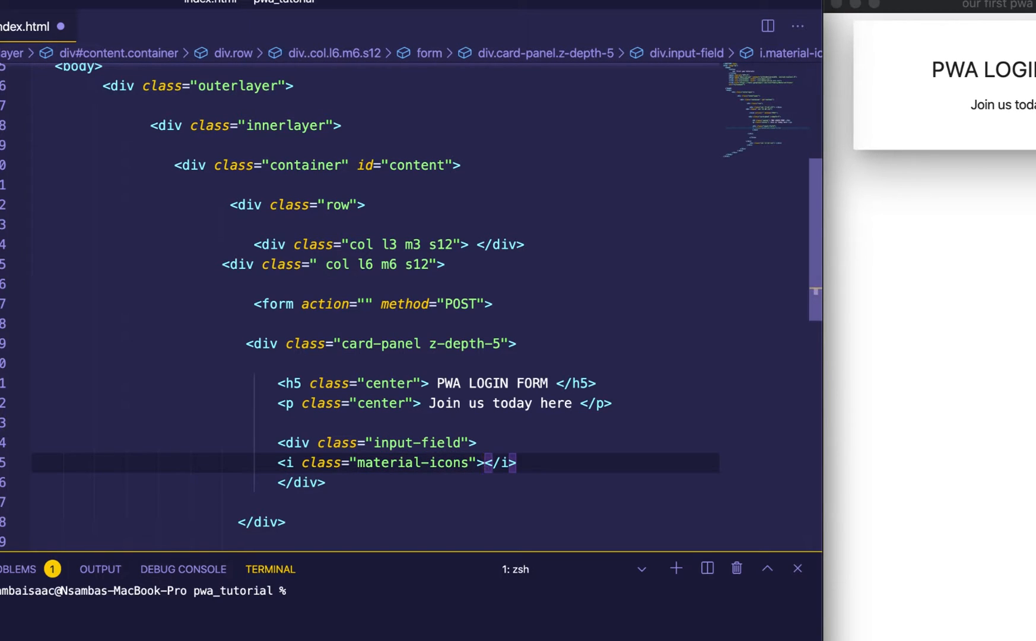
{"action": "type", "text": "account_circle"}
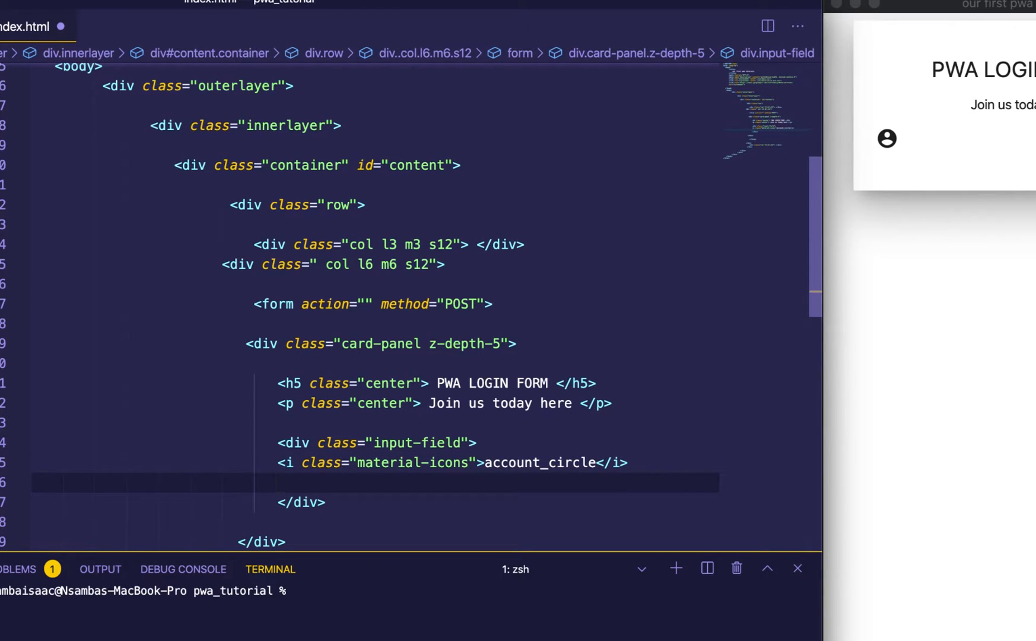
{"action": "type", "text": "I"}
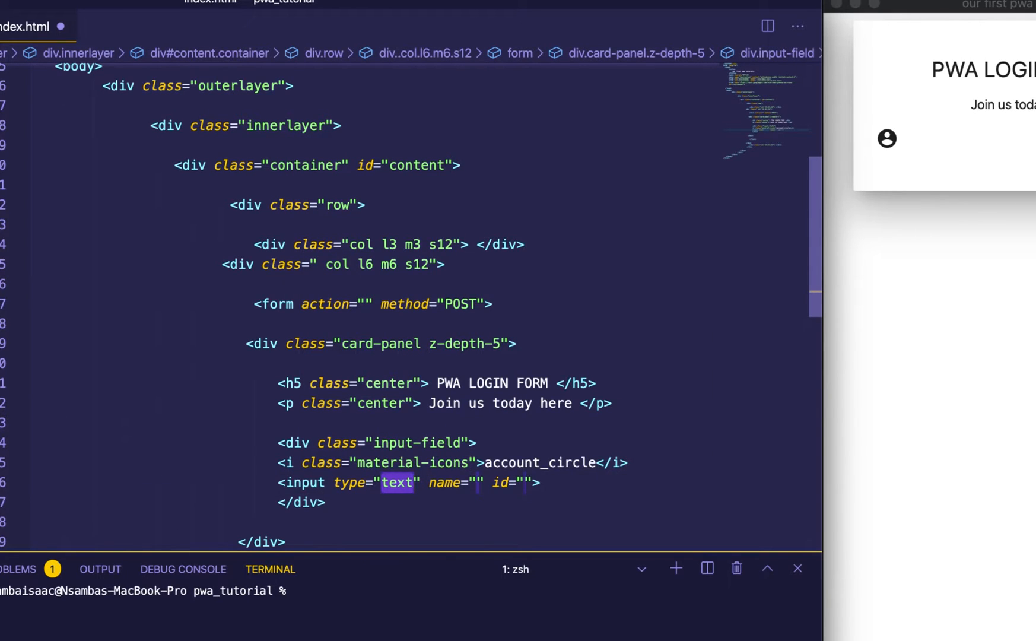
- Give the text input the name username and the id username1
{"action": "left_click", "coordinate": [462, 482]}
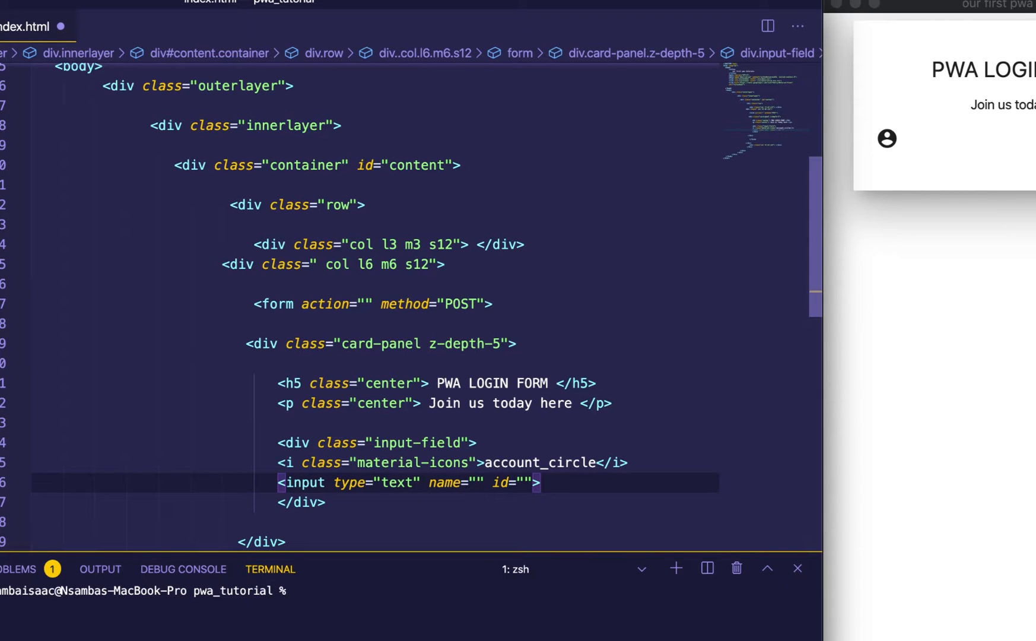
{"action": "type", "text": "user"}
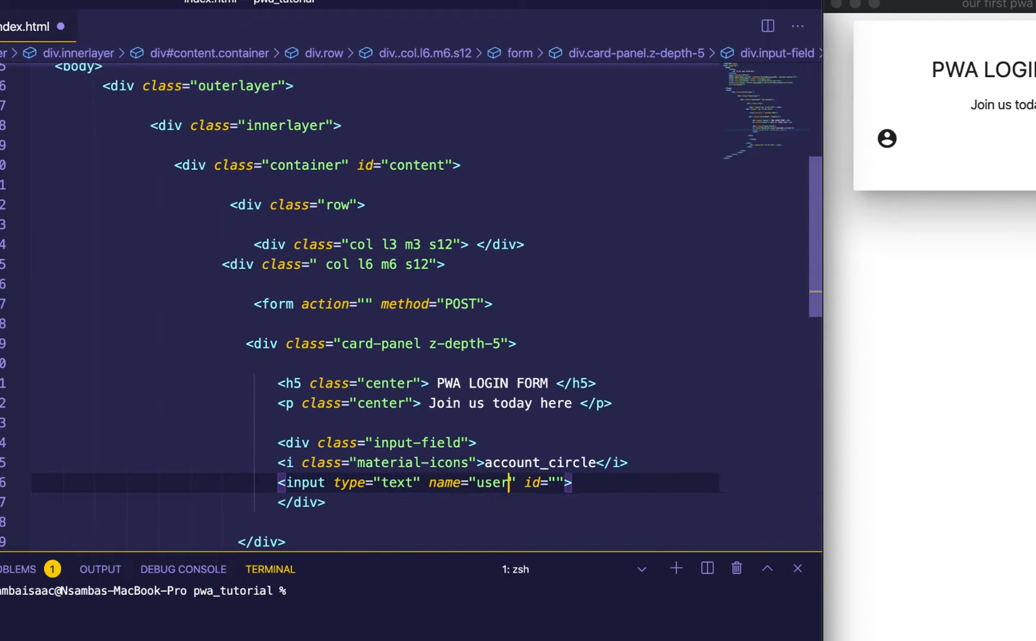
{"action": "type", "text": "name"}
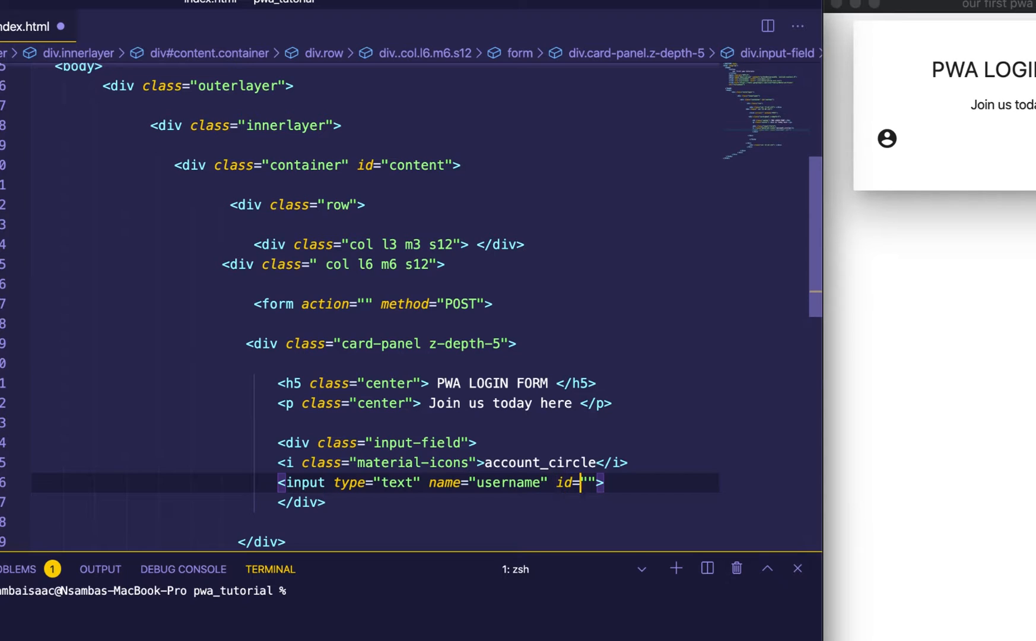
{"action": "type", "text": "user"}
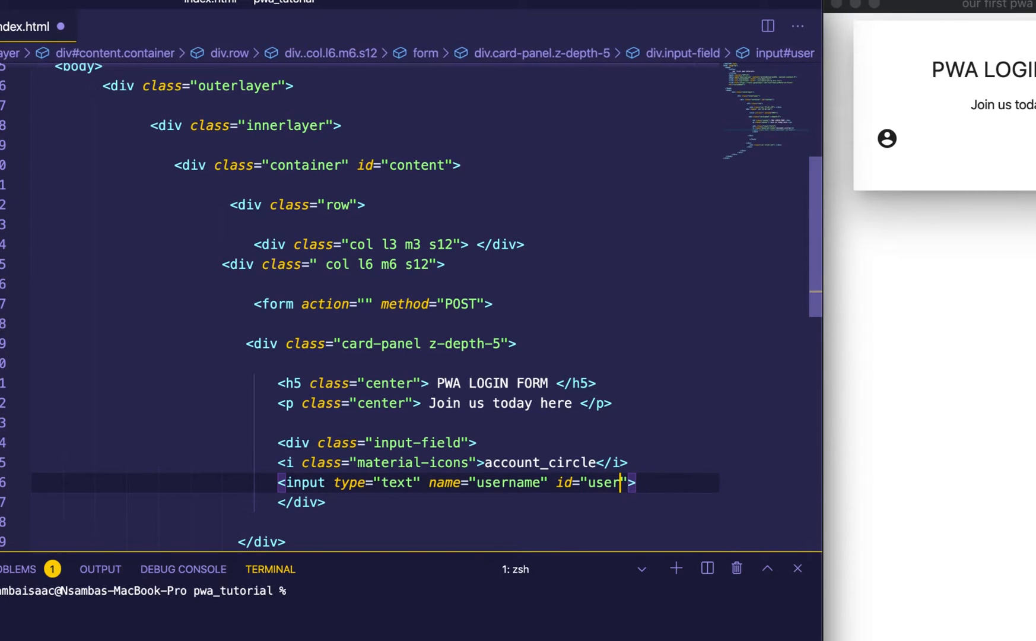
{"action": "type", "text": "name"}
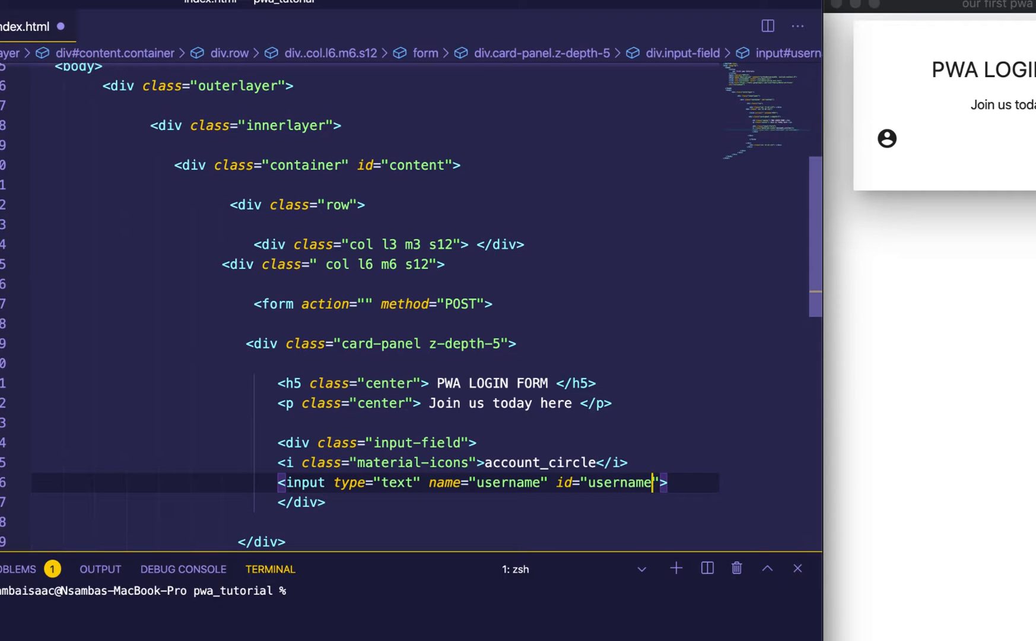
{"action": "type", "text": "1"}
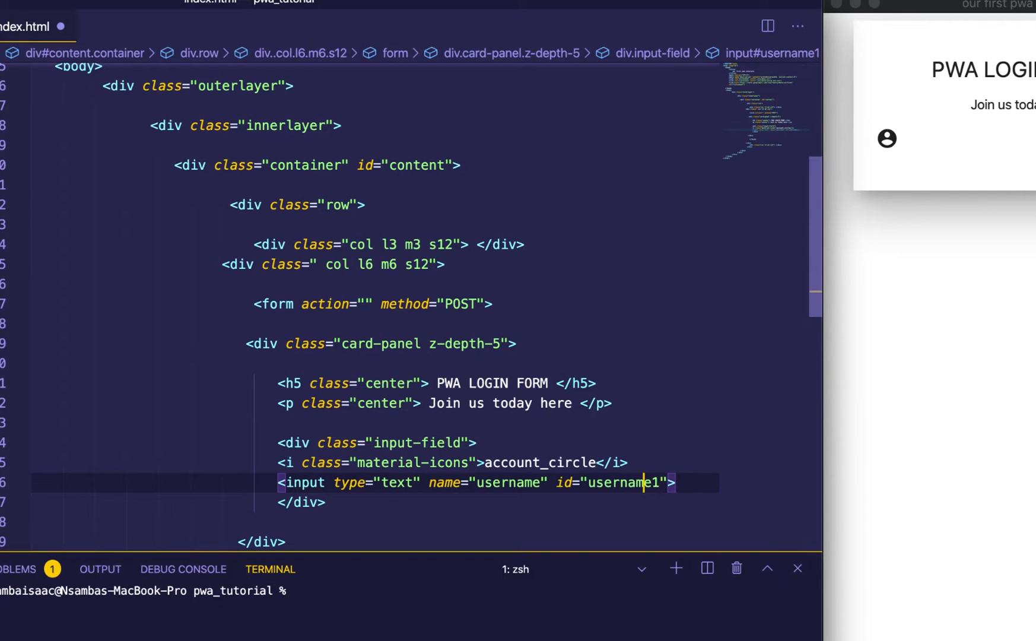
{"action": "left_click", "coordinate": [660, 482]}
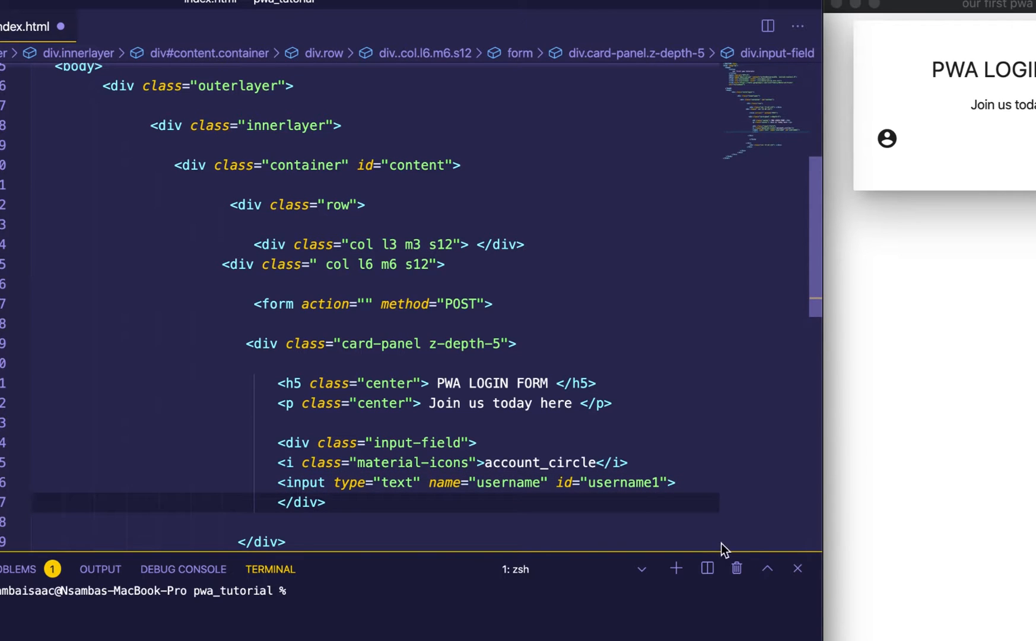
- Add a label for username1 reading 'Enter Email/Username' and save
{"action": "key", "text": "Enter"}
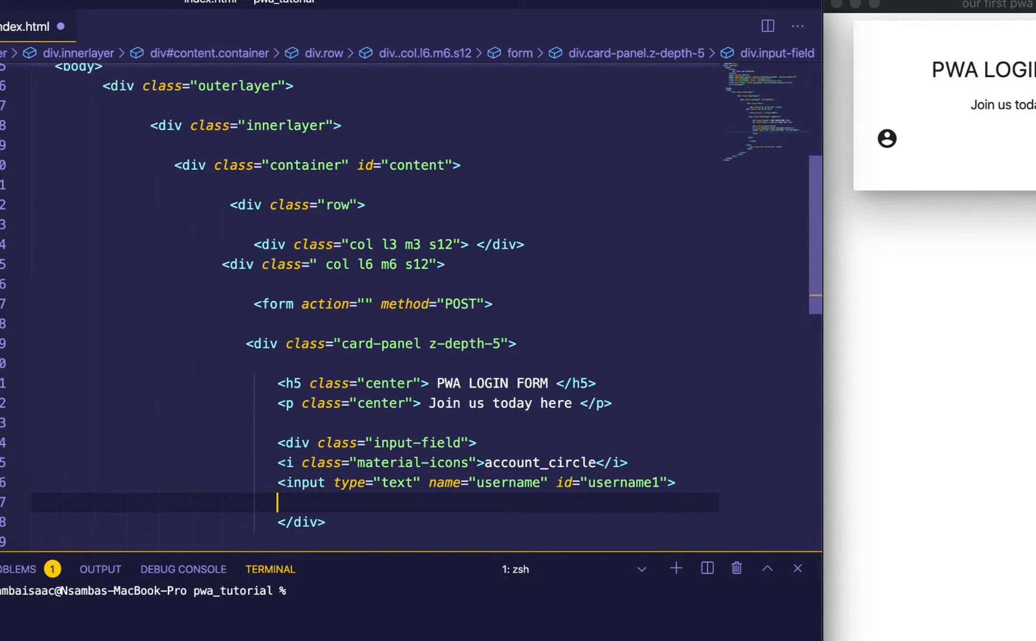
{"action": "type", "text": "<label for=\"\"></label>"}
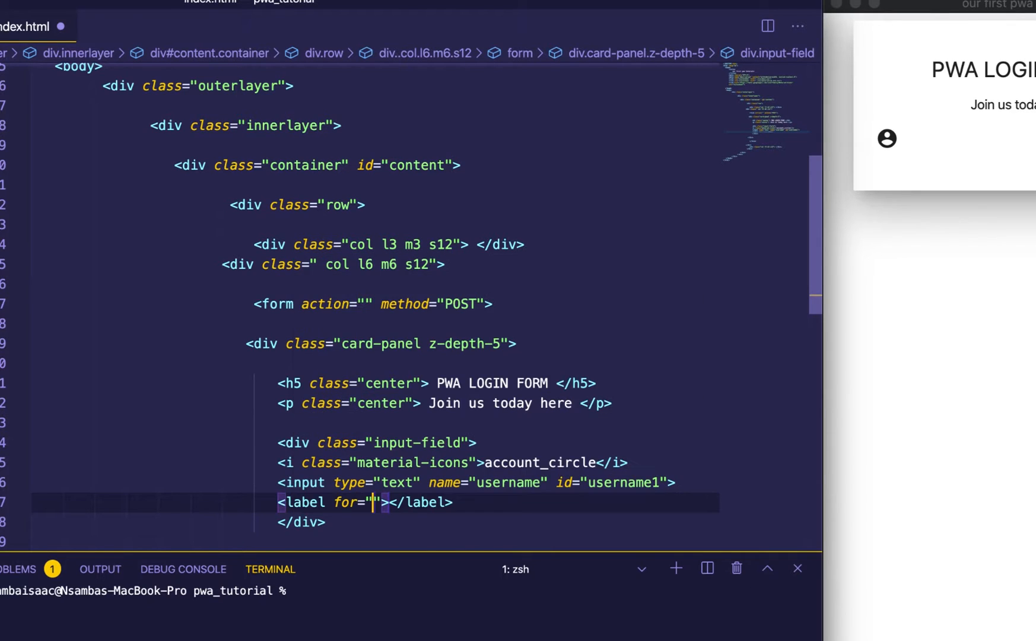
{"action": "type", "text": "user"}
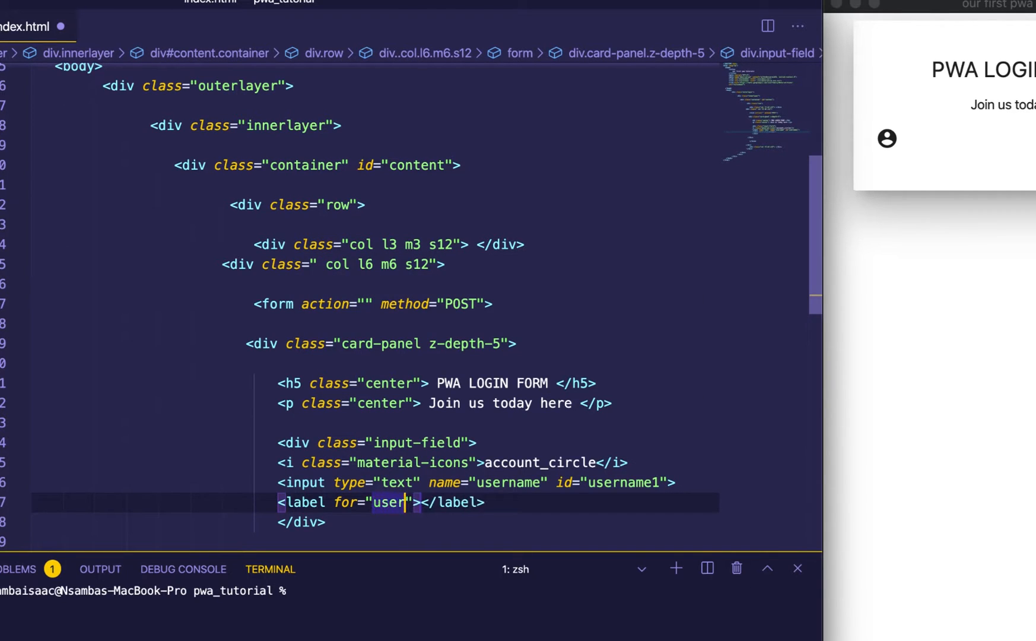
{"action": "type", "text": "name"}
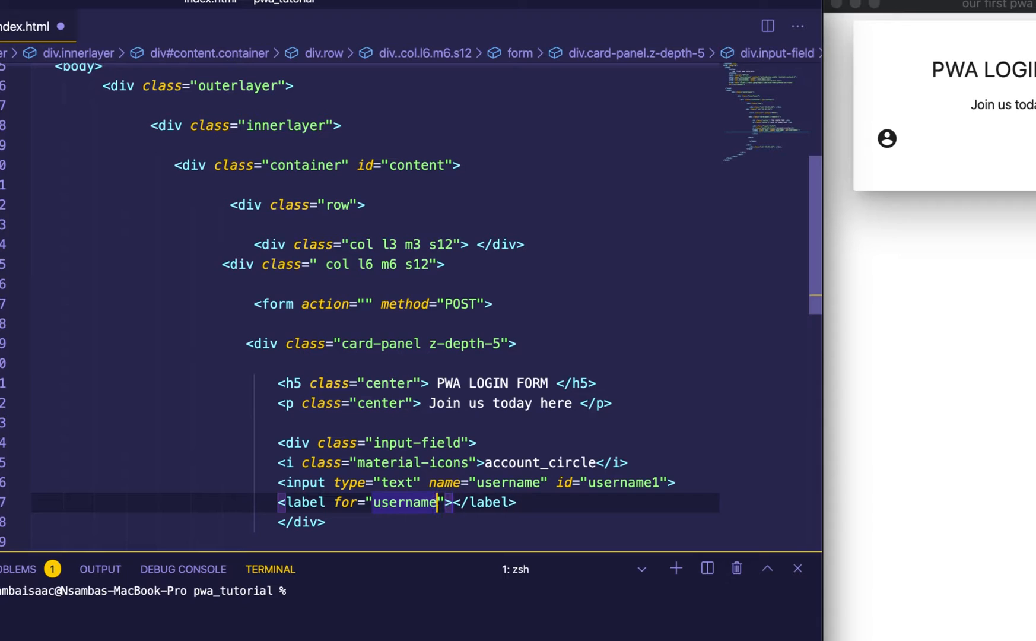
{"action": "type", "text": "1"}
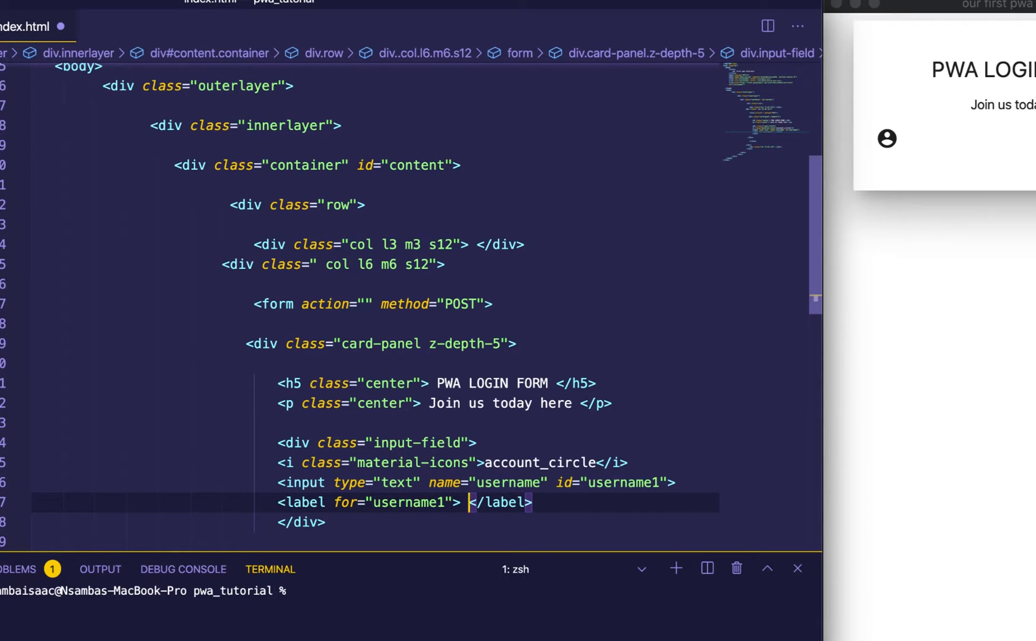
{"action": "type", "text": "Ene"}
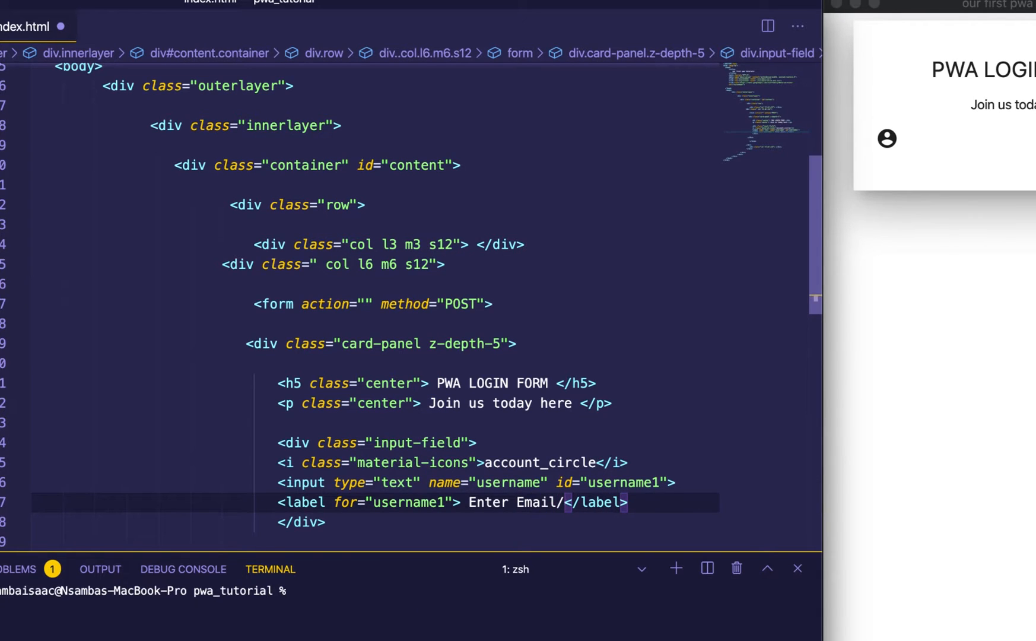
{"action": "type", "text": "Uer"}
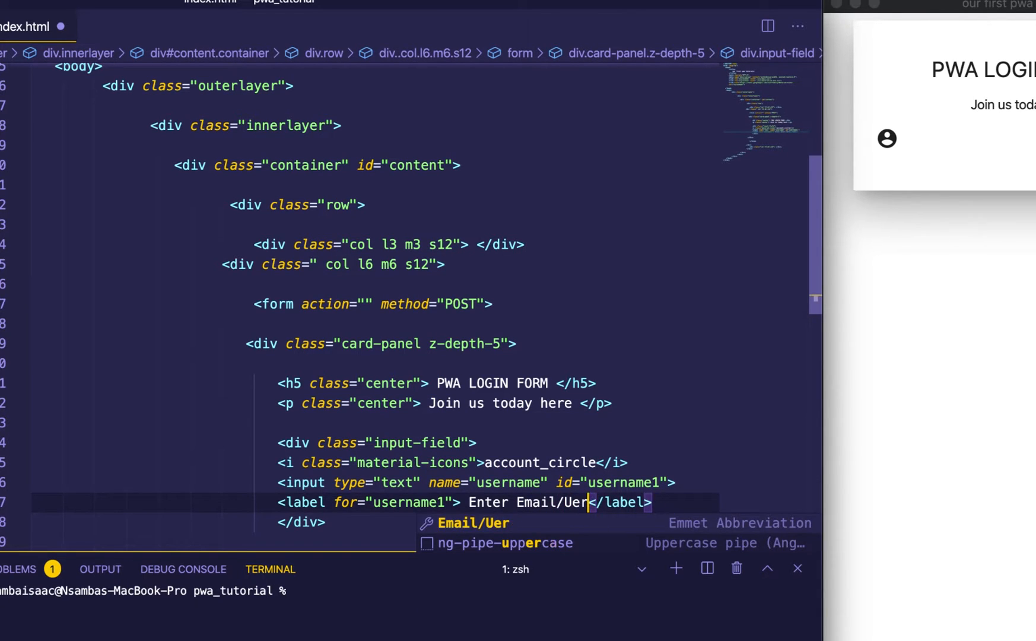
{"action": "type", "text": "sm"}
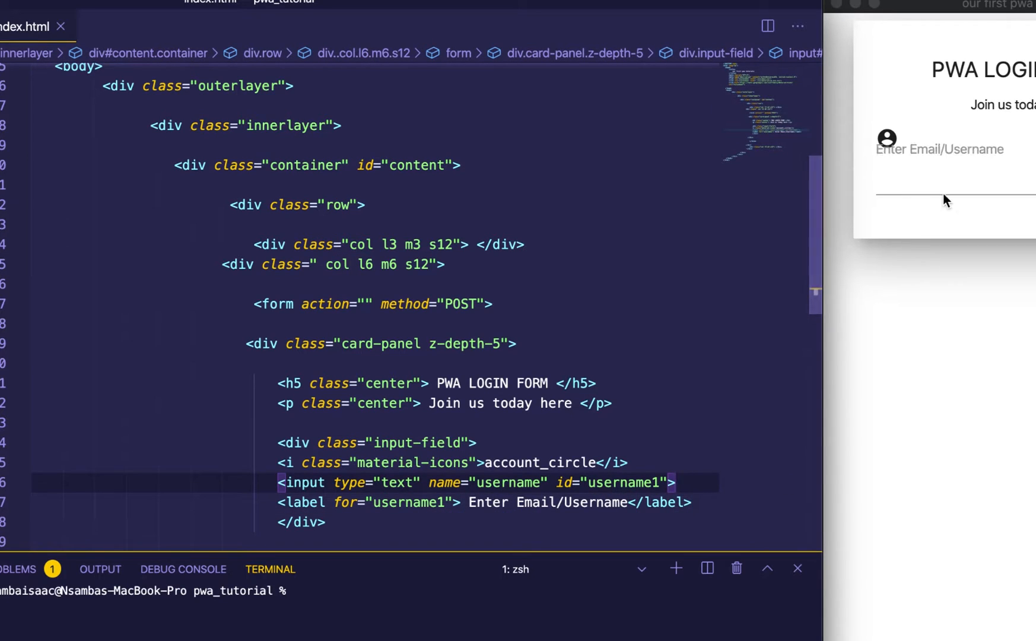
- Delete for="username1" and the leading space so the label reads 'Enter Email/Username'
{"action": "left_click", "coordinate": [938, 164]}
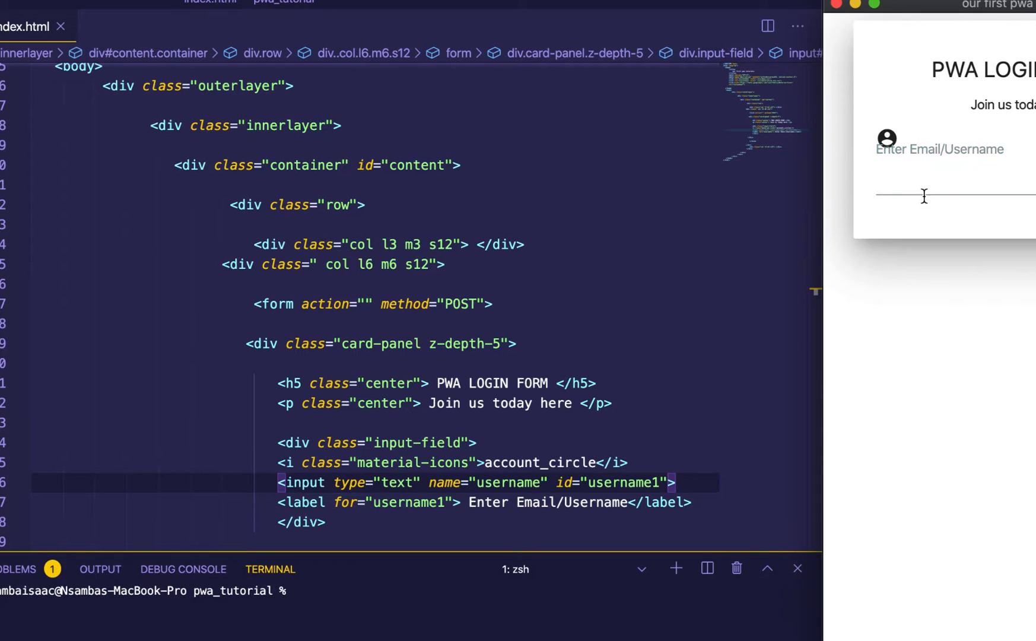
{"action": "left_click", "coordinate": [446, 442]}
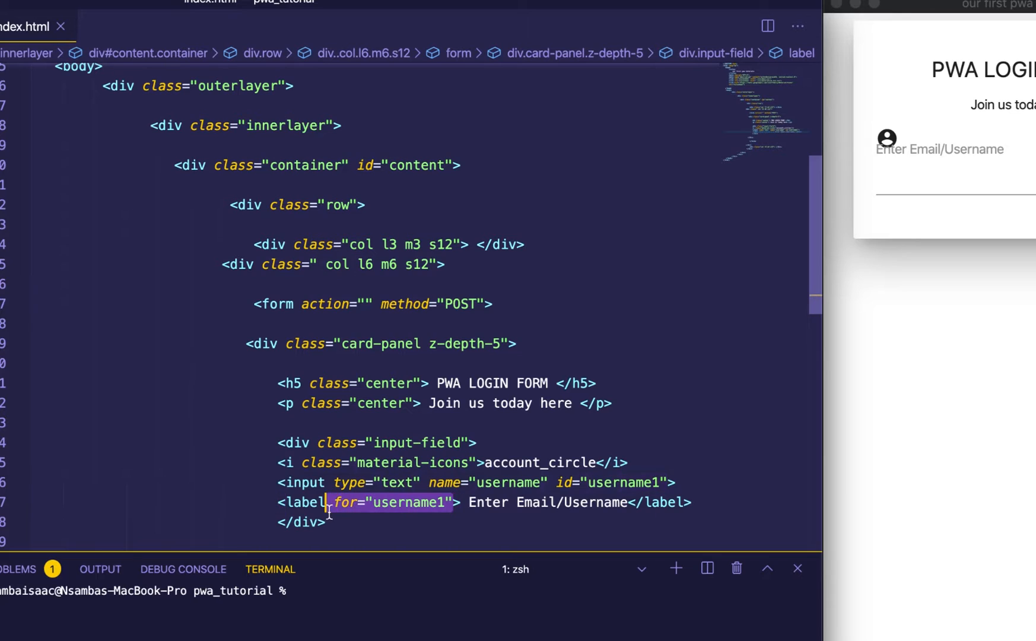
{"action": "key", "text": "Backspace"}
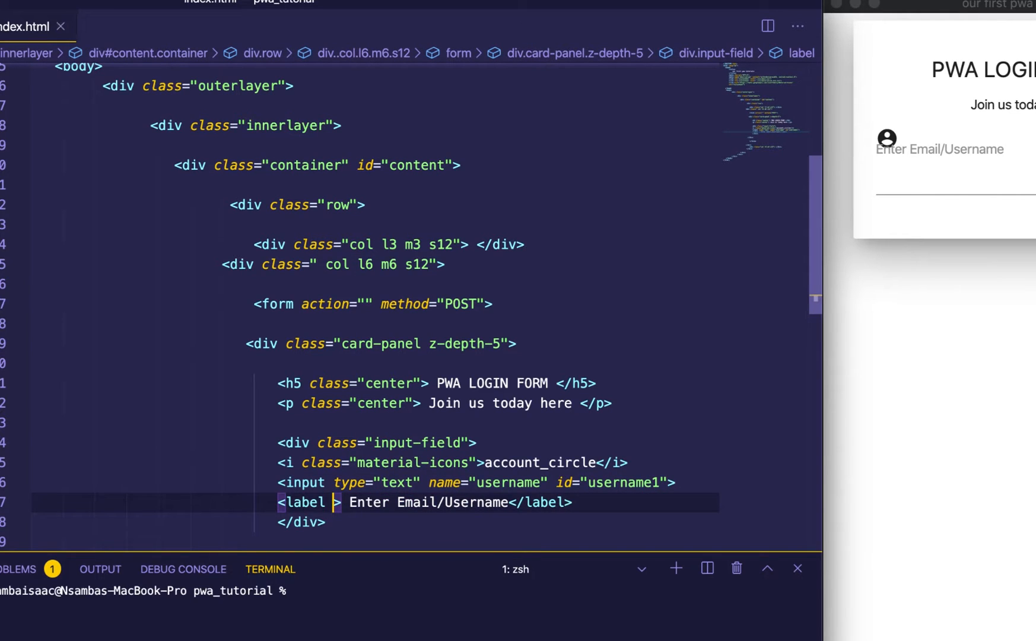
{"action": "left_click", "coordinate": [529, 384]}
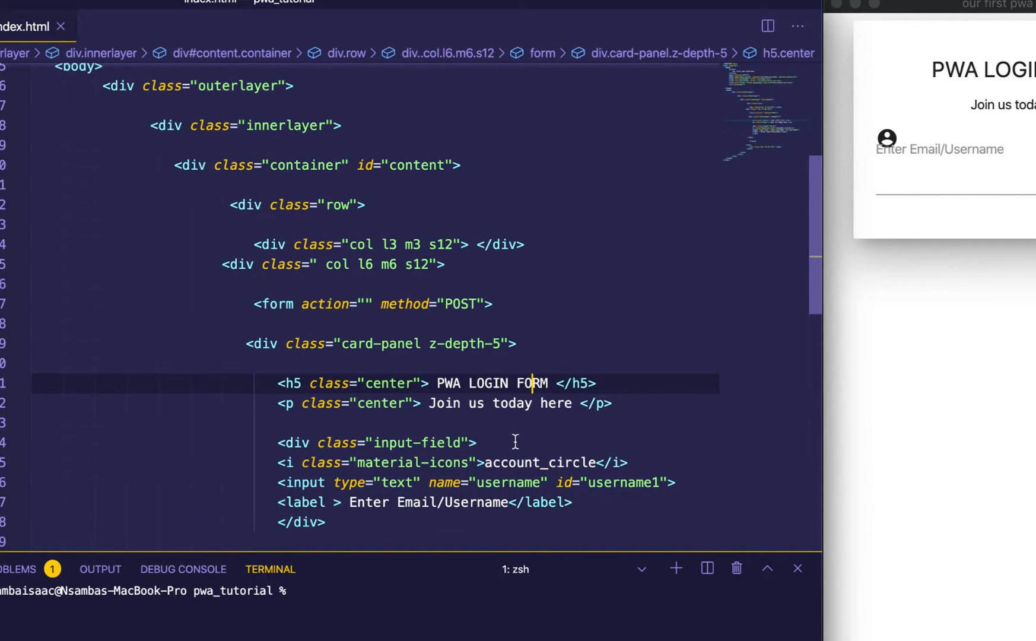
{"action": "left_click", "coordinate": [531, 482]}
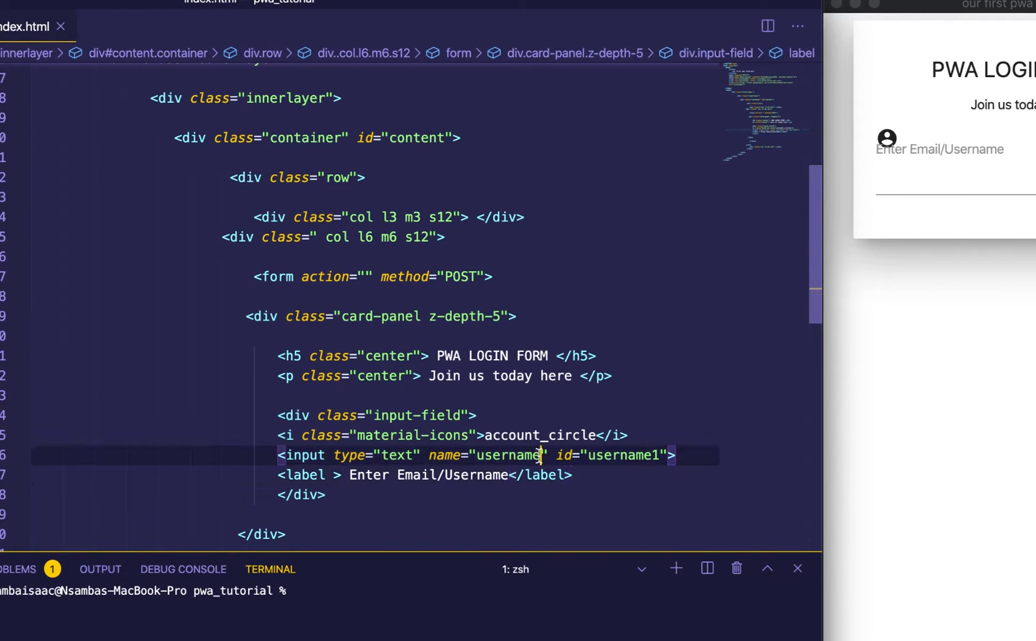
{"action": "scroll", "scroll_direction": "down", "scroll_amount": 3}
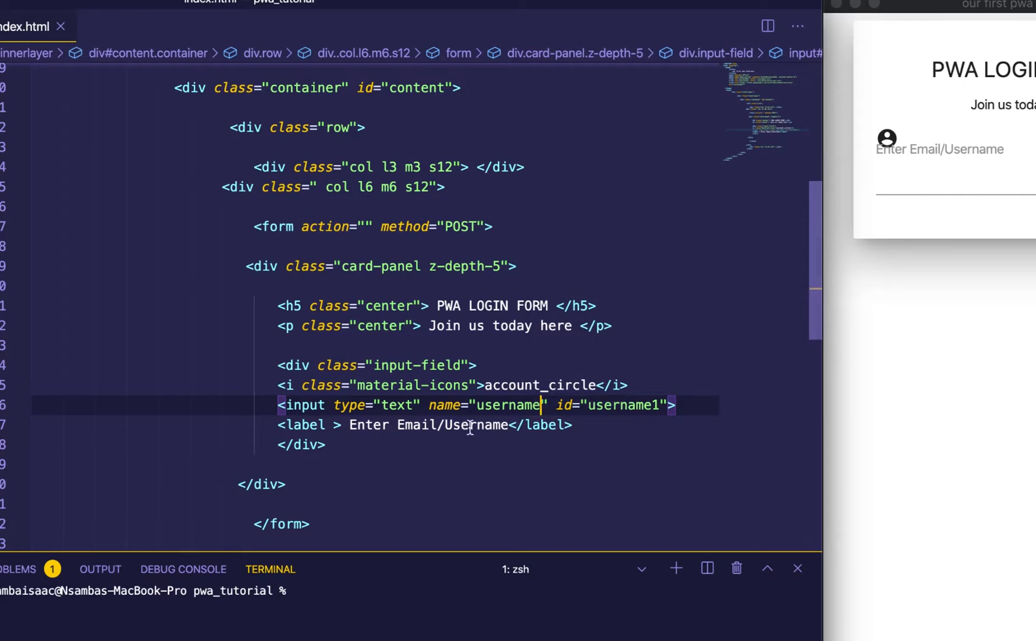
{"action": "left_click", "coordinate": [340, 425]}
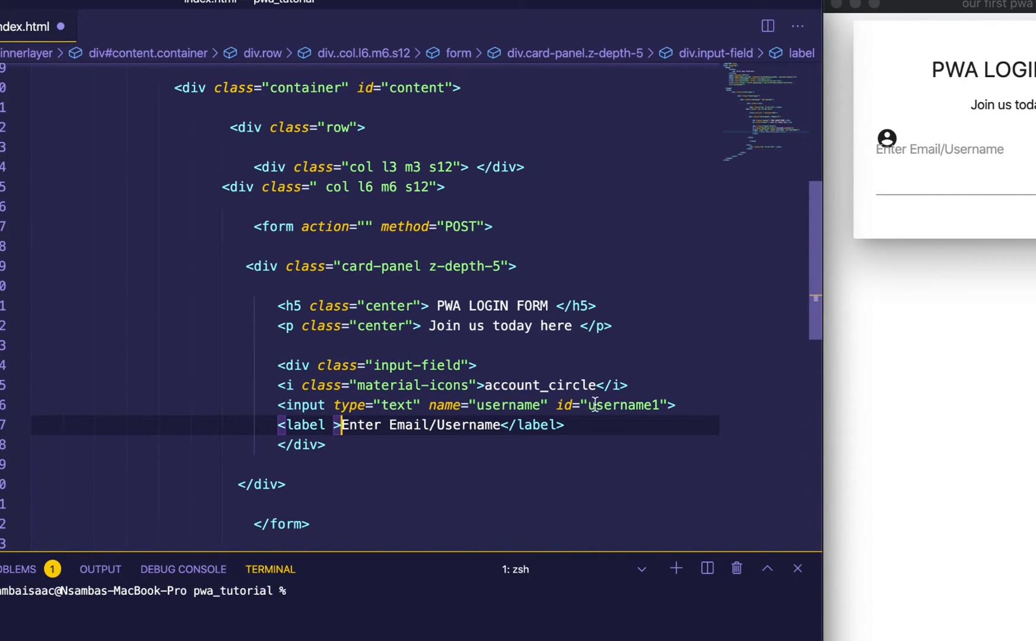
{"action": "scroll", "scroll_direction": "up", "scroll_amount": 3}
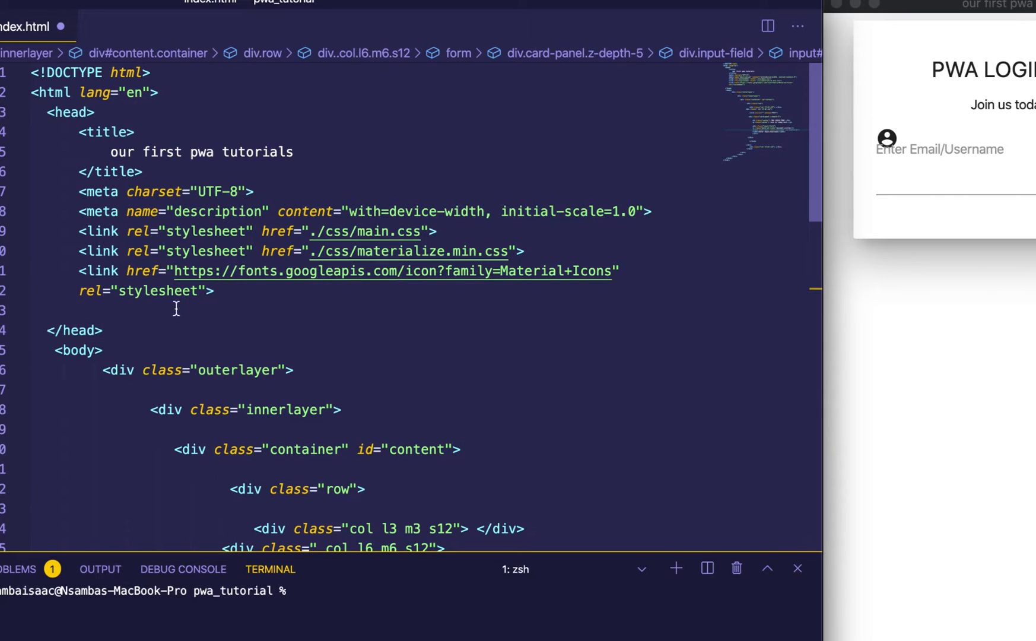
- Add a script tag in the head with a src path starting at ./js/
{"action": "left_click", "coordinate": [176, 309]}
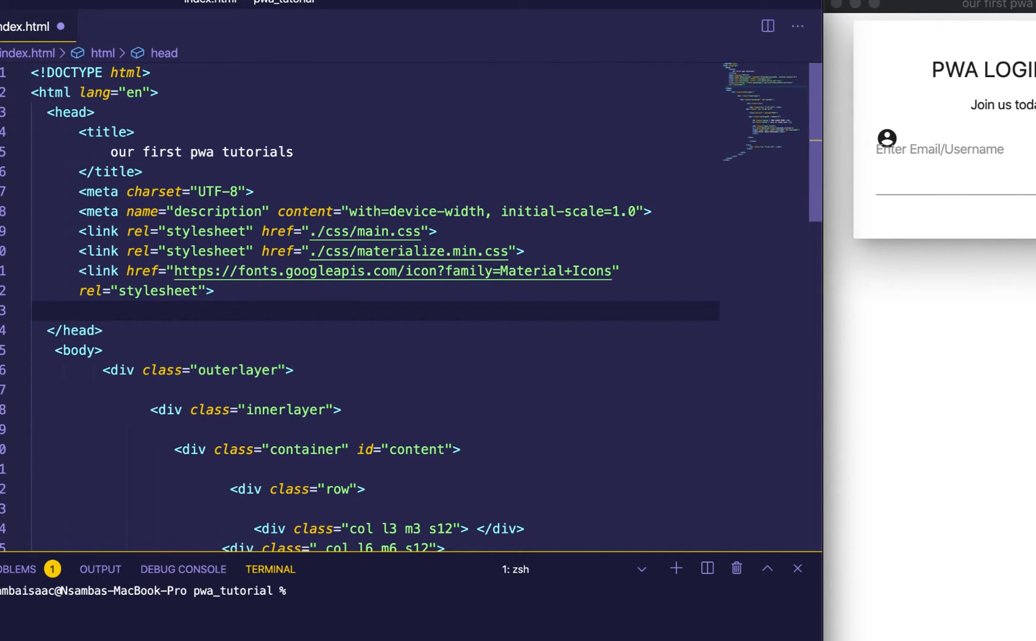
{"action": "type", "text": "st"}
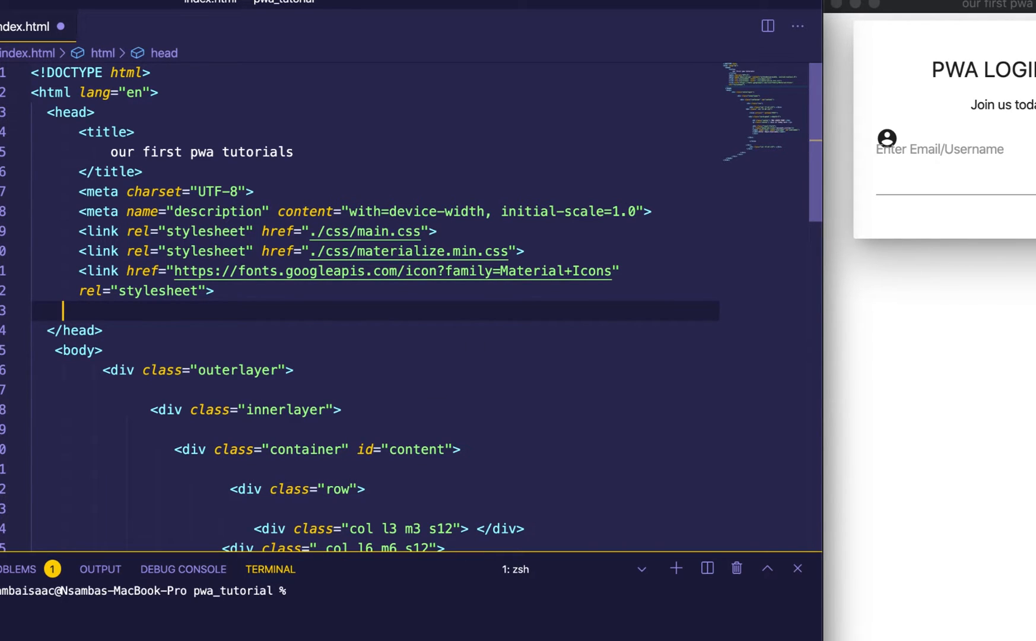
{"action": "type", "text": "script src=\"\"></script>"}
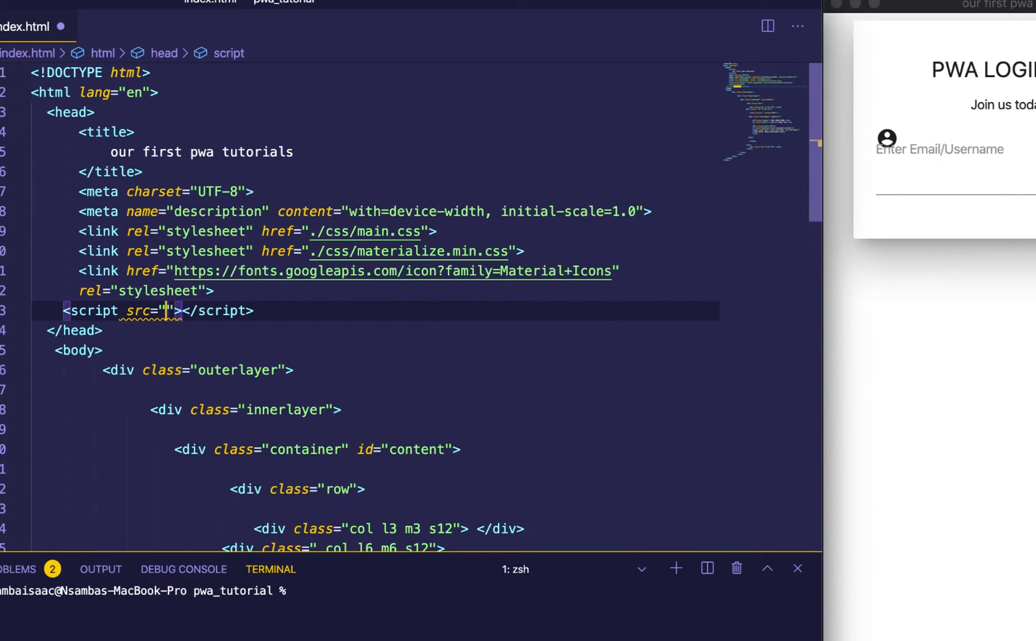
{"action": "type", "text": "./js/materialize.min.js"}
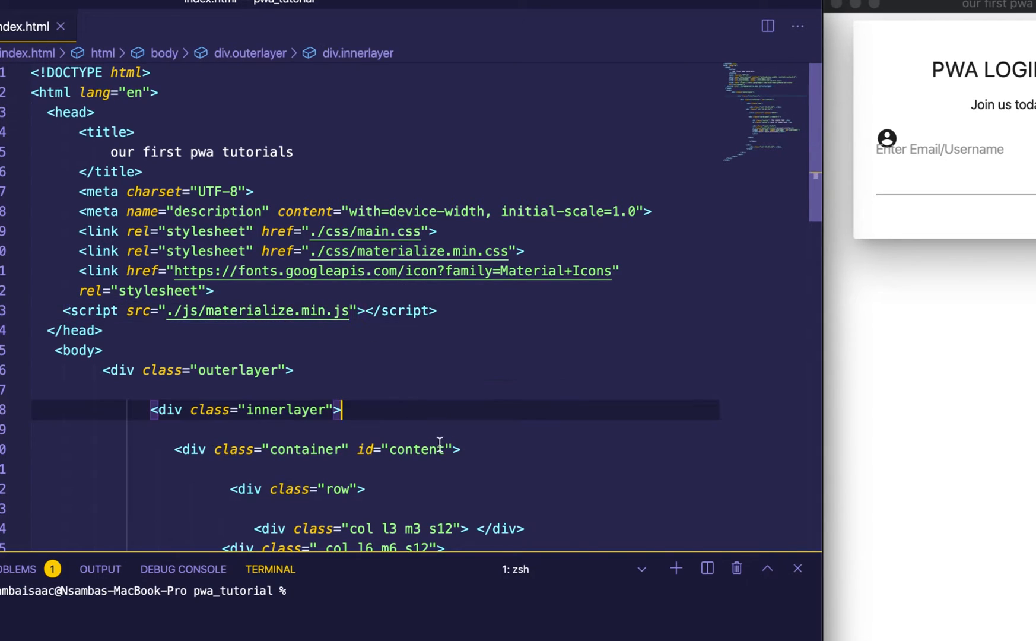
{"action": "scroll", "scroll_direction": "down", "scroll_amount": 3}
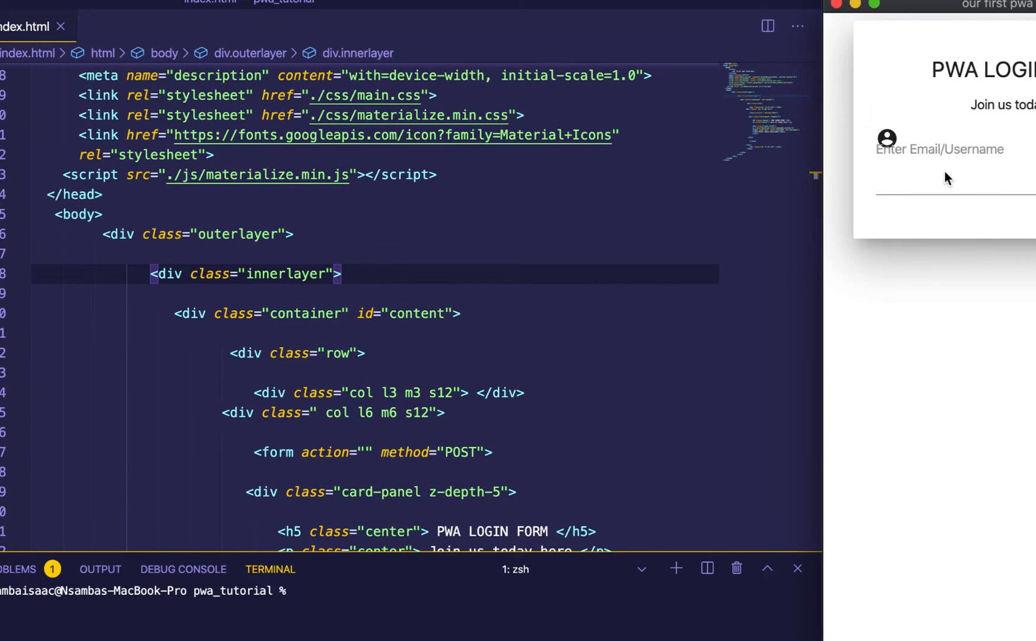
{"action": "left_click", "coordinate": [951, 149]}
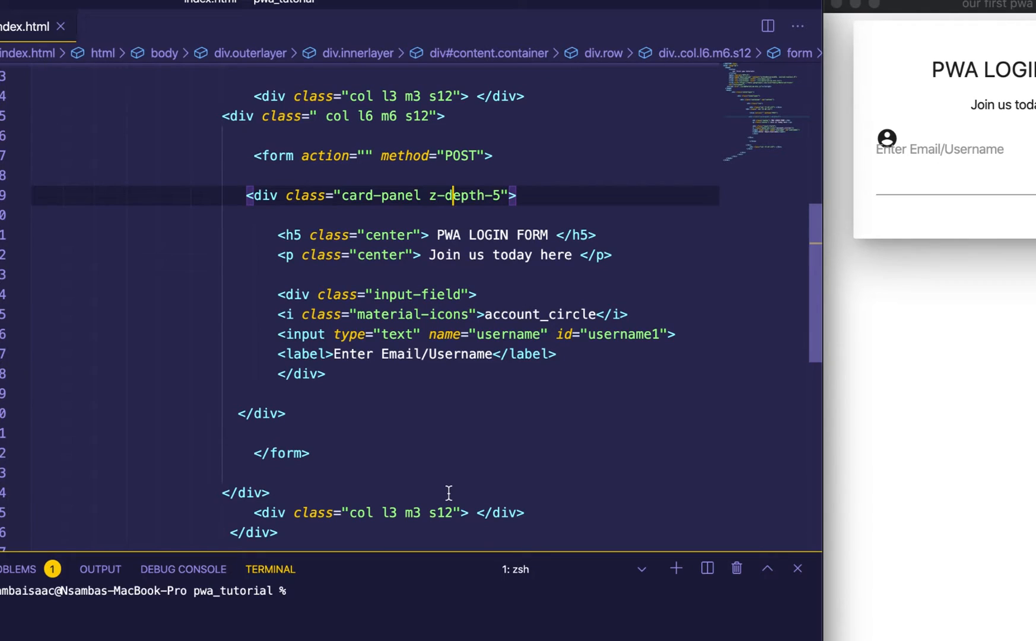
- Complete the script src so it loads ./js/materialize.min.js
{"action": "left_click", "coordinate": [324, 373]}
{"action": "type", "text": "<script src=\"./js/ma\"></script>"}
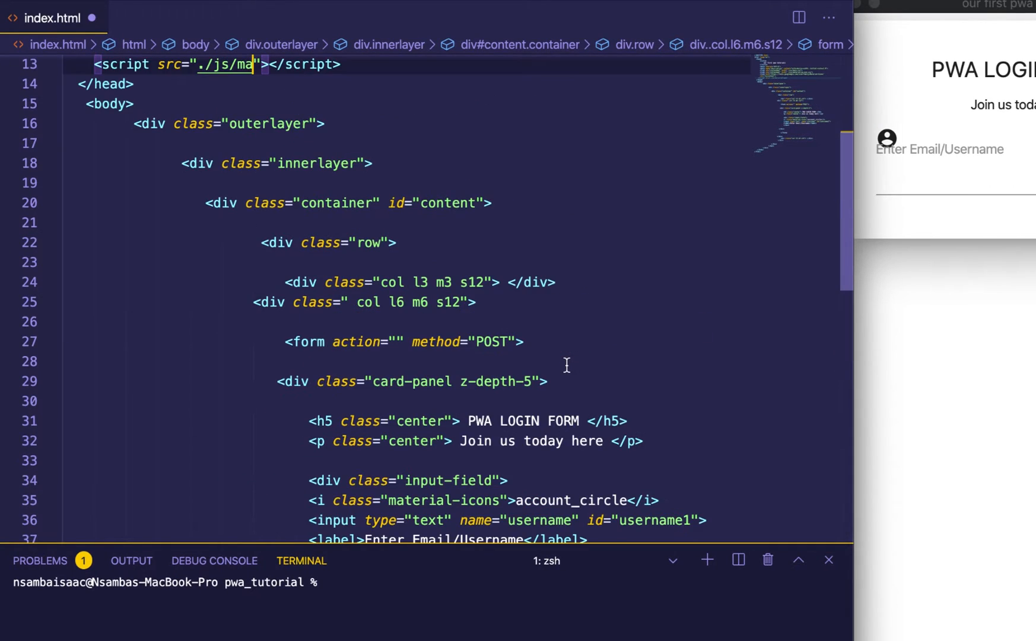
{"action": "left_click", "coordinate": [231, 64]}
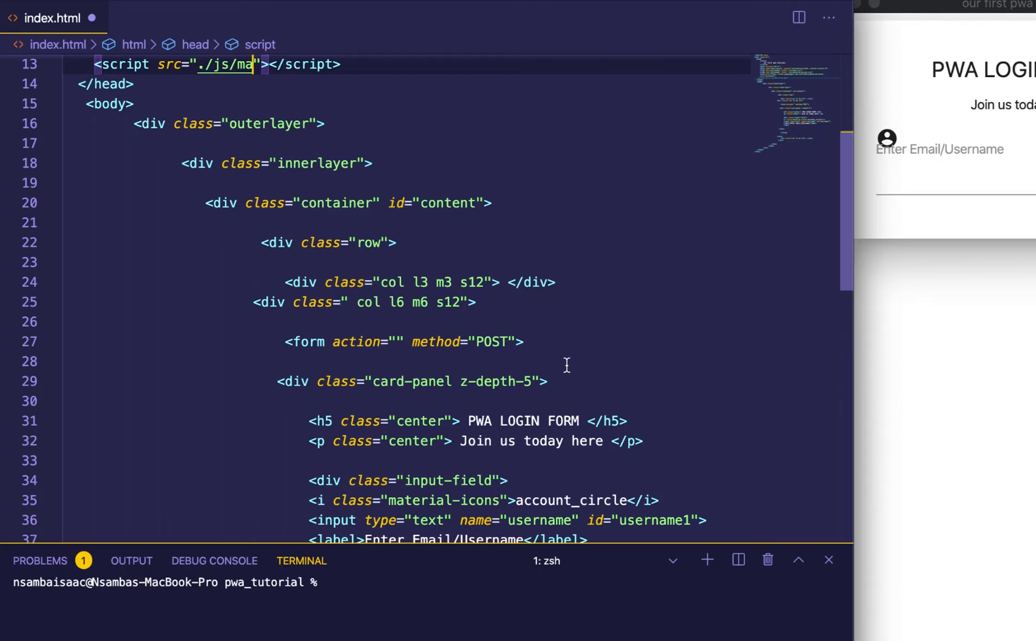
{"action": "key", "text": "Backspace"}
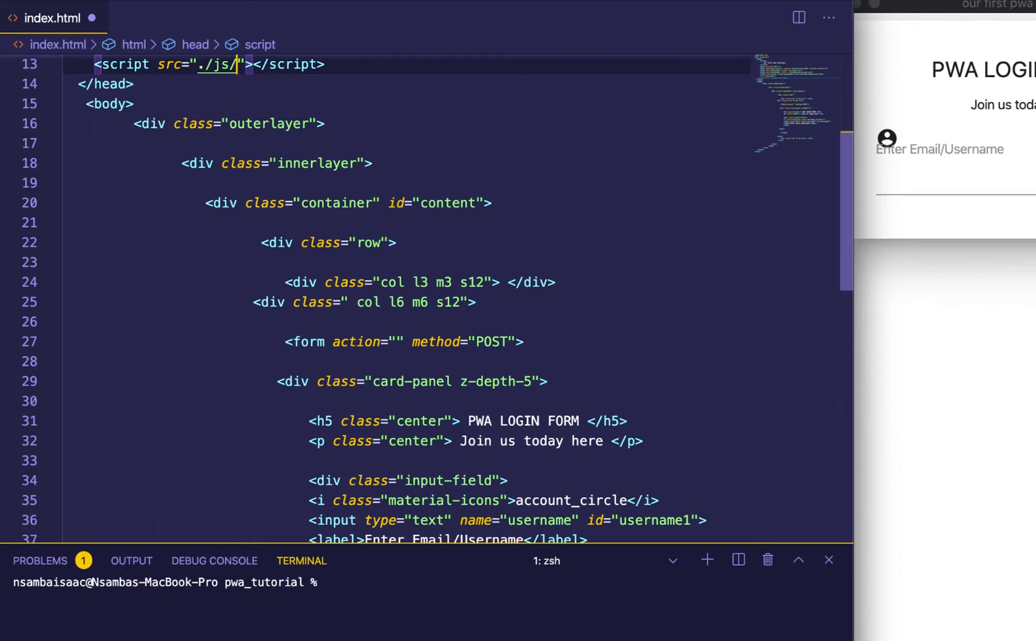
{"action": "type", "text": "materialize.min.js"}
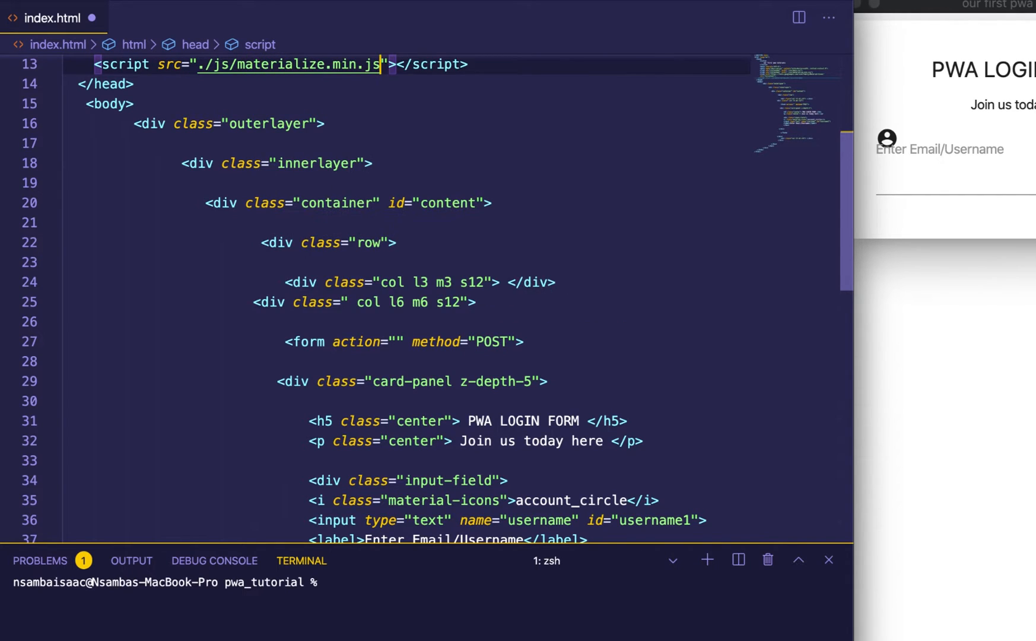
{"action": "scroll", "scroll_direction": "down", "scroll_amount": 3}
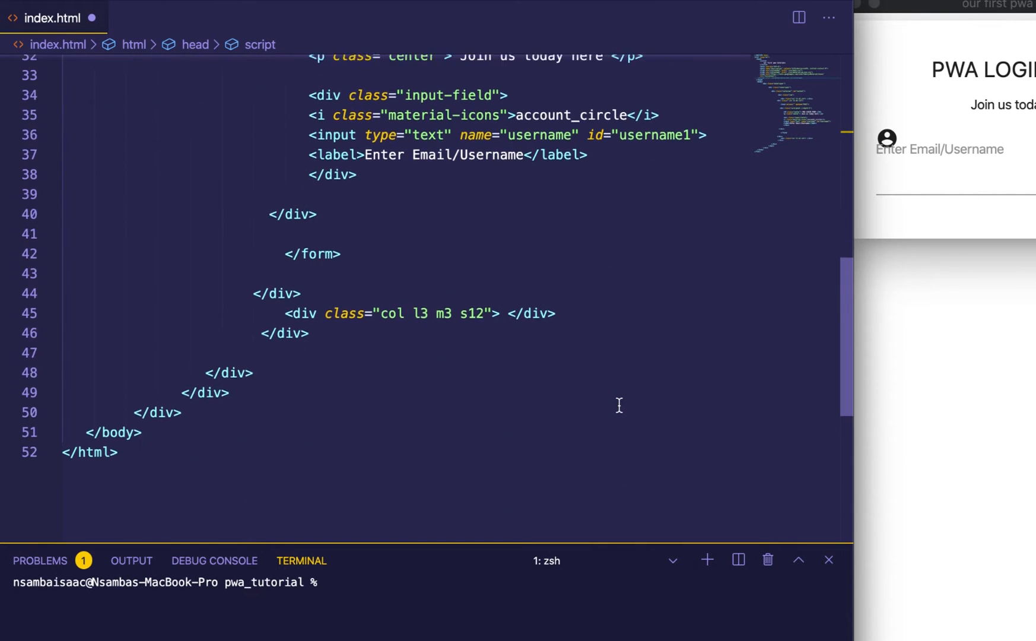
- Add the prefix class after material-icons on the account_circle <i> tag
{"action": "left_click", "coordinate": [473, 320]}
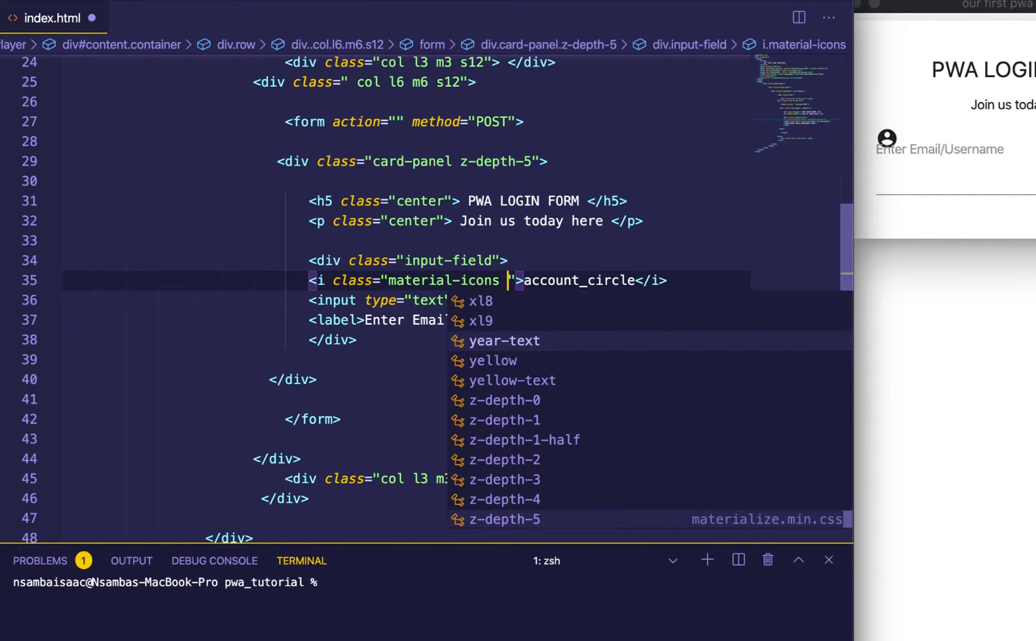
{"action": "type", "text": "prefix"}
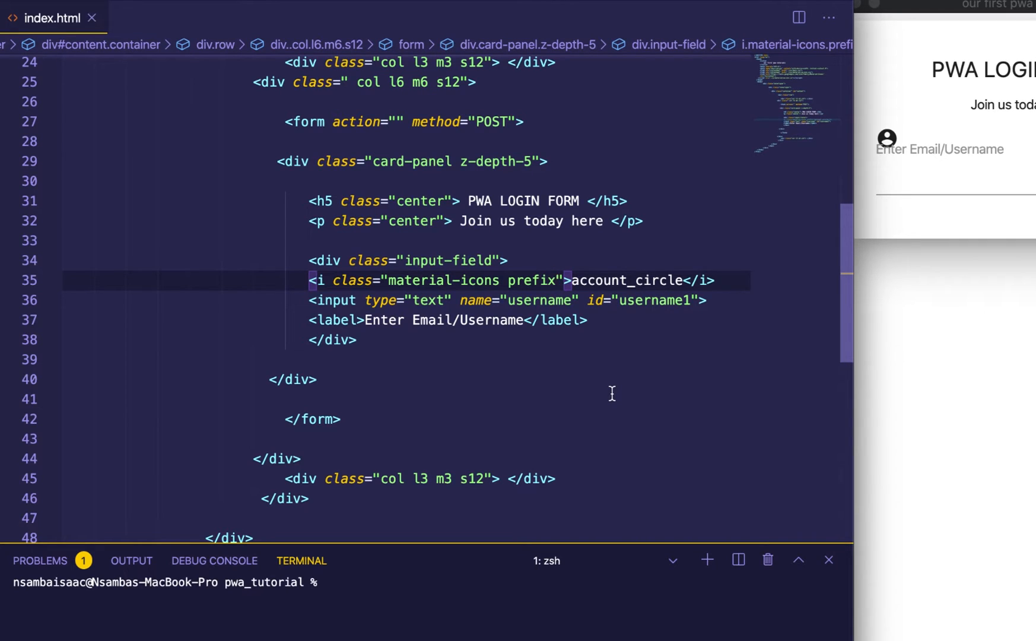
{"action": "left_click", "coordinate": [357, 340]}
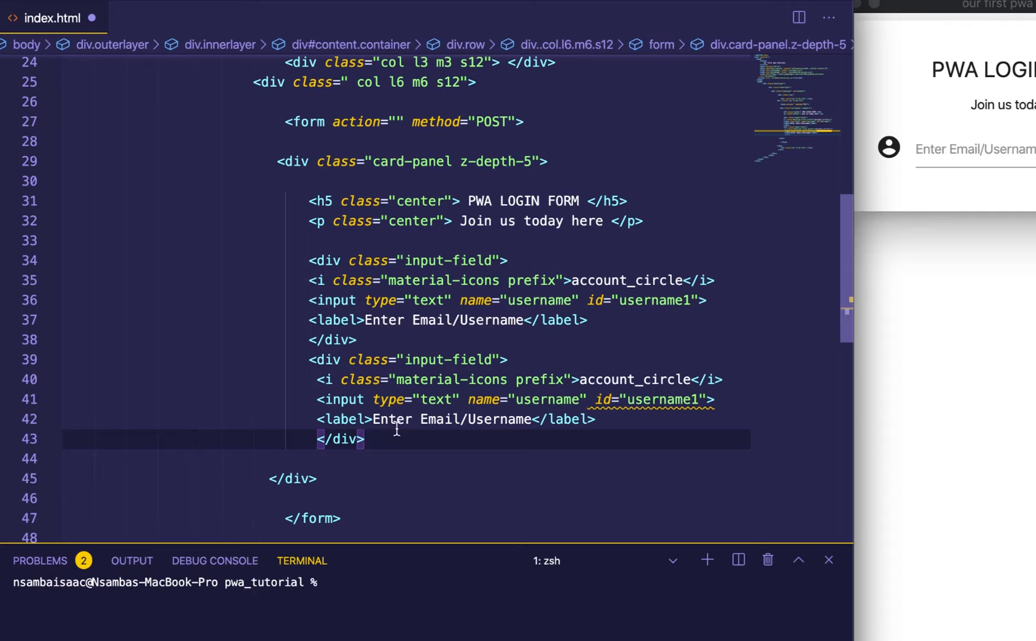
- Set the duplicated input's type, name and id to password and its label to 'Enter passsword'
{"action": "type", "text": "passsword"}
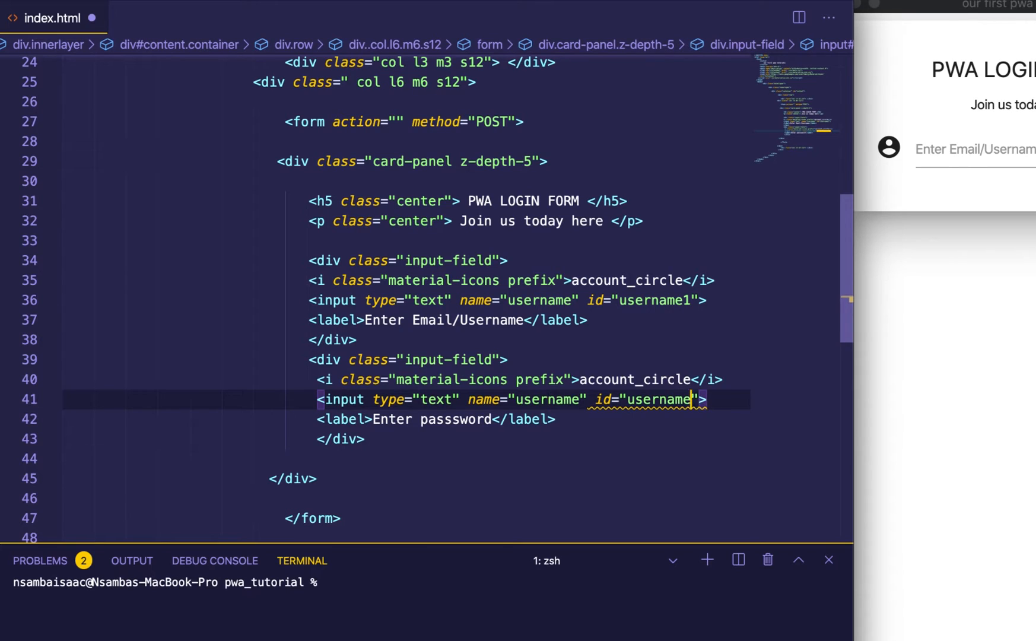
{"action": "type", "text": "p"}
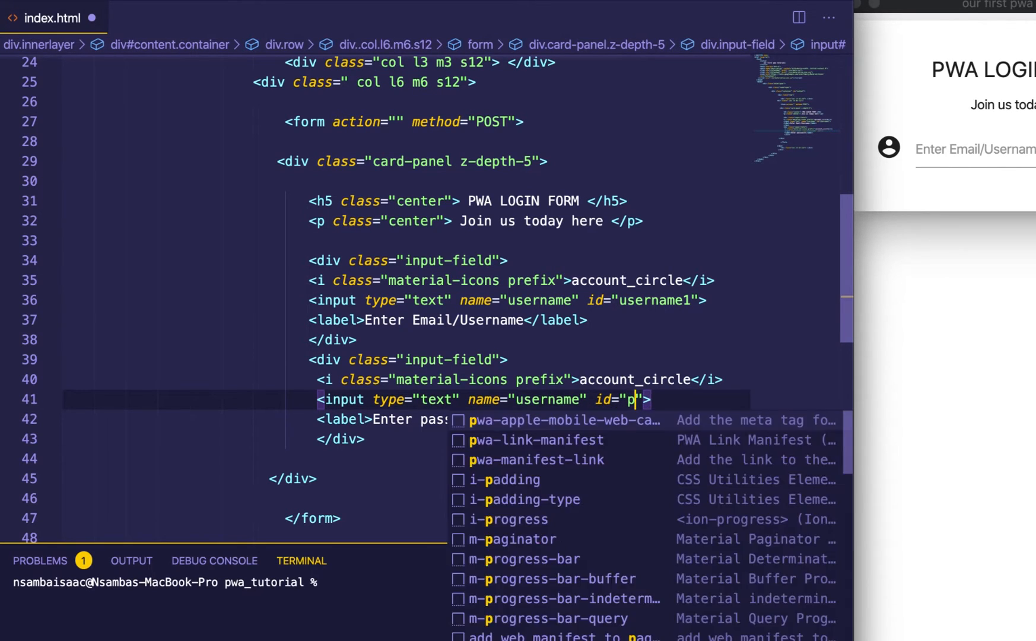
{"action": "type", "text": "asswo"}
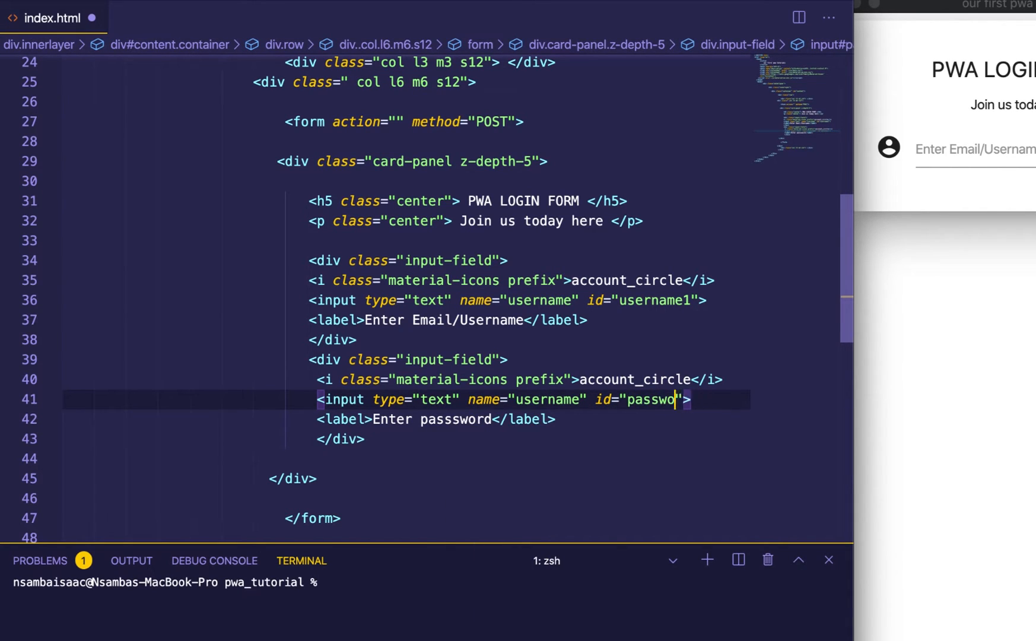
{"action": "type", "text": "rd"}
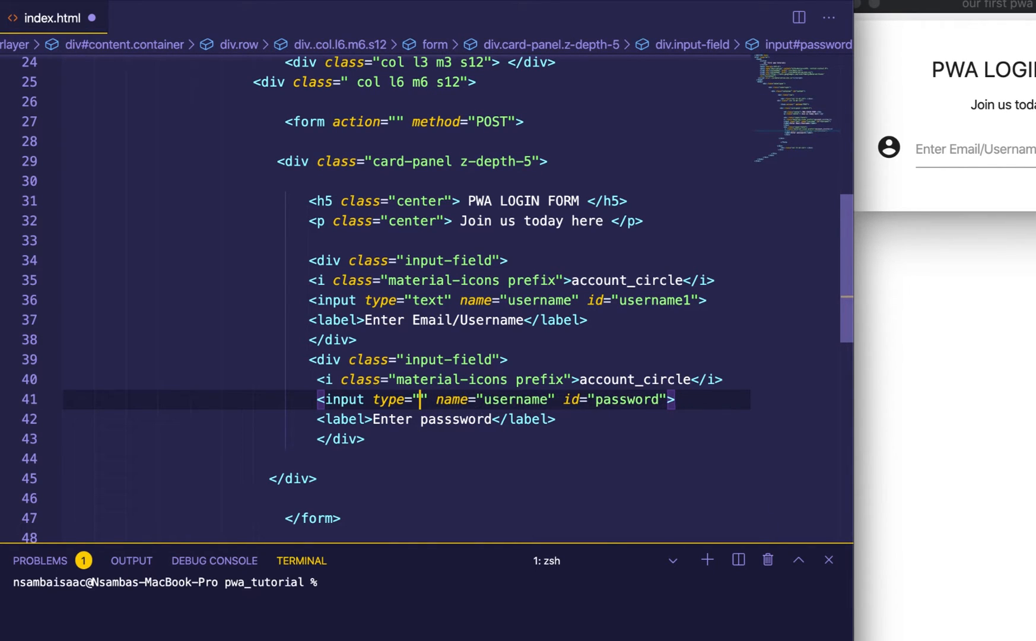
{"action": "type", "text": "password"}
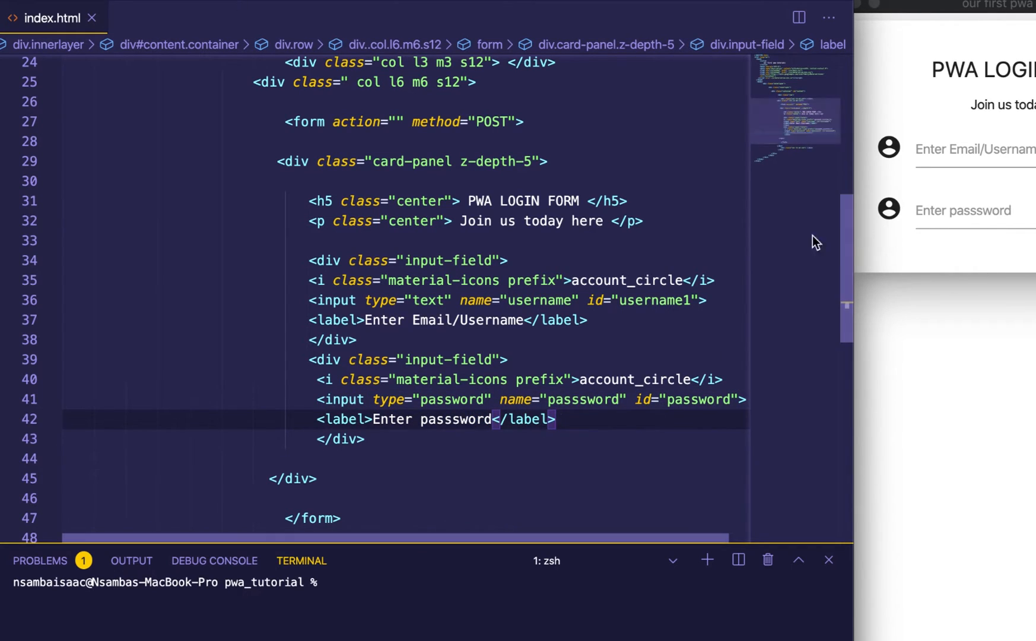
{"action": "scroll", "scroll_direction": "down", "scroll_amount": 3}
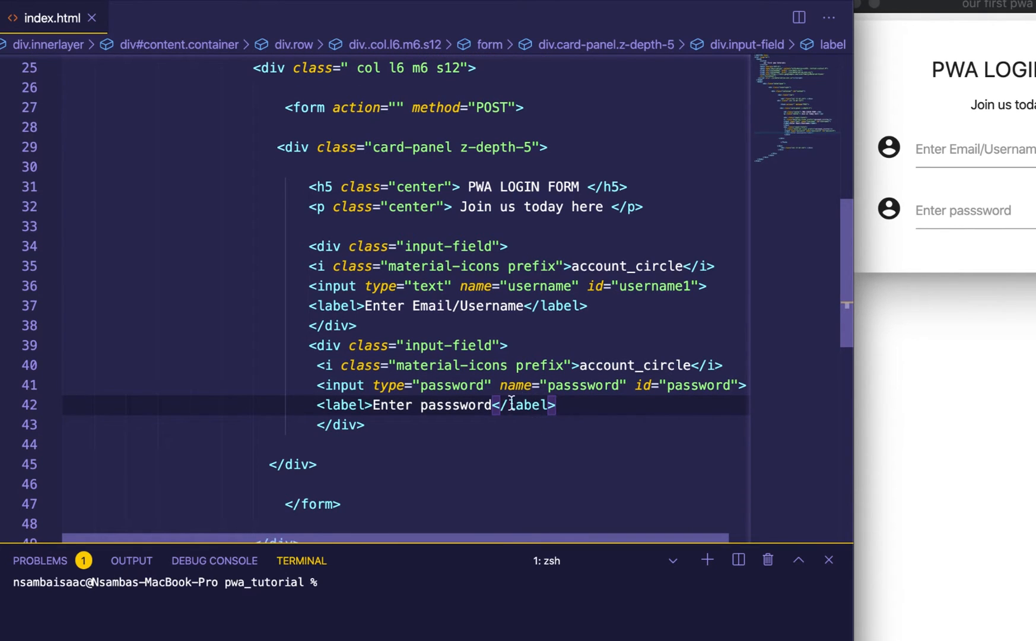
- Replace the password field's account_circle icon name with lock
{"action": "left_click", "coordinate": [674, 365]}
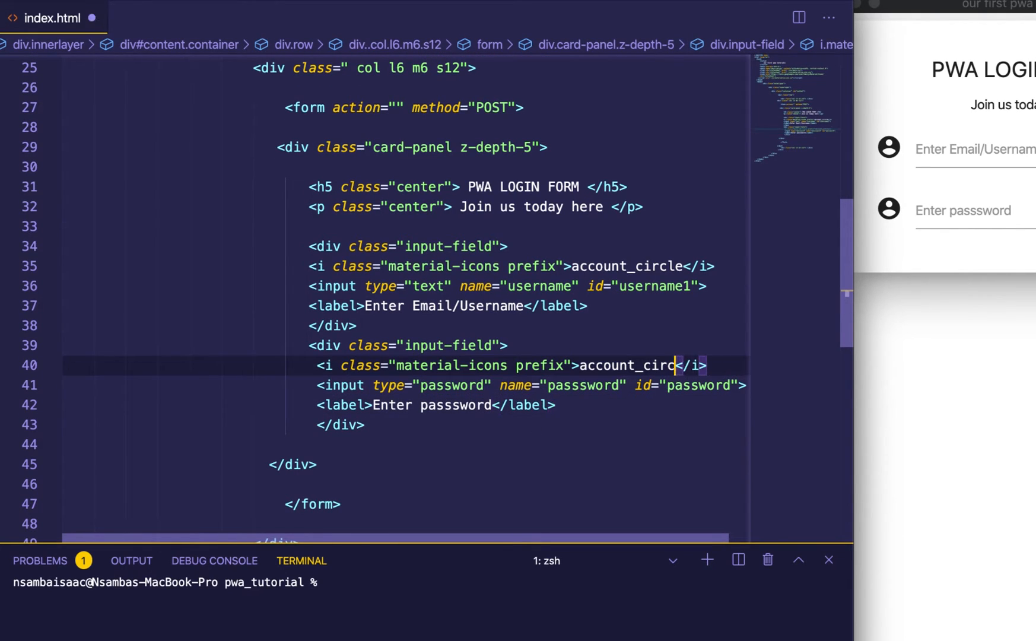
{"action": "key", "text": "Backspace"}
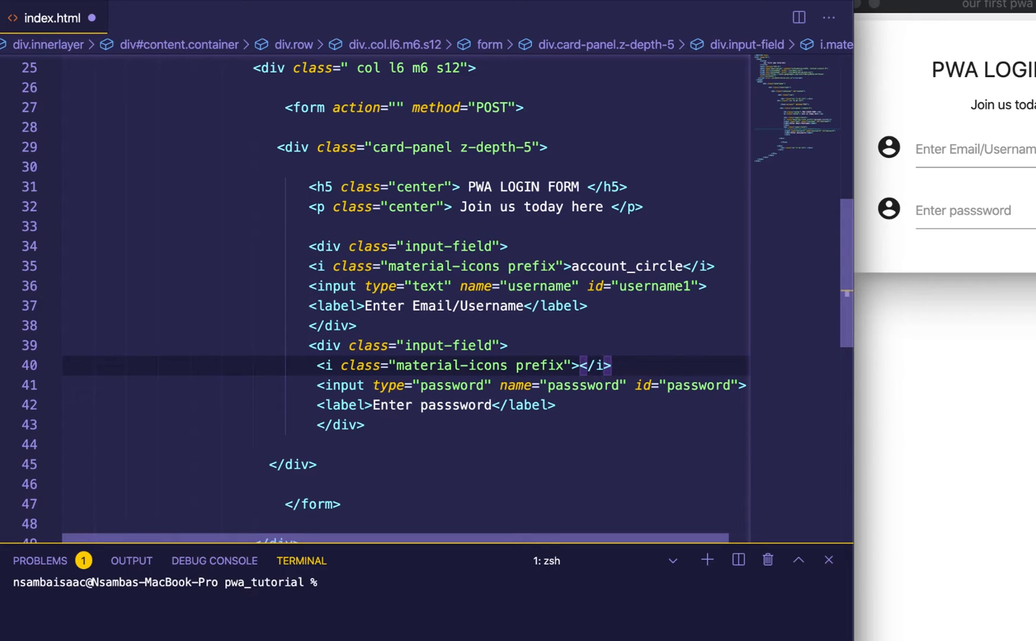
{"action": "type", "text": "lock"}
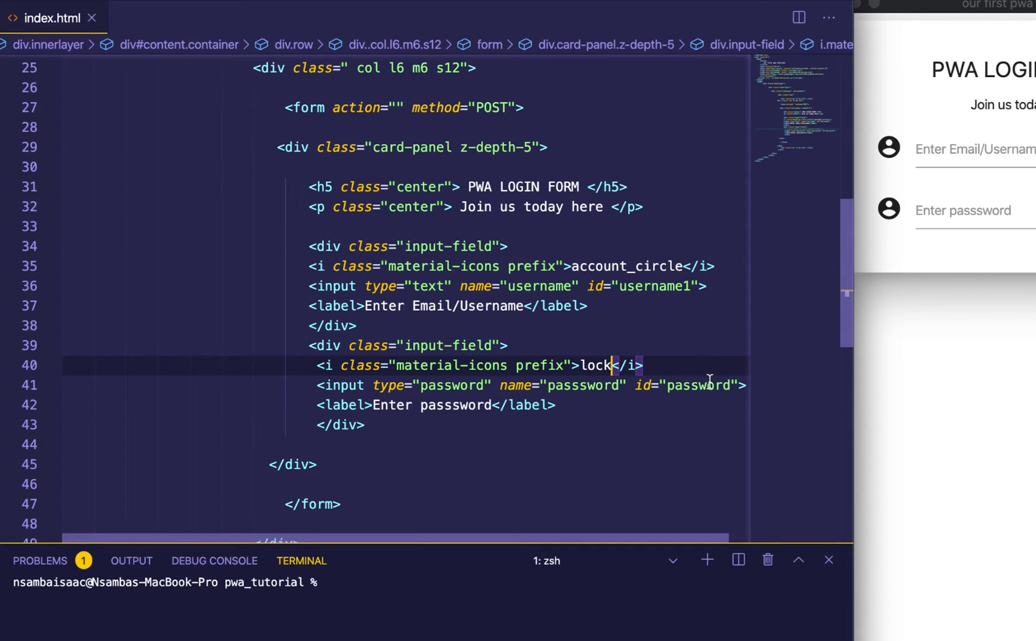
{"action": "scroll", "scroll_direction": "down", "scroll_amount": 3}
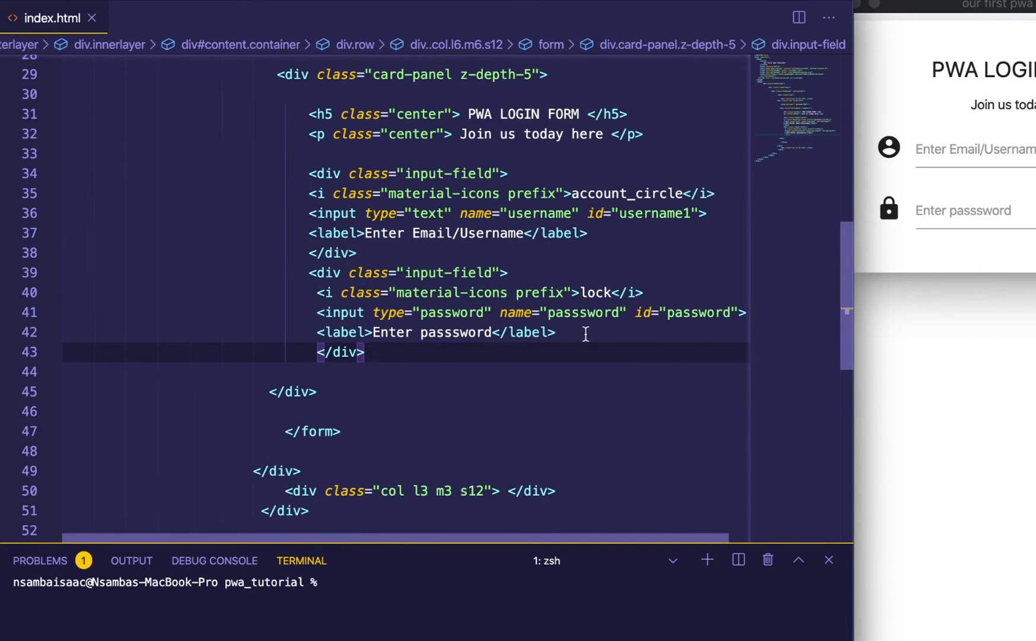
- Add a submit input valued Login at the end of the form
{"action": "type", "text": "<input type=\"s\" name=\"\" id=\"\">"}
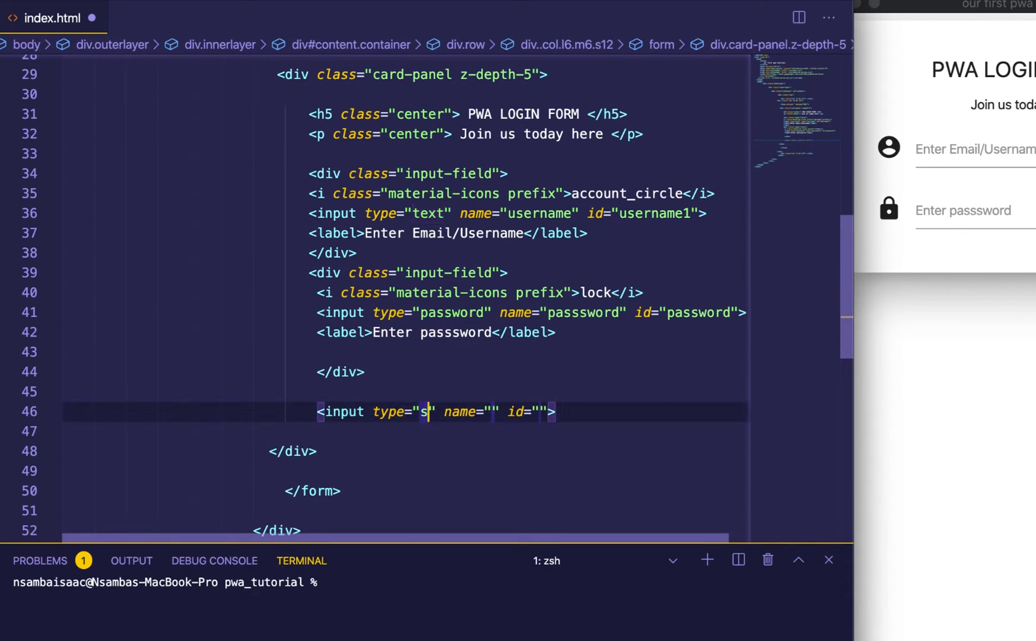
{"action": "type", "text": "ubmit"}
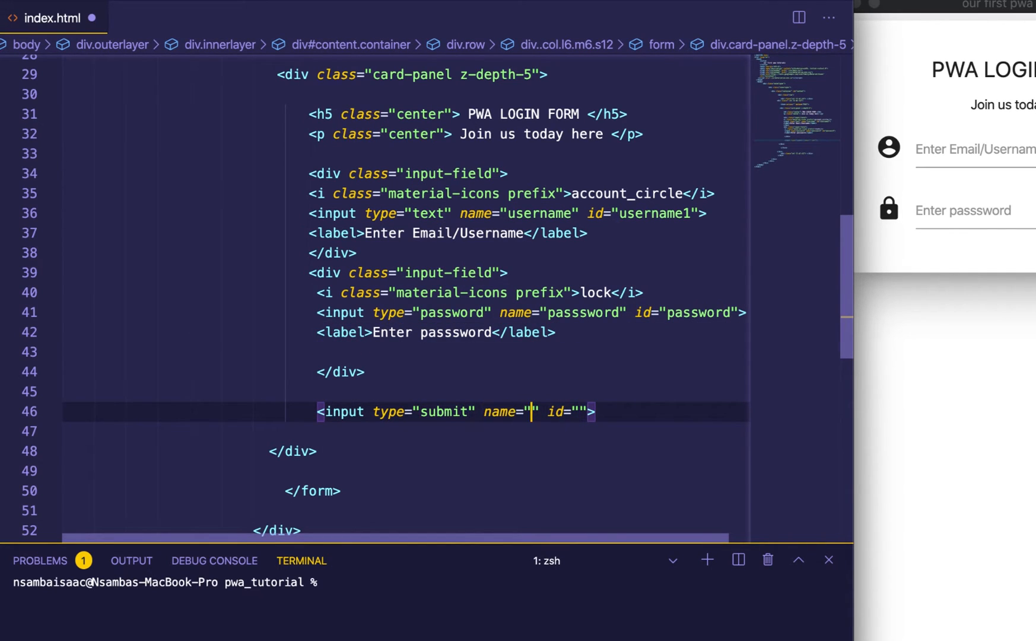
{"action": "type", "text": "subm"}
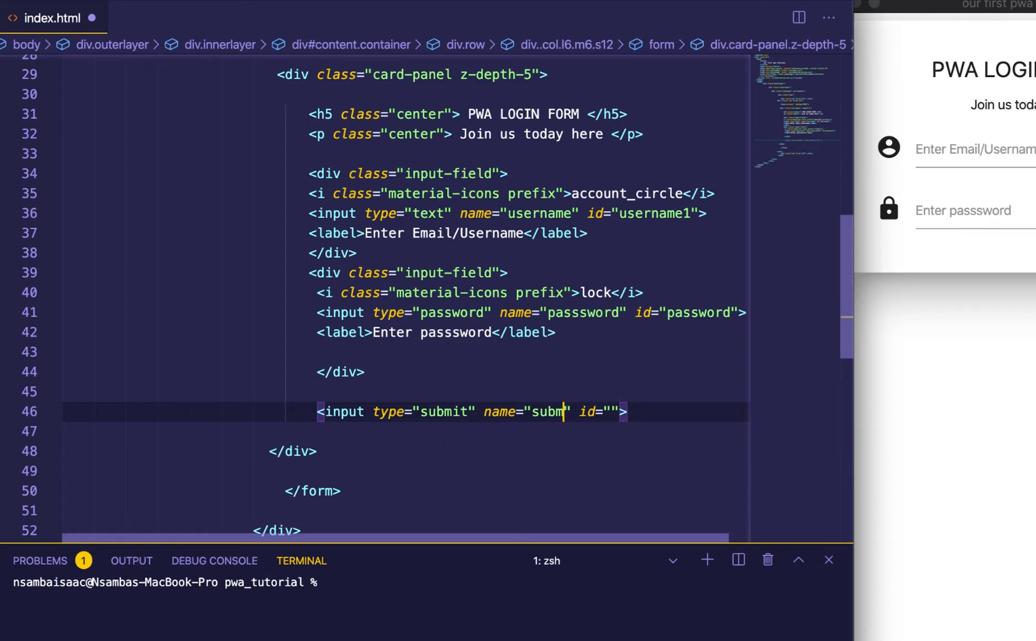
{"action": "type", "text": "it"}
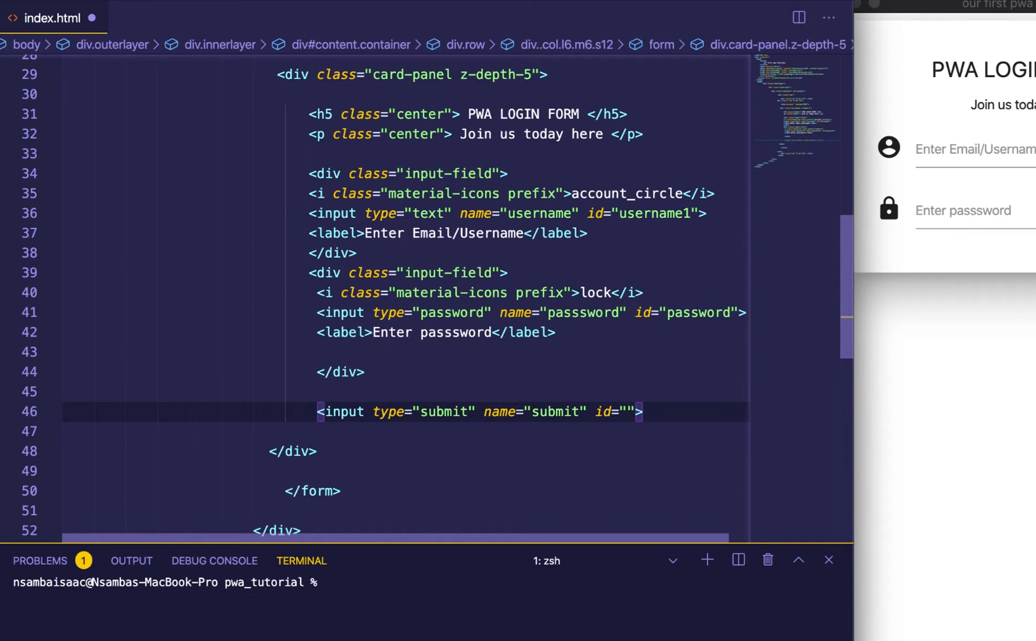
{"action": "type", "text": "submit\" value=\"Logi"}
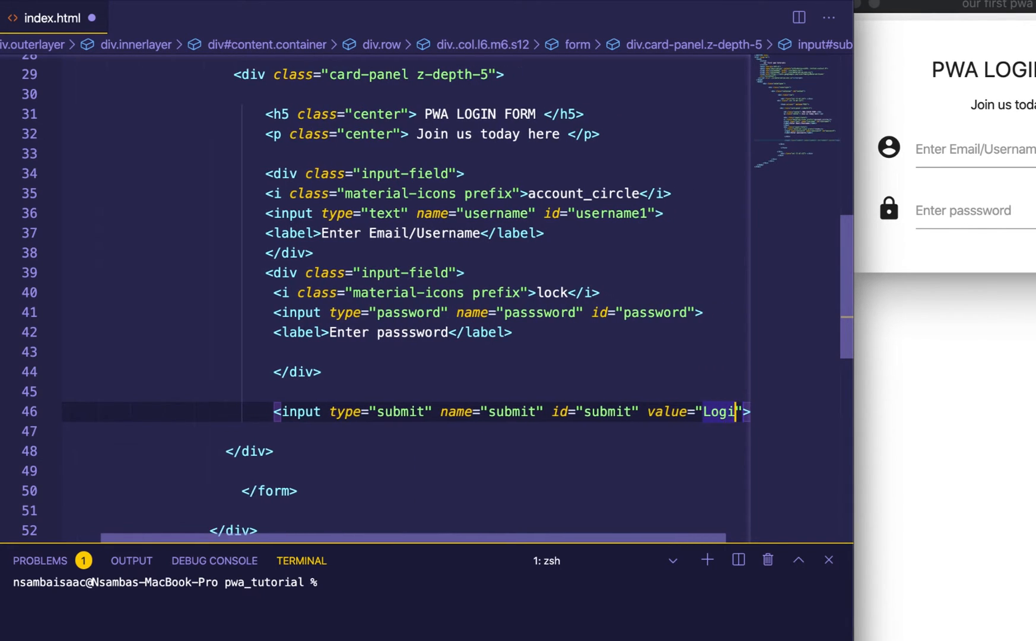
- Give the submit input the classes btn left col l12
{"action": "type", "text": "class=\"\""}
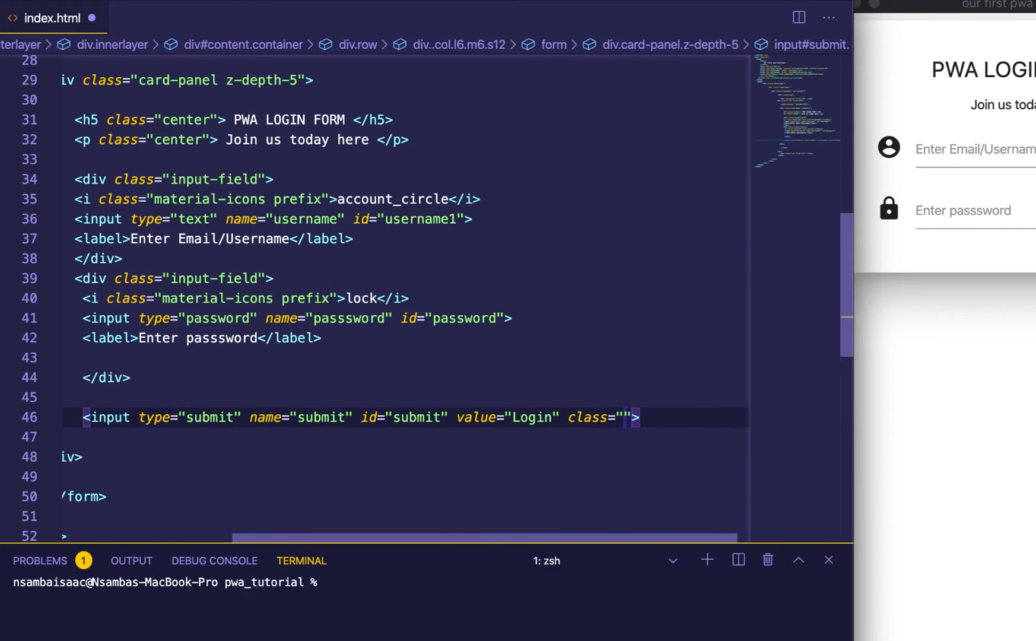
{"action": "type", "text": "btn"}
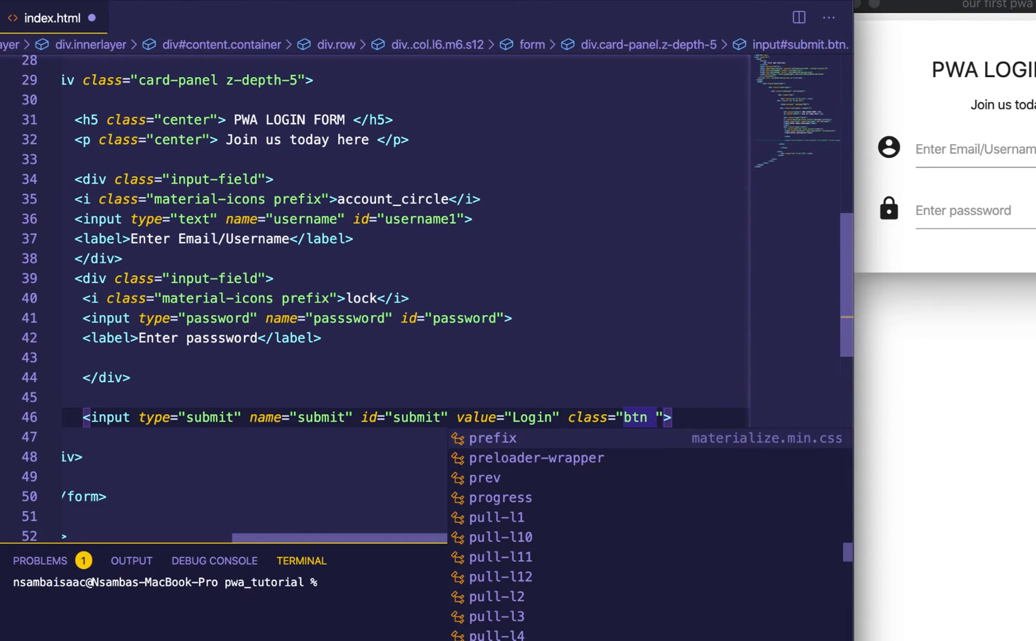
{"action": "type", "text": "left c"}
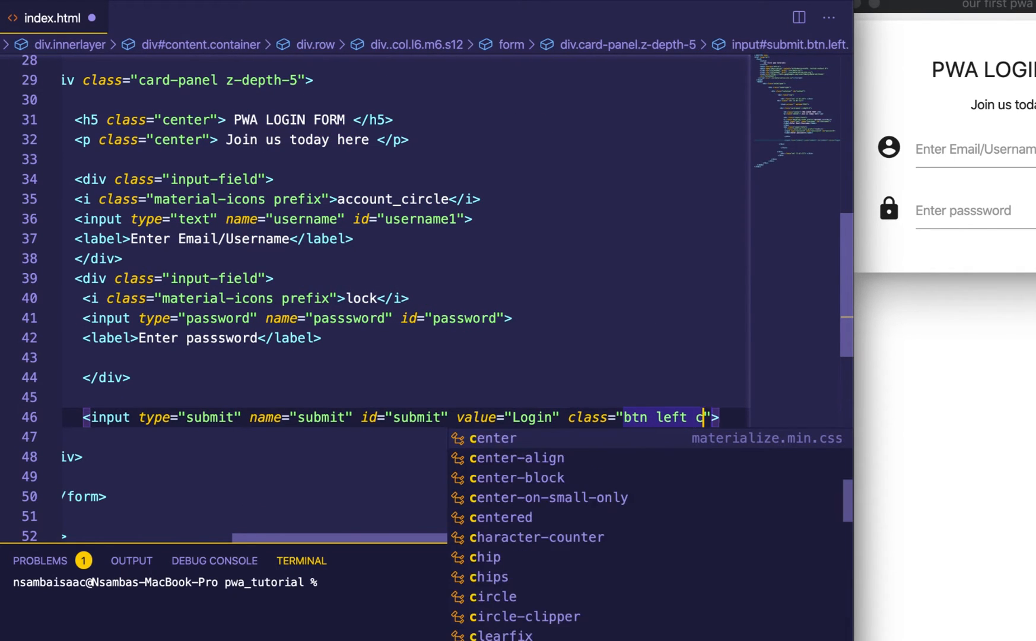
{"action": "type", "text": "ol"}
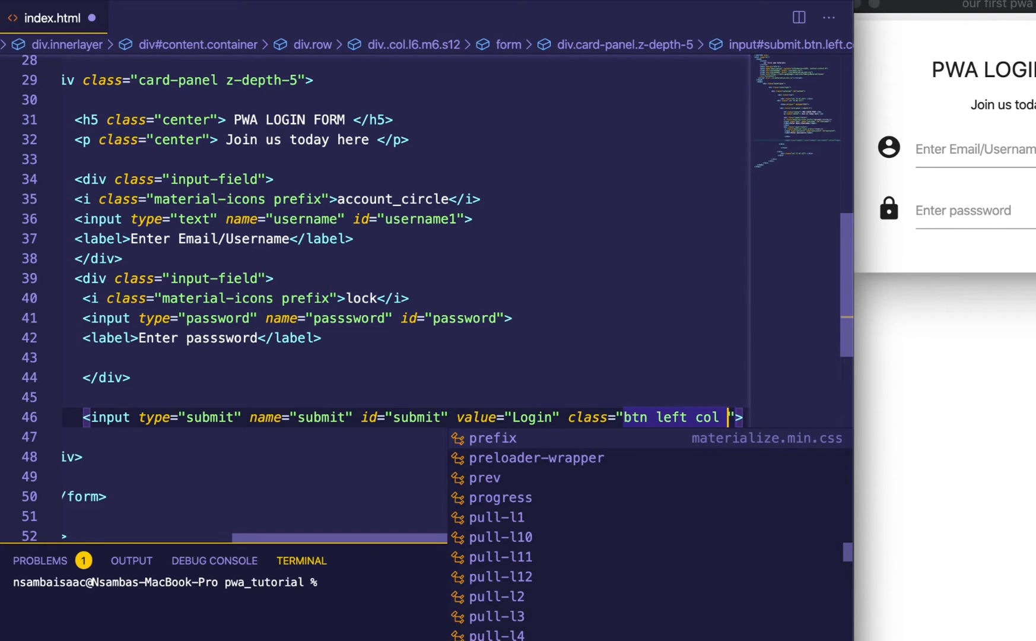
{"action": "type", "text": "l1"}
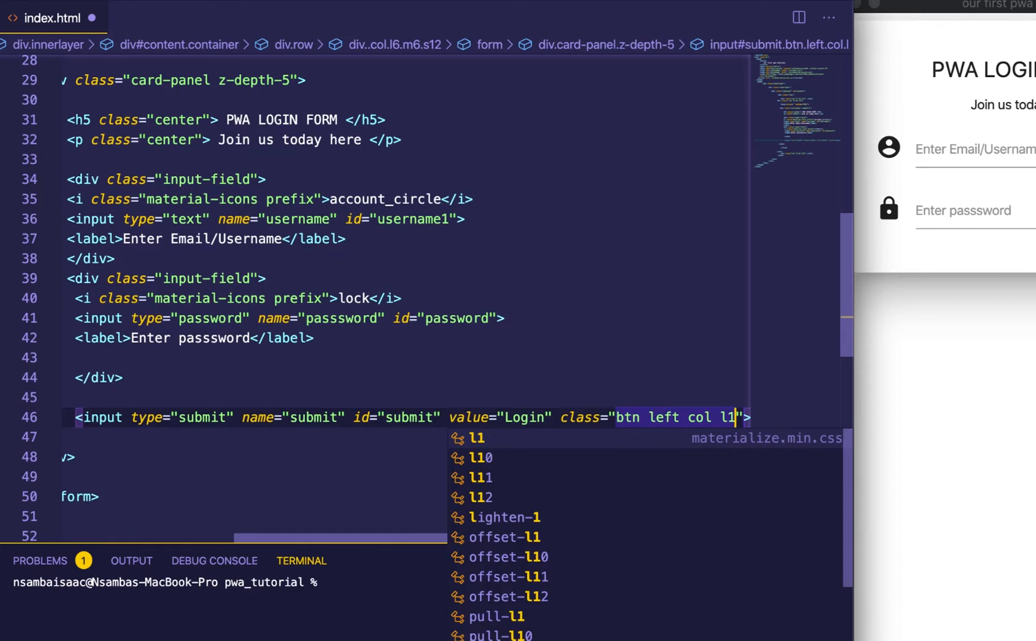
{"action": "type", "text": "2"}
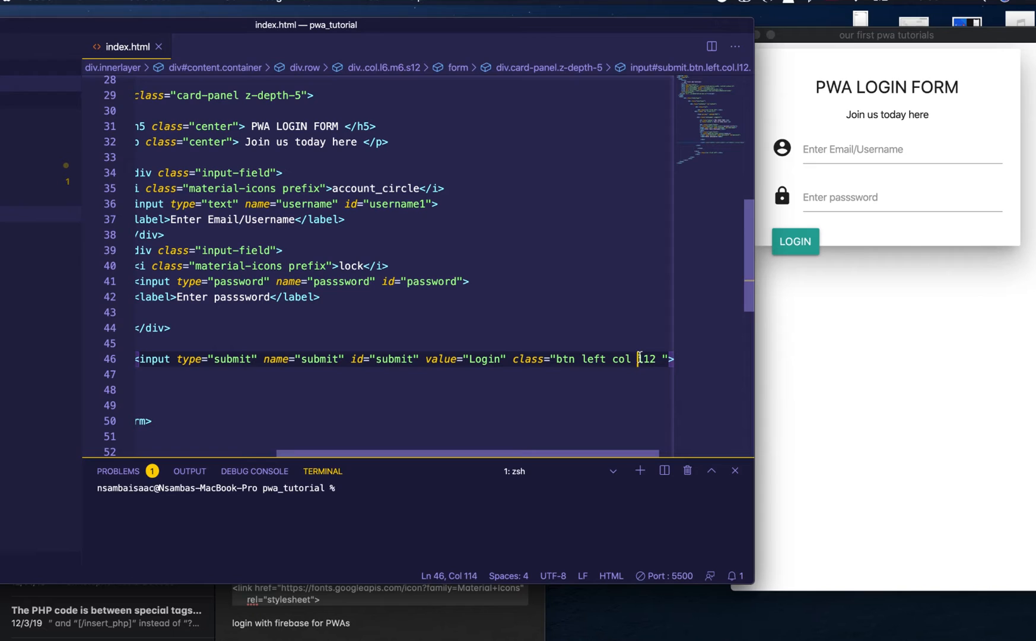
- Change the button class to btn left col s12 orange and add <div class="clearfix"></div> after it, then save
{"action": "type", "text": "s"}
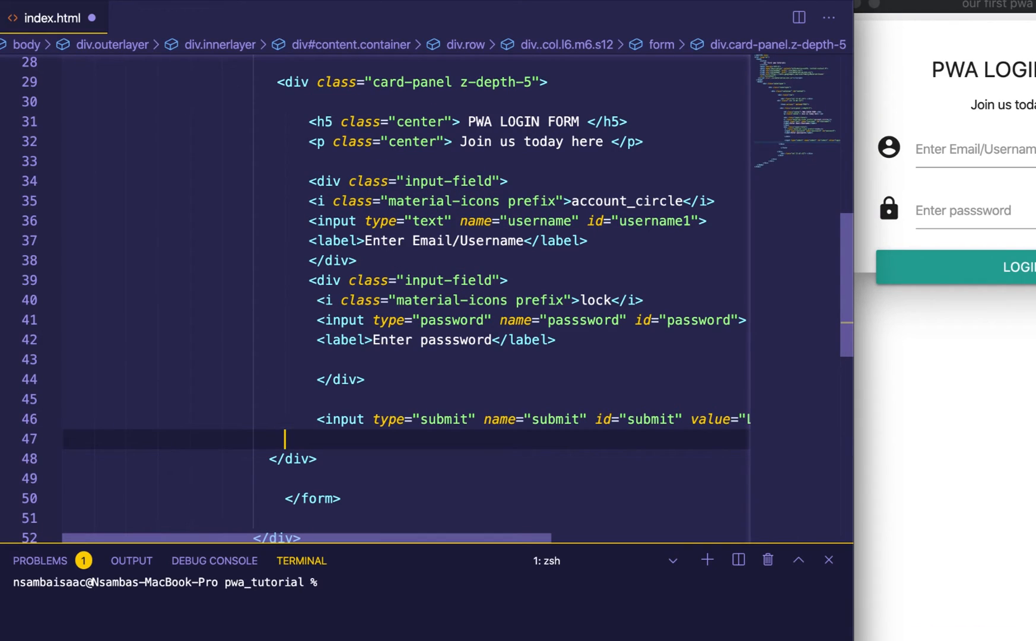
{"action": "type", "text": "<div></div>"}
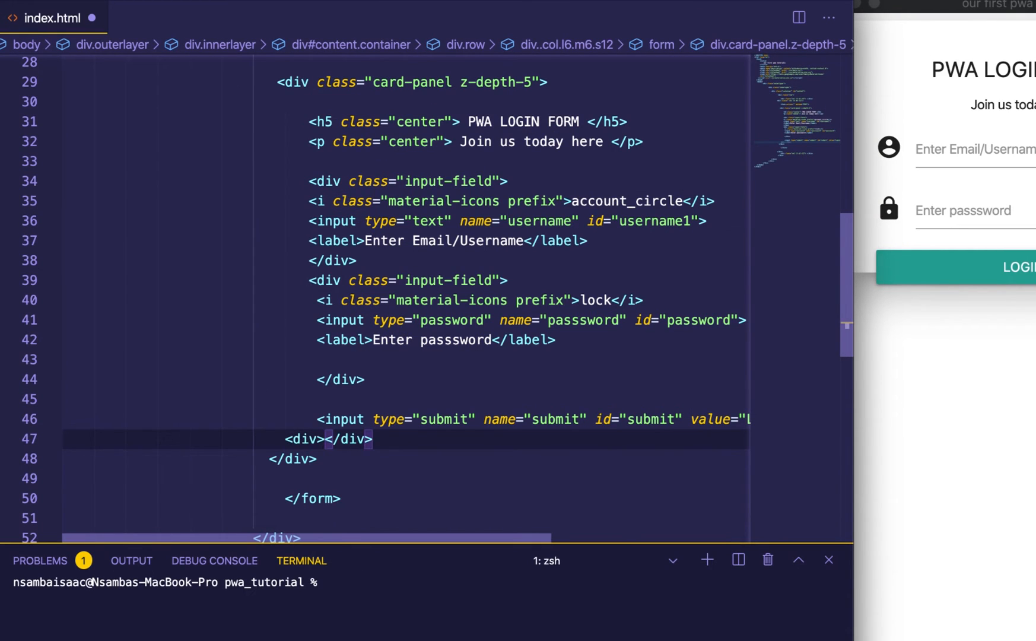
{"action": "type", "text": "class=\"clea"}
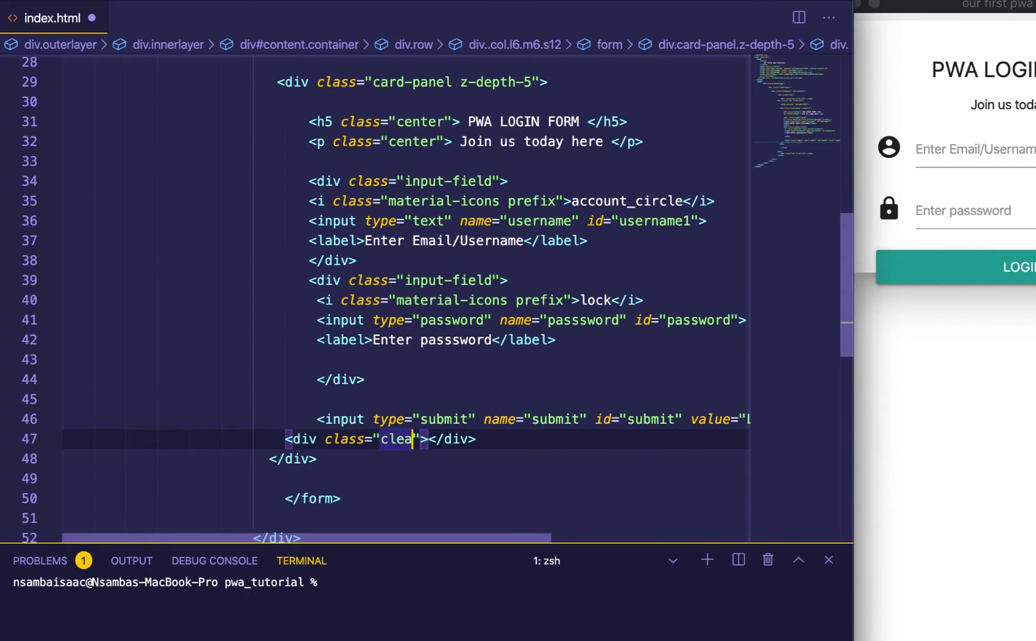
{"action": "type", "text": "rfi"}
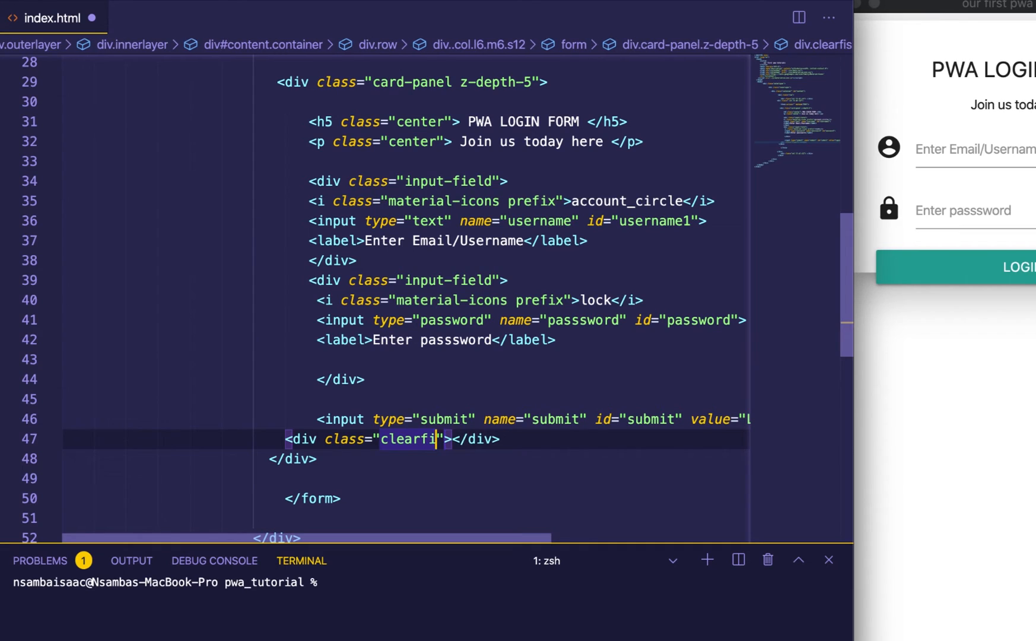
{"action": "type", "text": "x"}
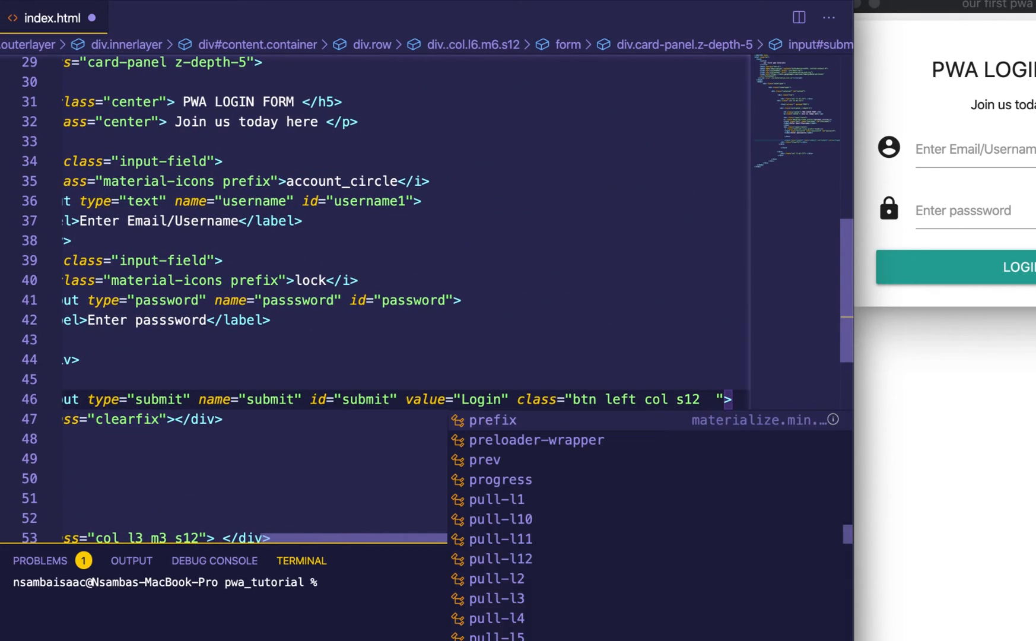
{"action": "type", "text": "orange"}
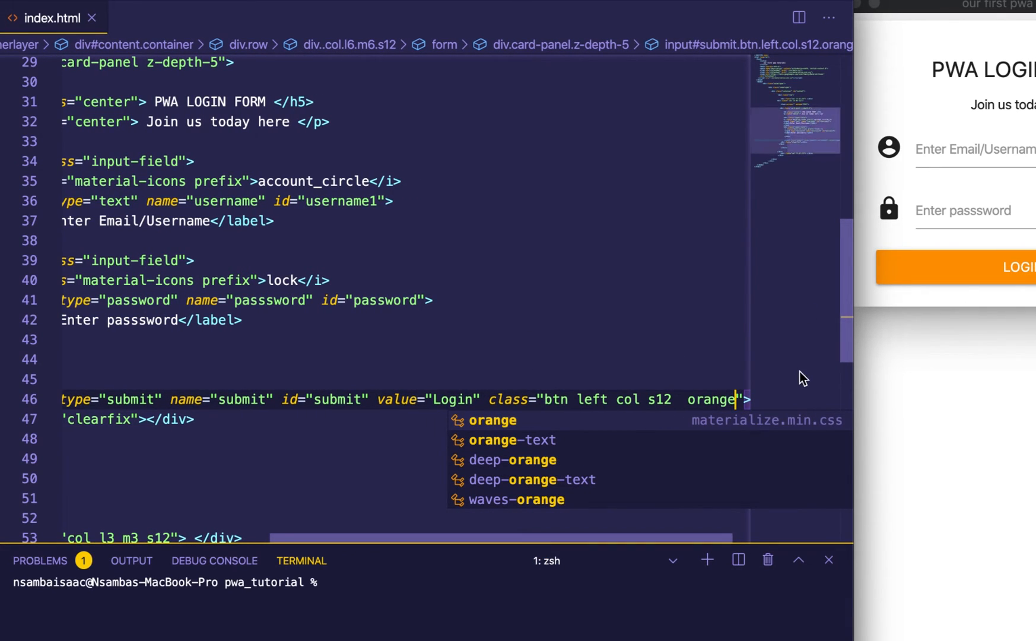
{"action": "mouse_move", "coordinate": [491, 420]}
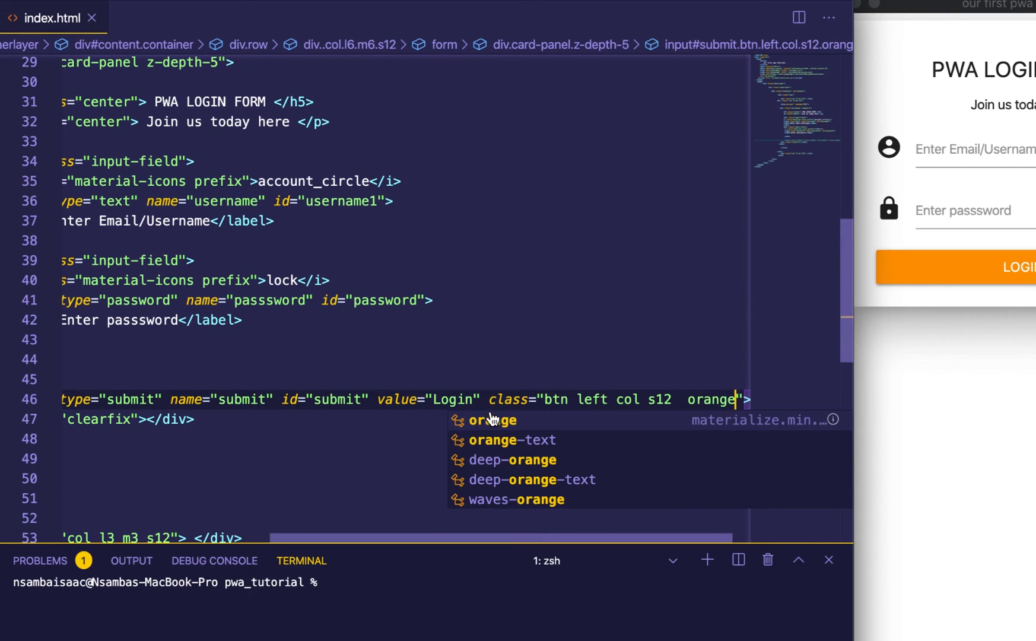
{"action": "scroll", "scroll_direction": "down", "scroll_amount": 3}
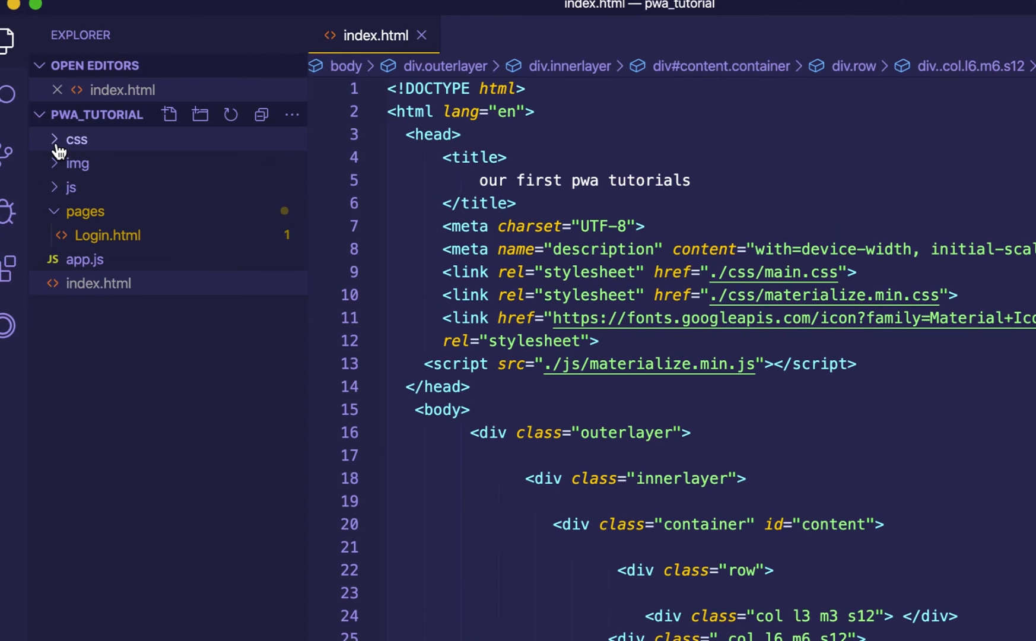
- In css/main.css write a body rule with background-color: #ca770d; and save
{"action": "left_click", "coordinate": [76, 140]}
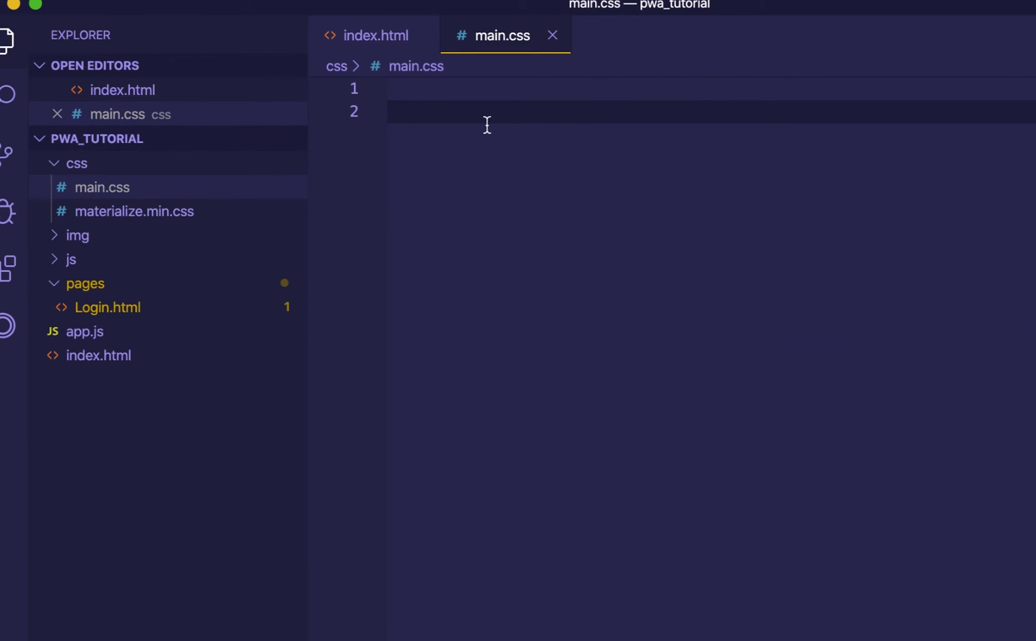
{"action": "type", "text": "body{"}
{"action": "type", "text": "background-color: ;"}
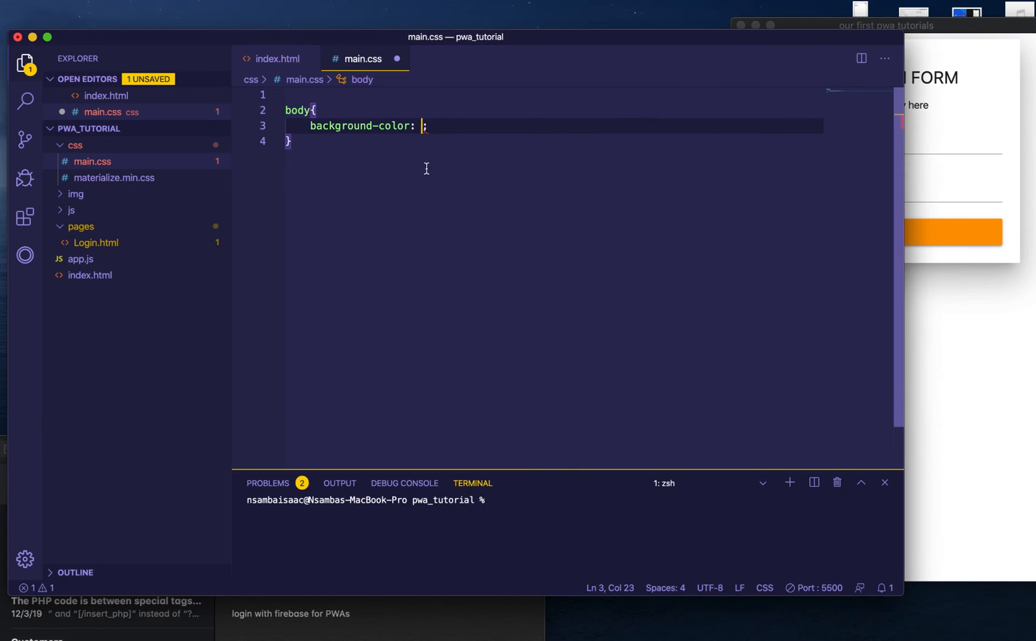
{"action": "type", "text": "#ca770d"}
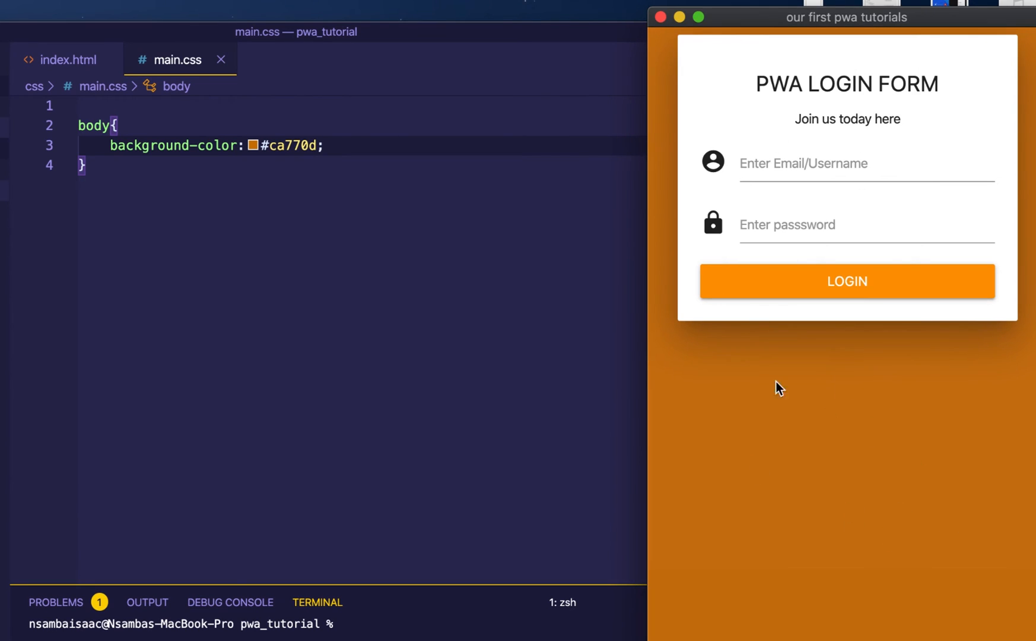
{"action": "mouse_move", "coordinate": [744, 180]}
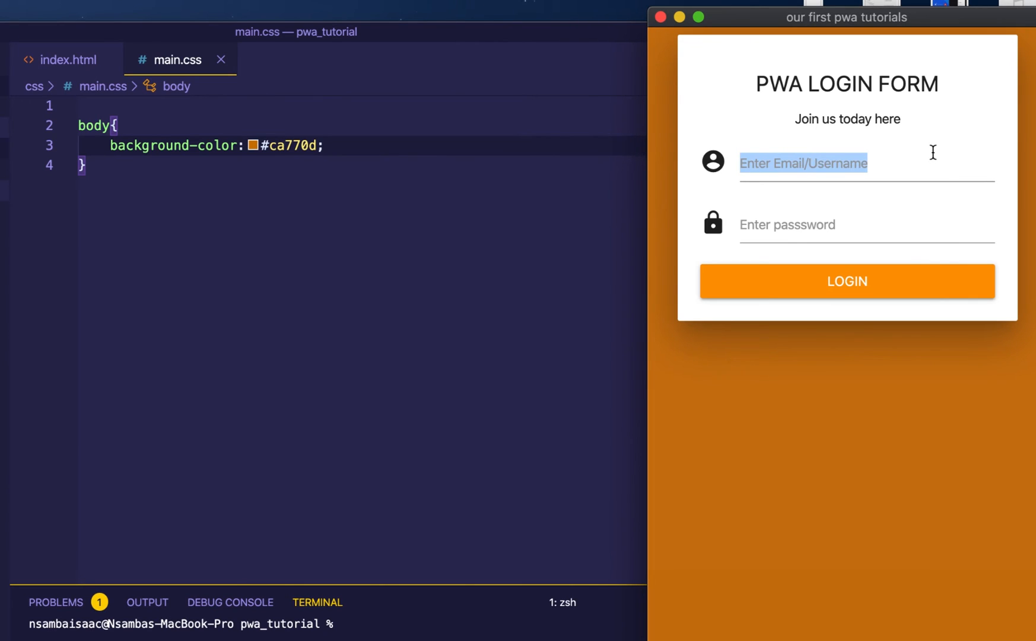
- Type 'ffff' into the Email/Username field of the previewed login form
{"action": "left_click", "coordinate": [802, 163]}
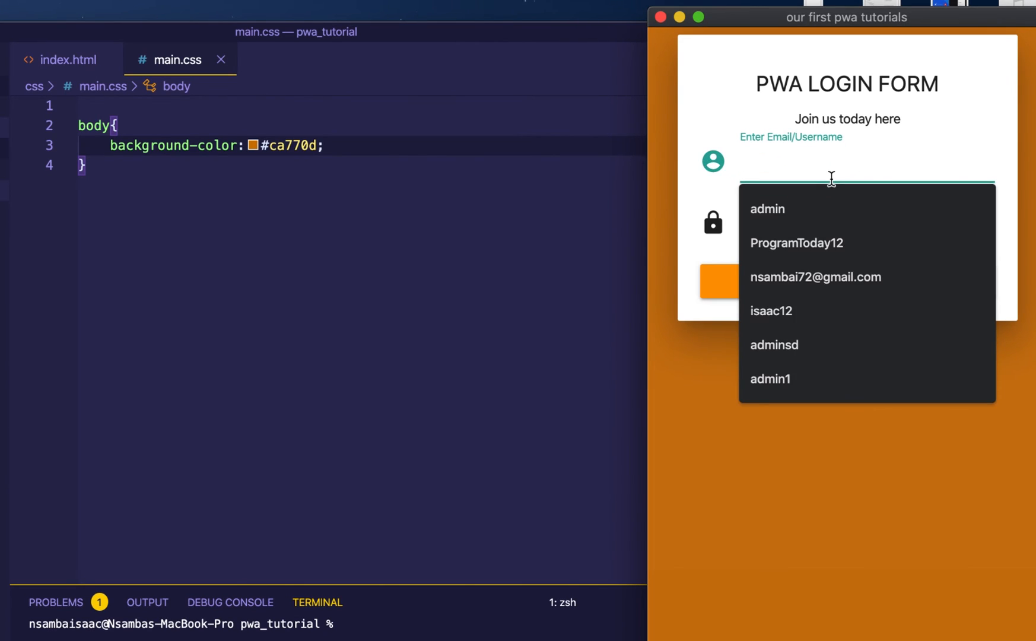
{"action": "type", "text": "ffff"}
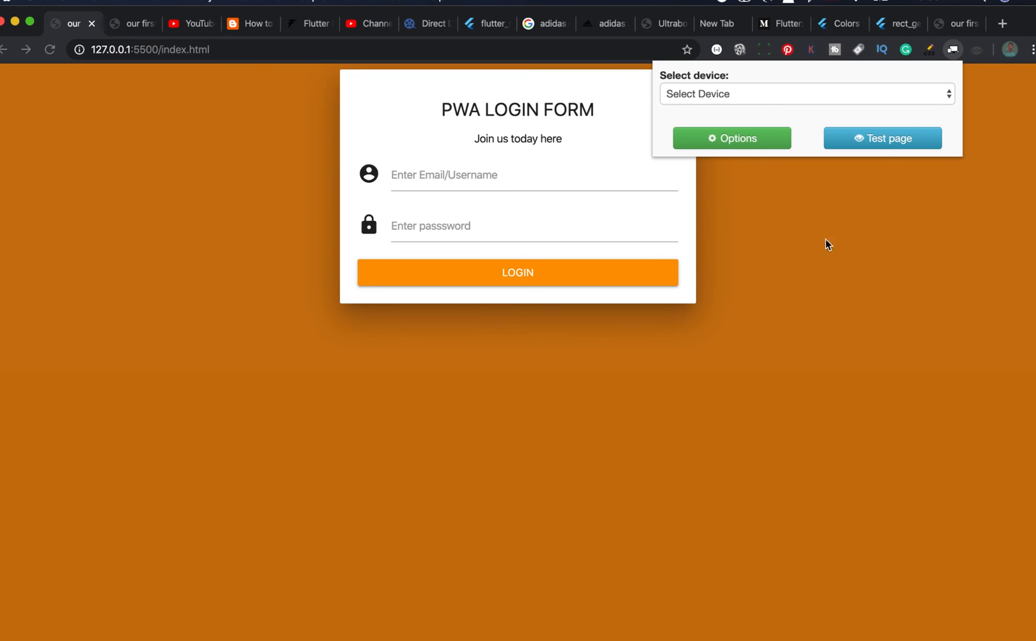
- Choose Kindle Fire - Portrait in the device emulator to open a device-sized preview window
{"action": "left_click", "coordinate": [498, 467]}
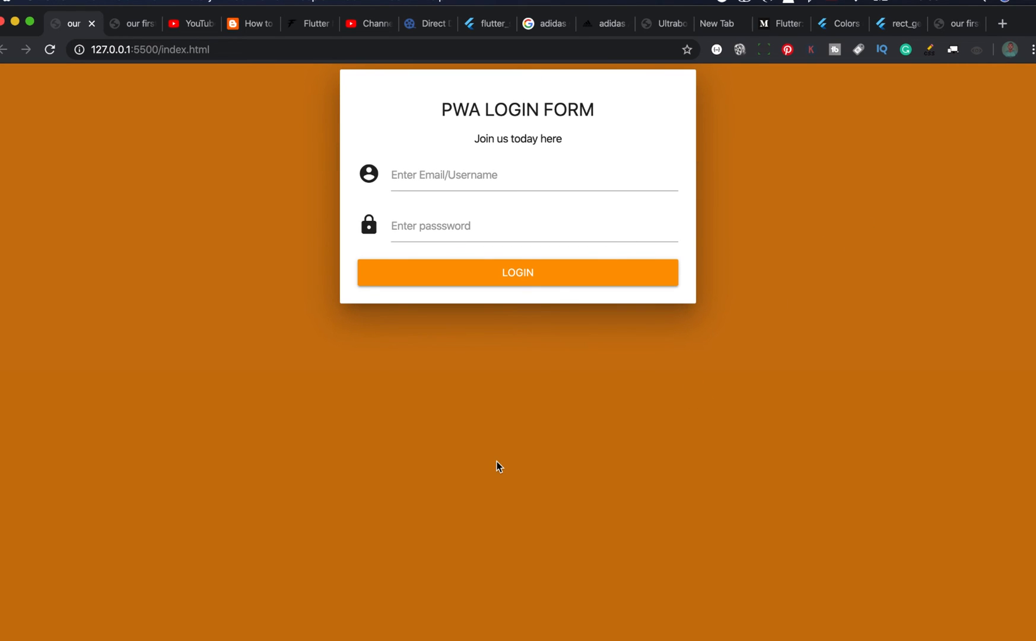
{"action": "mouse_move", "coordinate": [452, 407]}
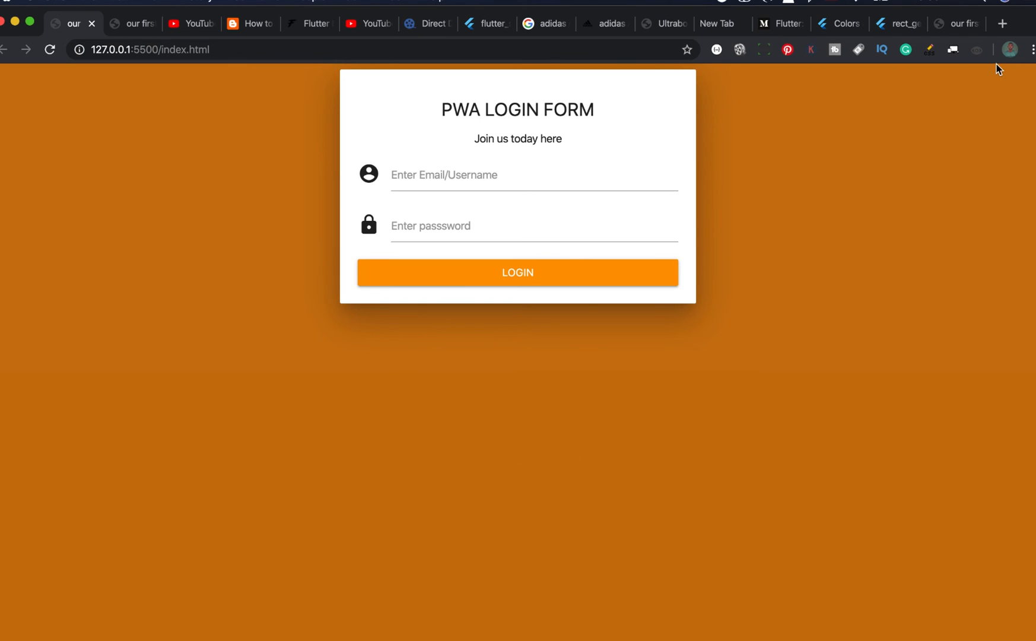
{"action": "left_click", "coordinate": [952, 50]}
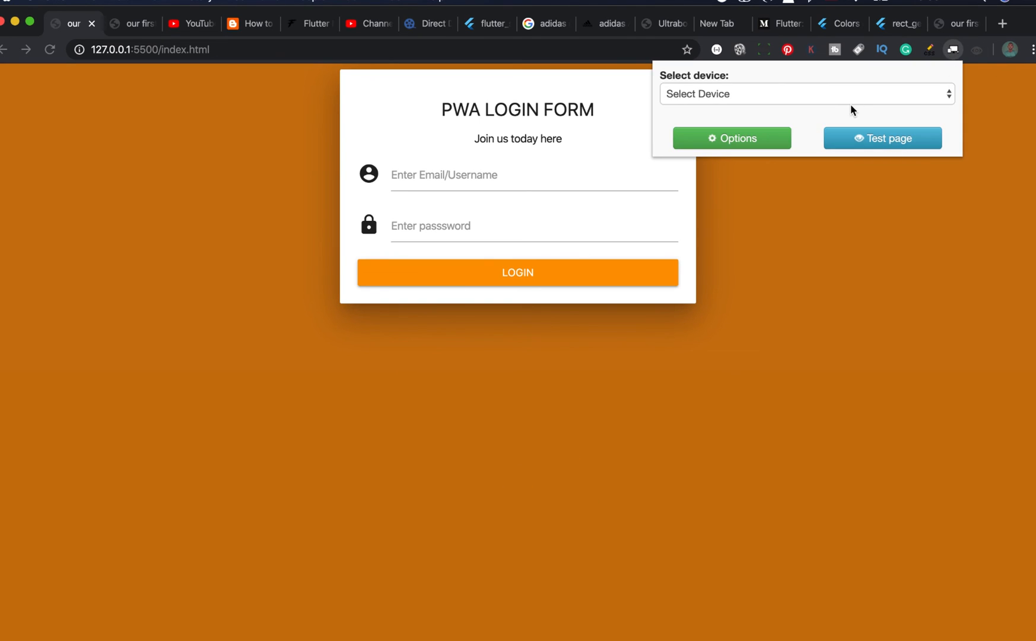
{"action": "left_click", "coordinate": [805, 93]}
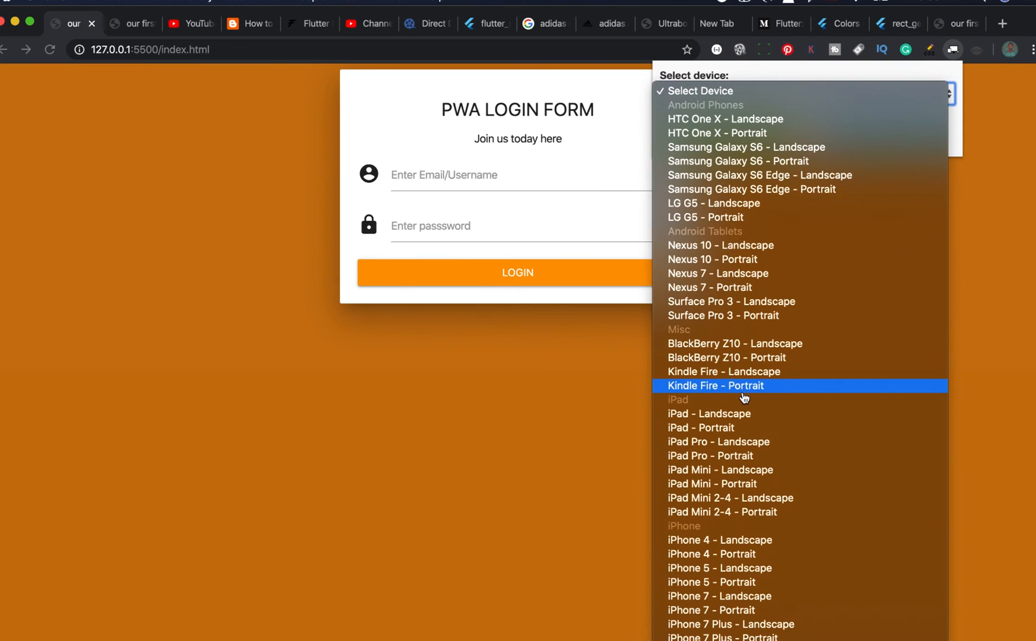
{"action": "left_click", "coordinate": [715, 385]}
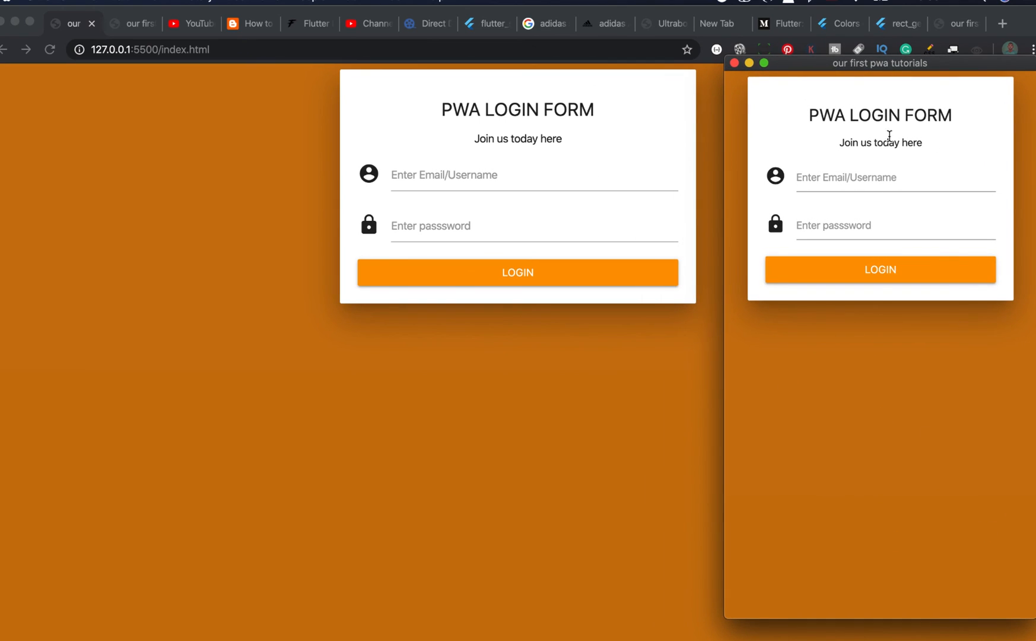
{"action": "mouse_move", "coordinate": [109, 367]}
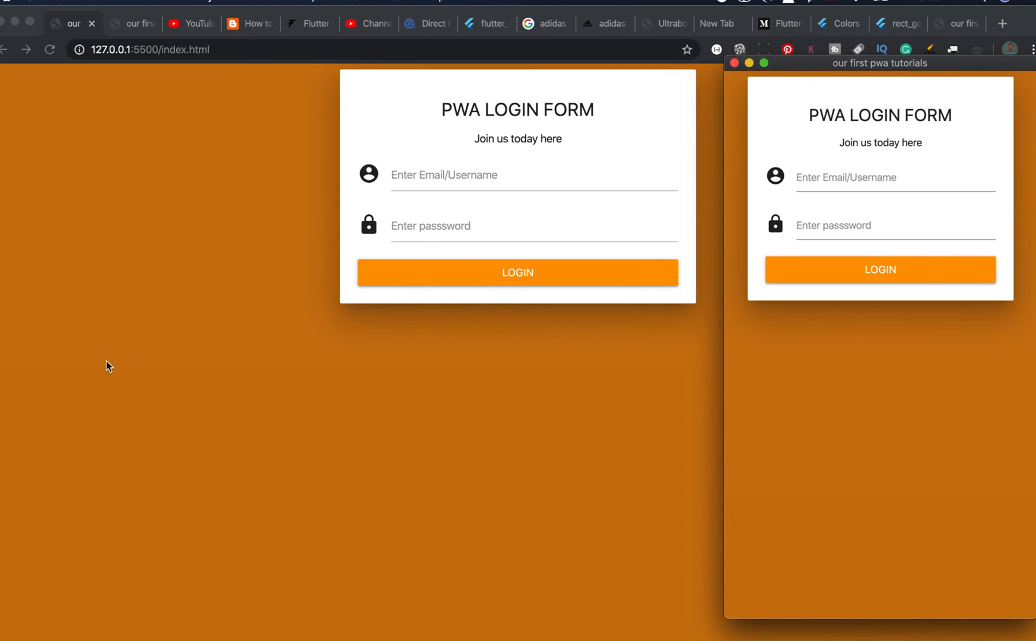
{"action": "mouse_move", "coordinate": [688, 462]}
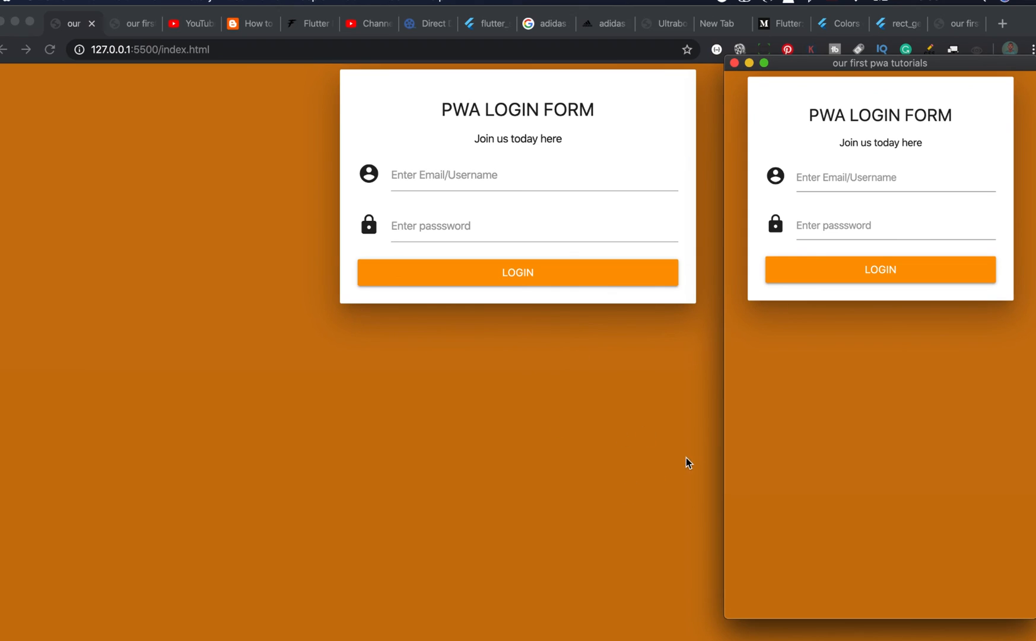